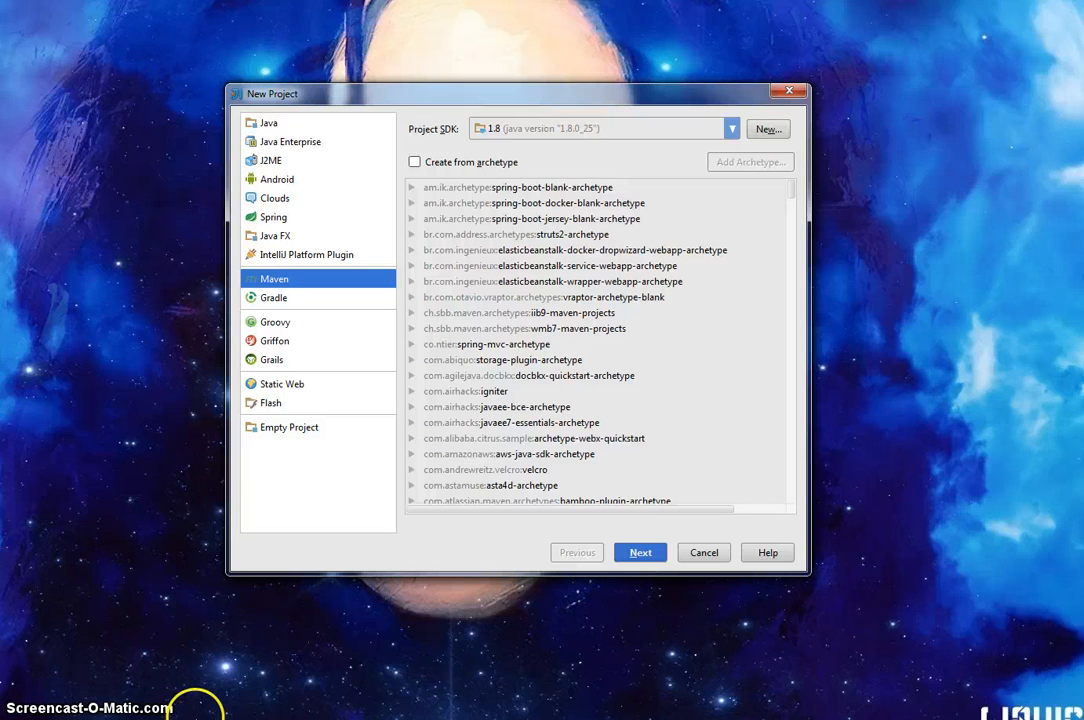
mouse_move(247, 693)
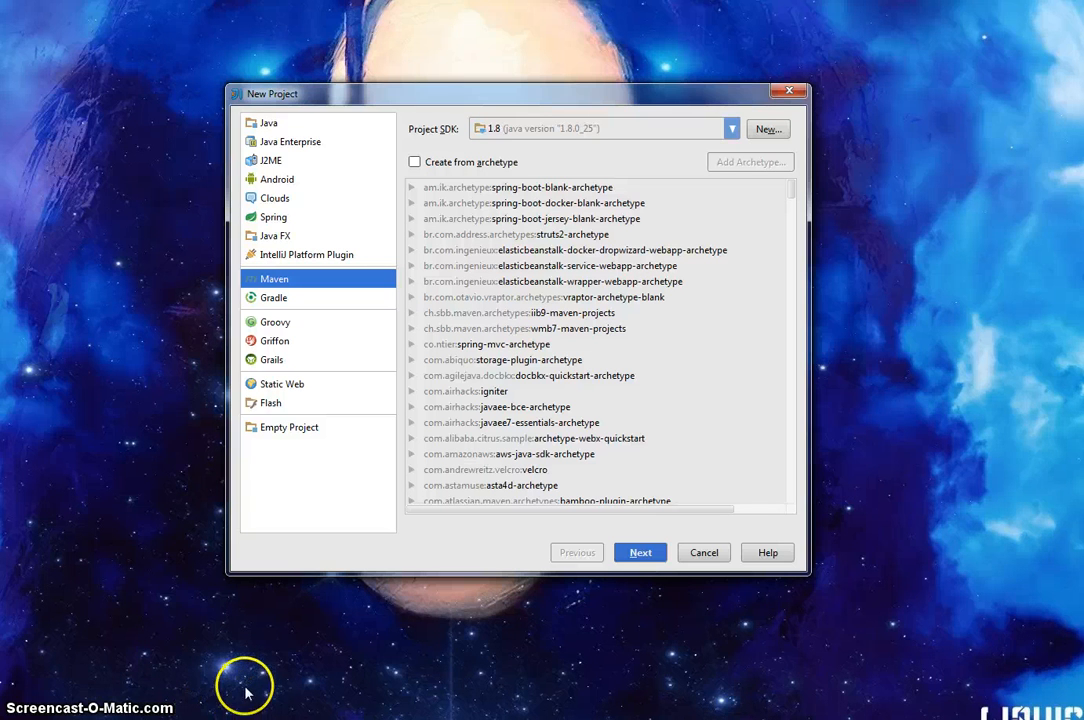
mouse_move(268, 682)
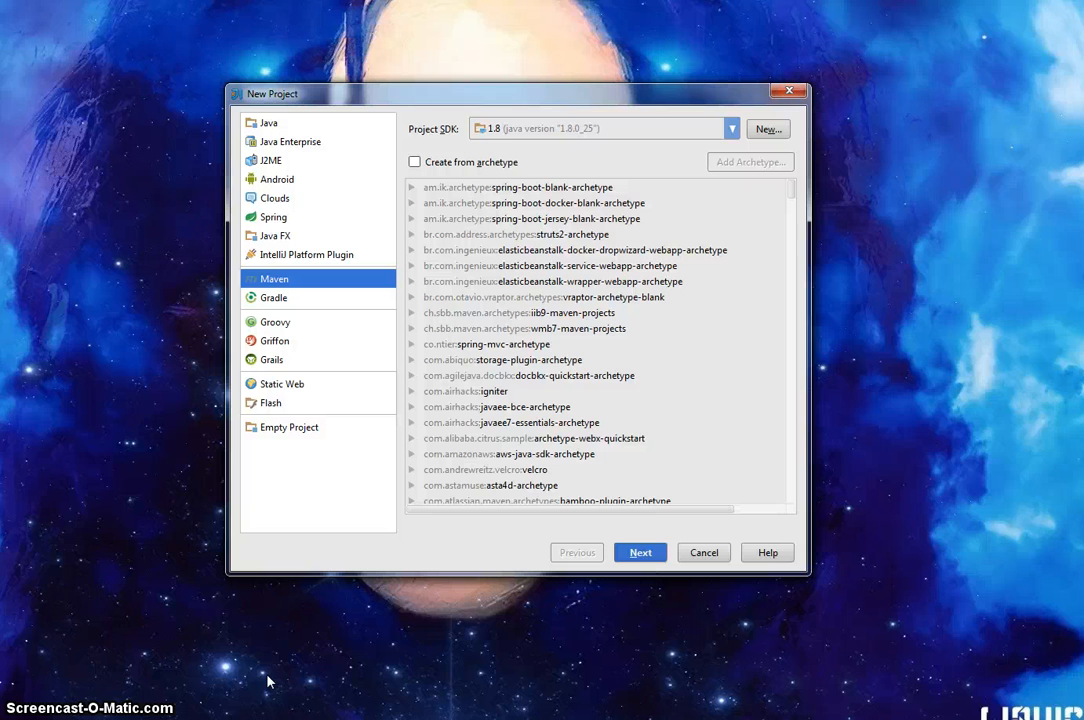
mouse_move(463, 628)
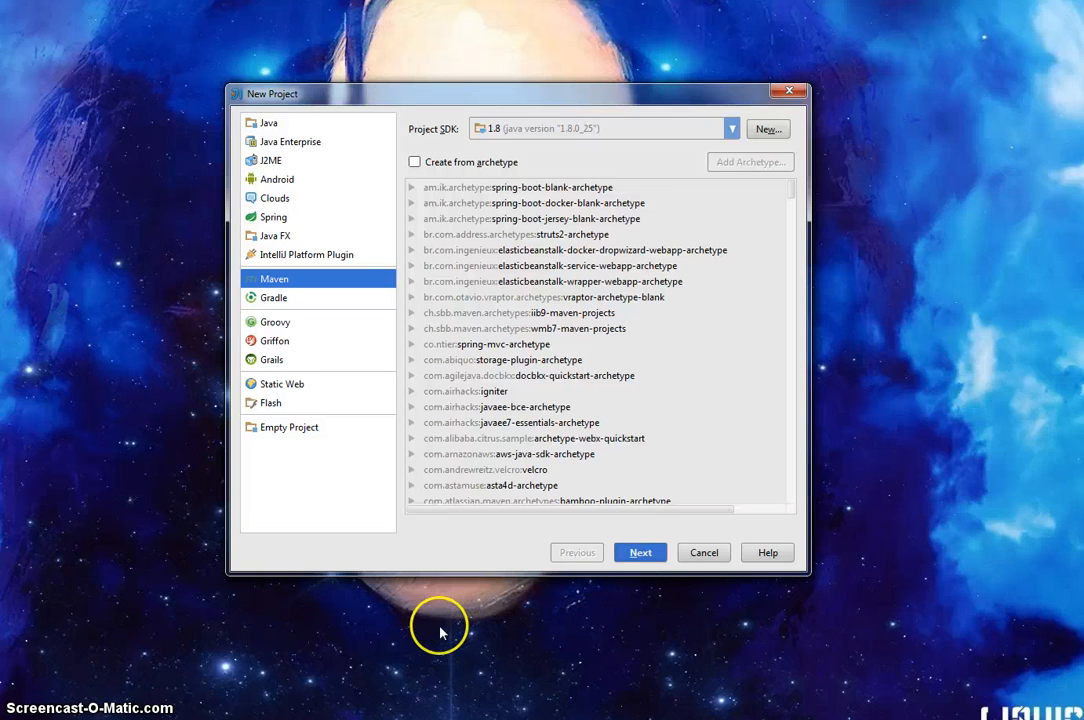
mouse_move(435, 625)
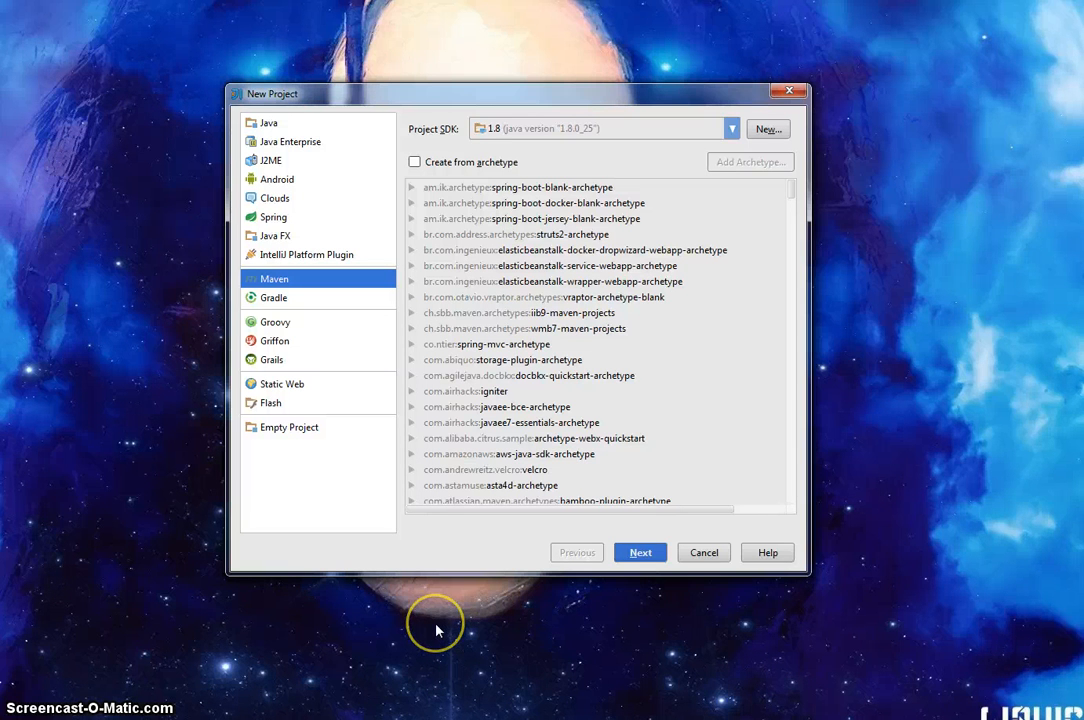
mouse_move(447, 610)
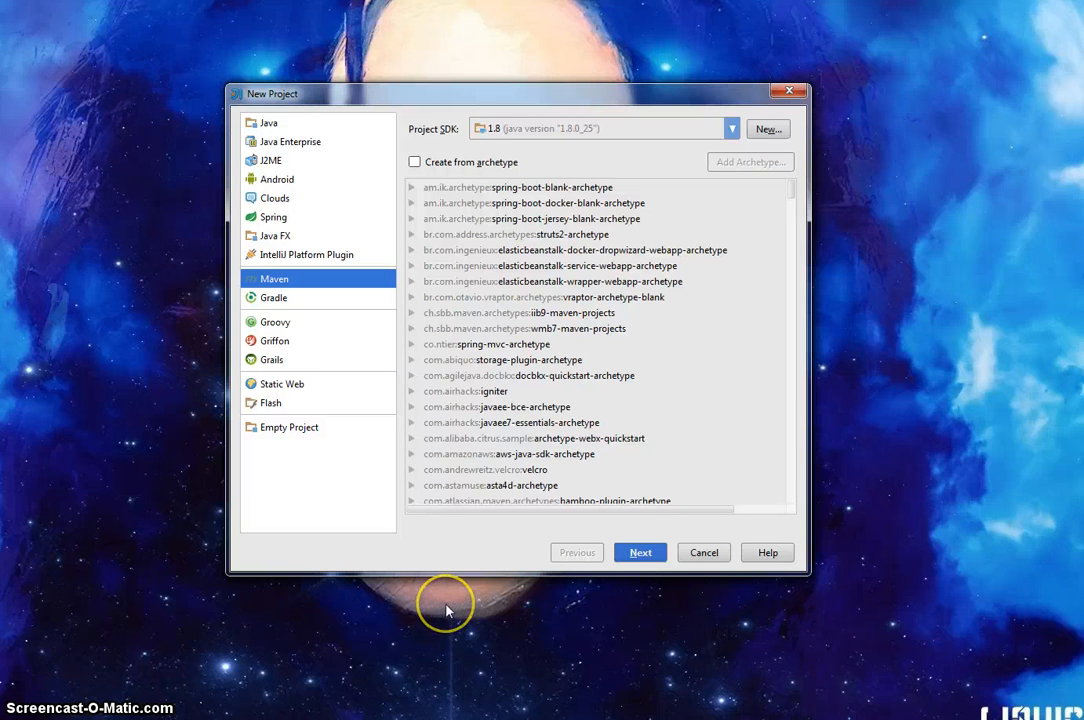
mouse_move(453, 606)
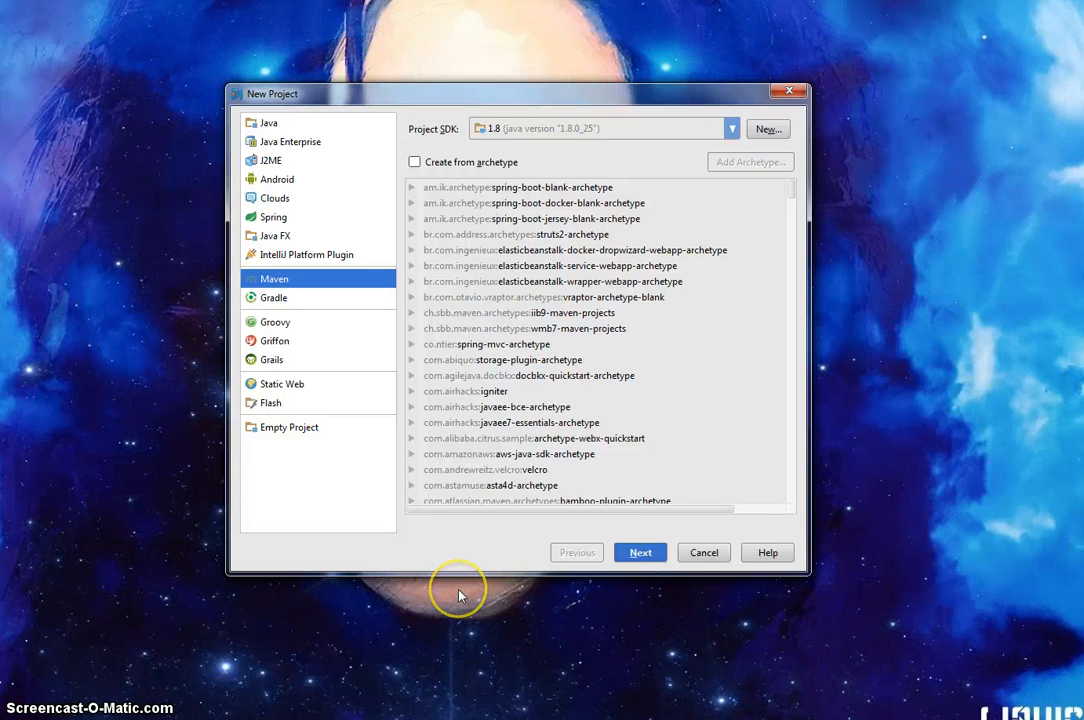
mouse_move(500, 573)
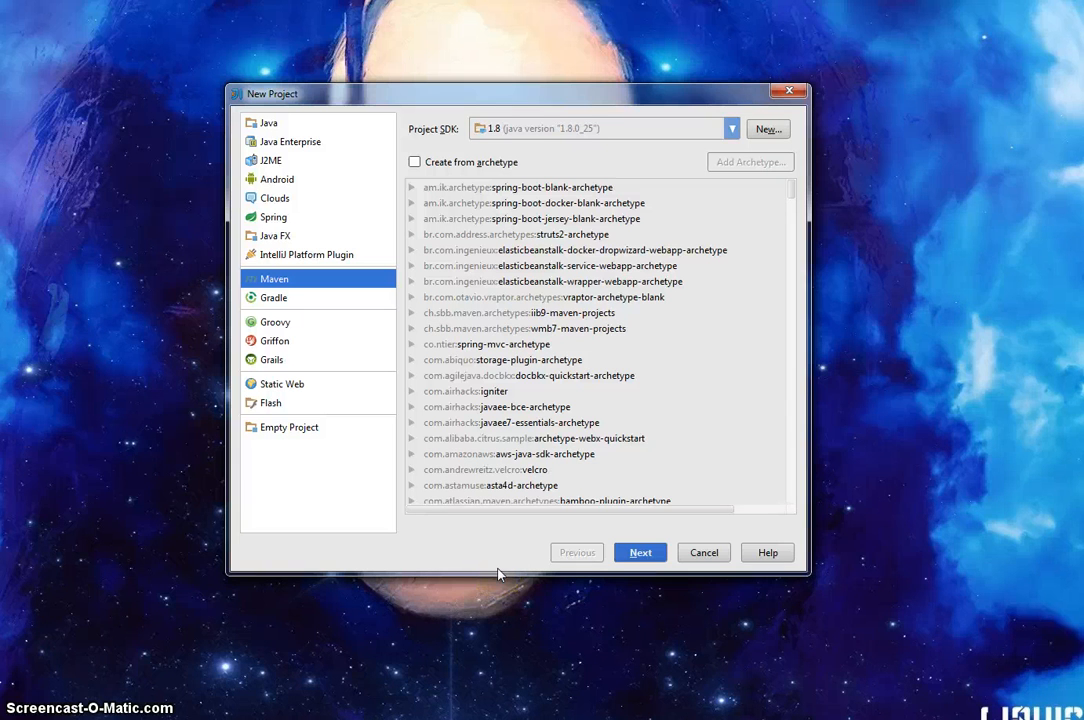
mouse_move(668, 562)
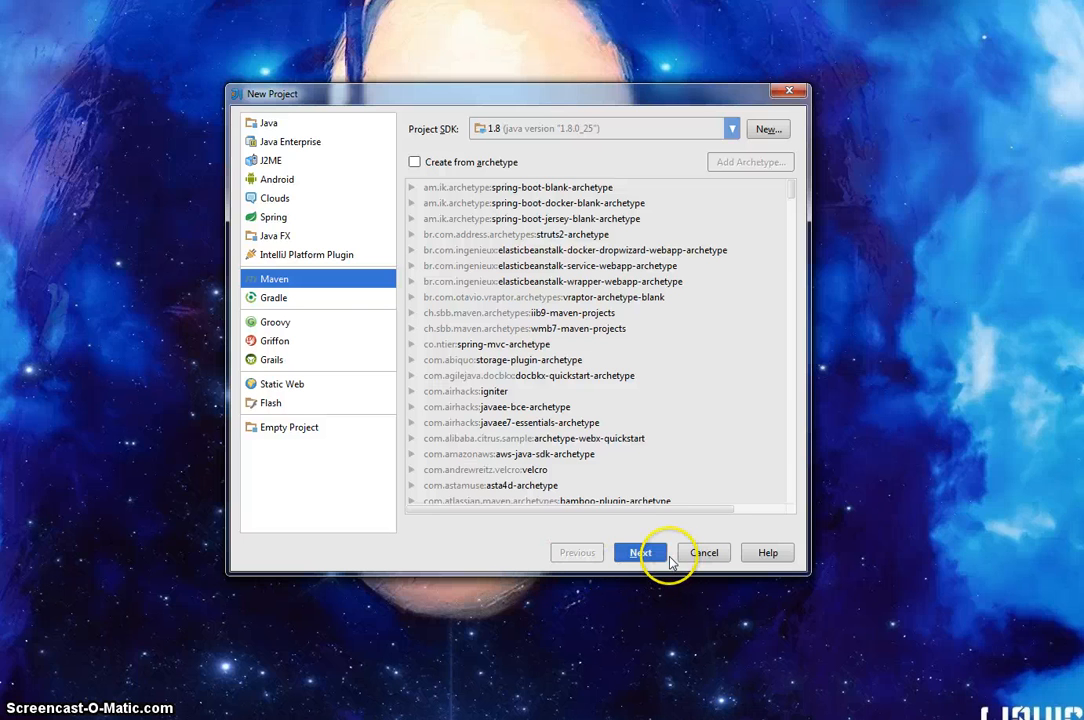
mouse_move(614, 510)
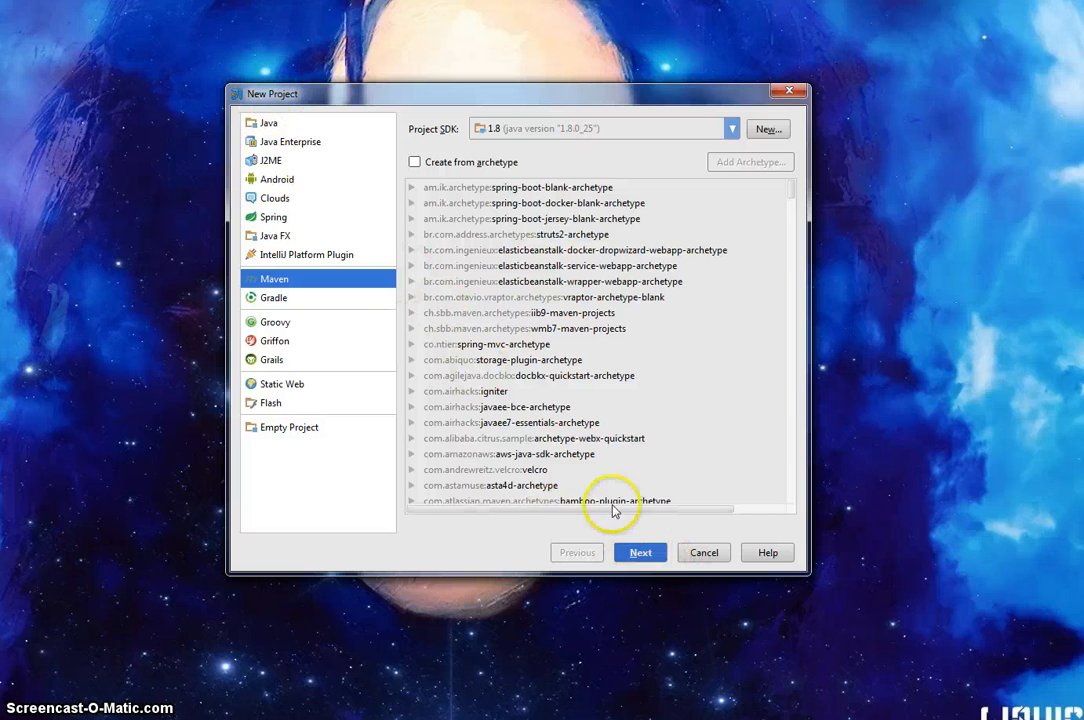
- Set the Maven GroupId to com.lynas and ArtifactId to Spring4WebMVC
left_click(639, 552)
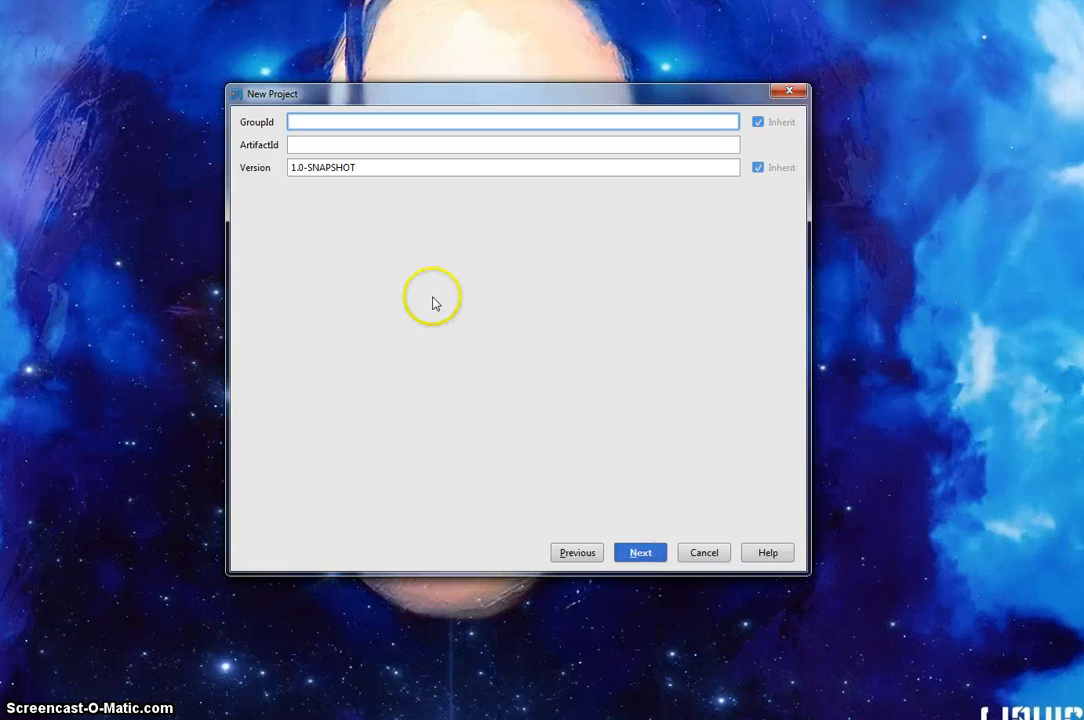
type("Sp")
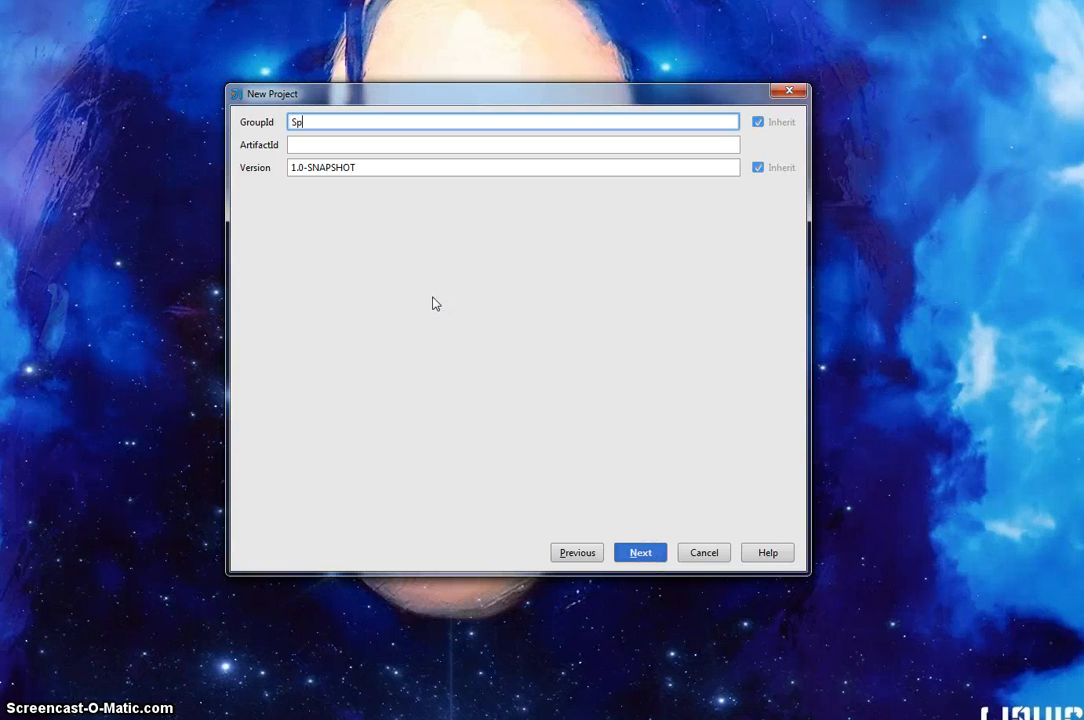
type("com")
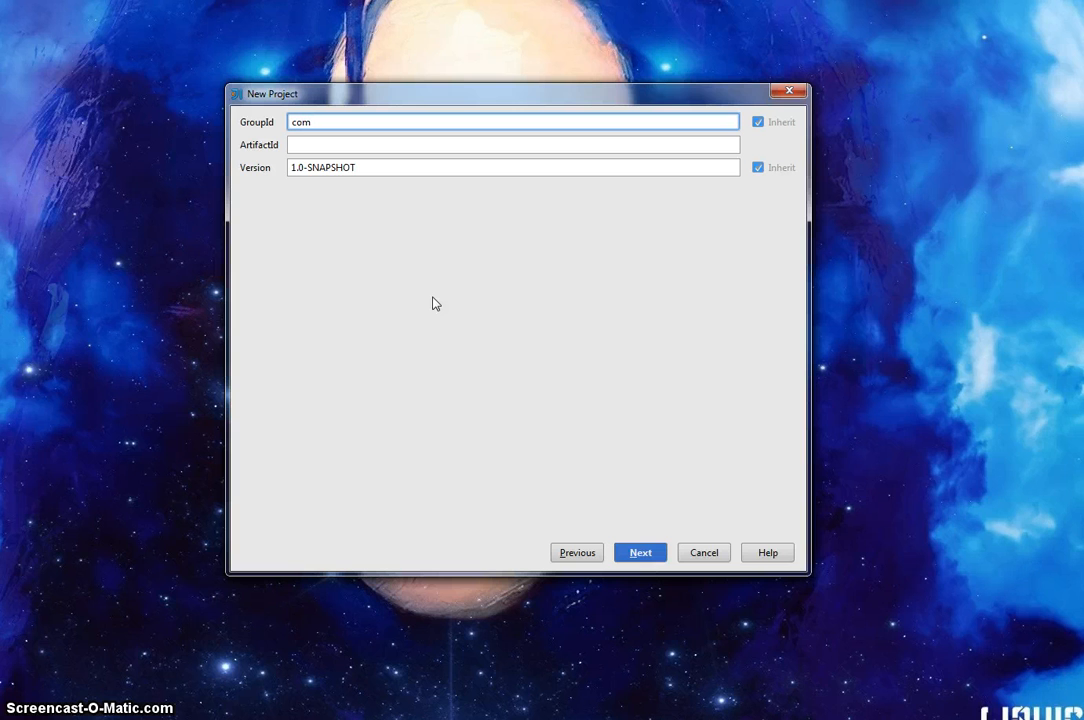
type(".lynas")
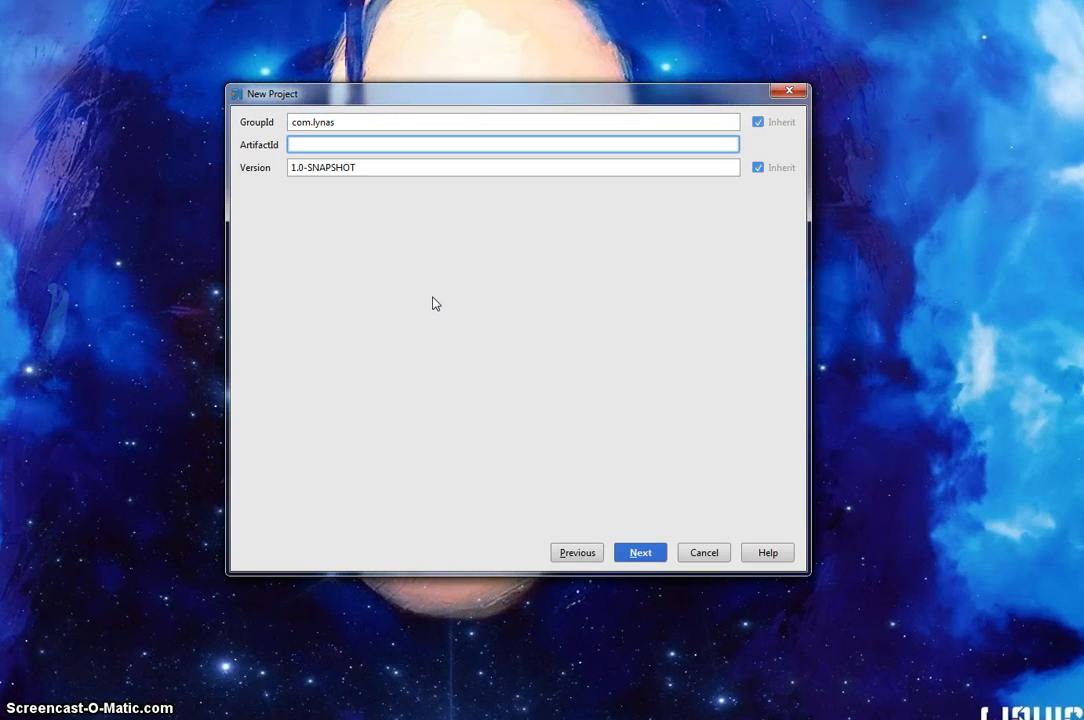
type("Spring")
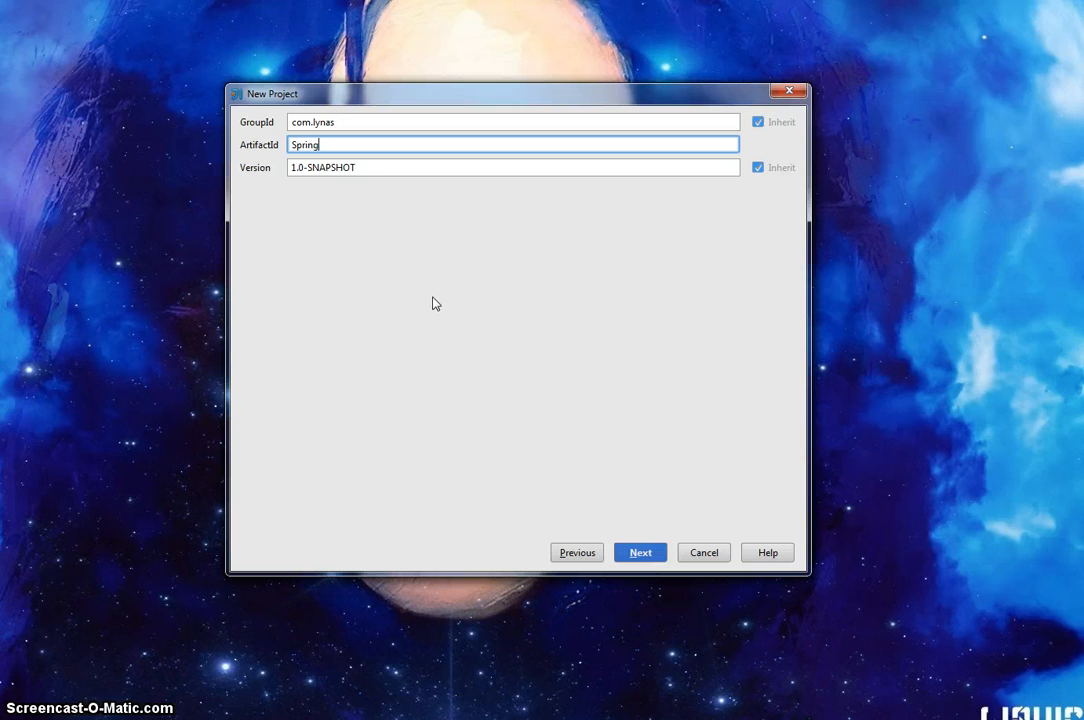
type("4Web")
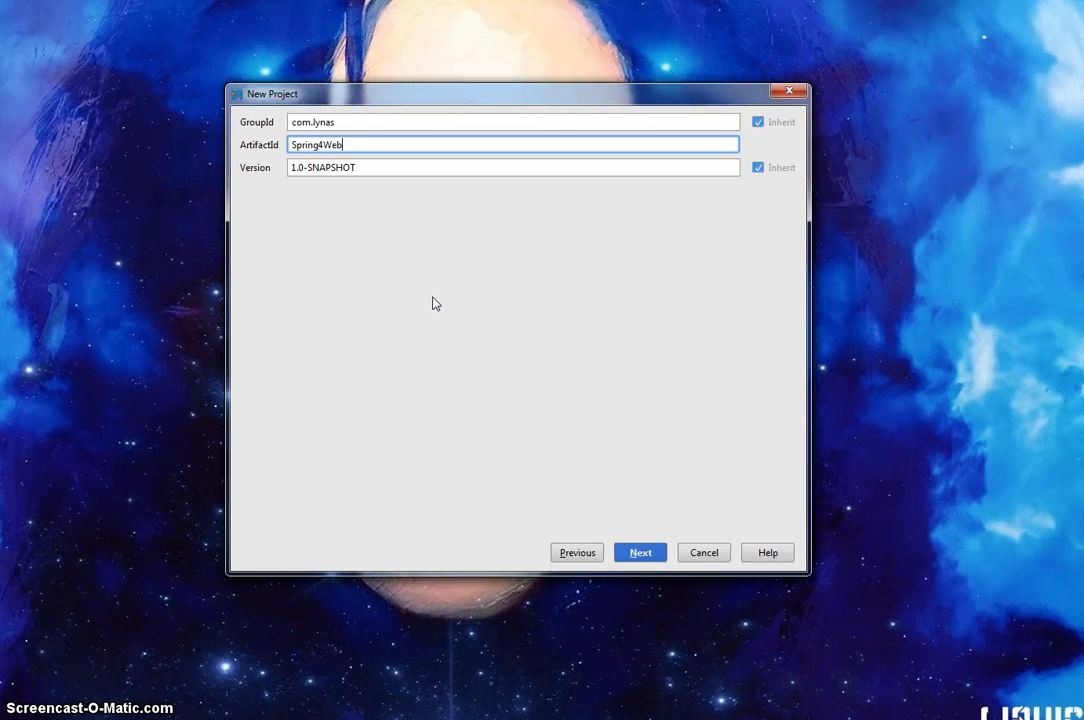
type("MVC")
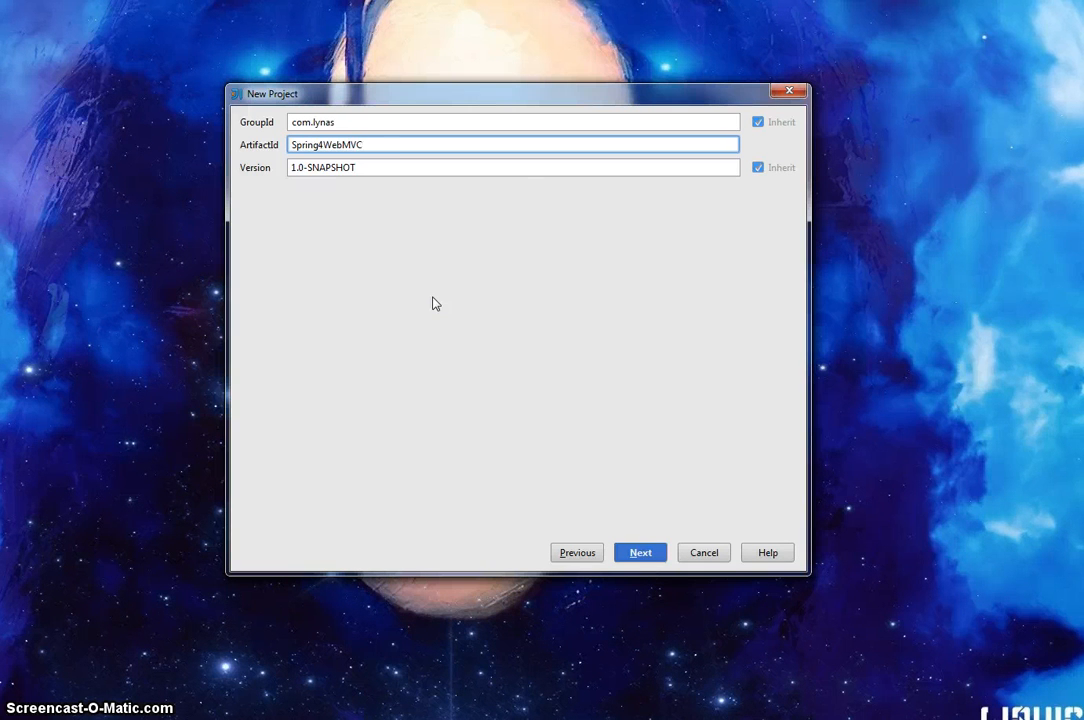
- Name the project Spring4webMVCMaven
left_click(639, 552)
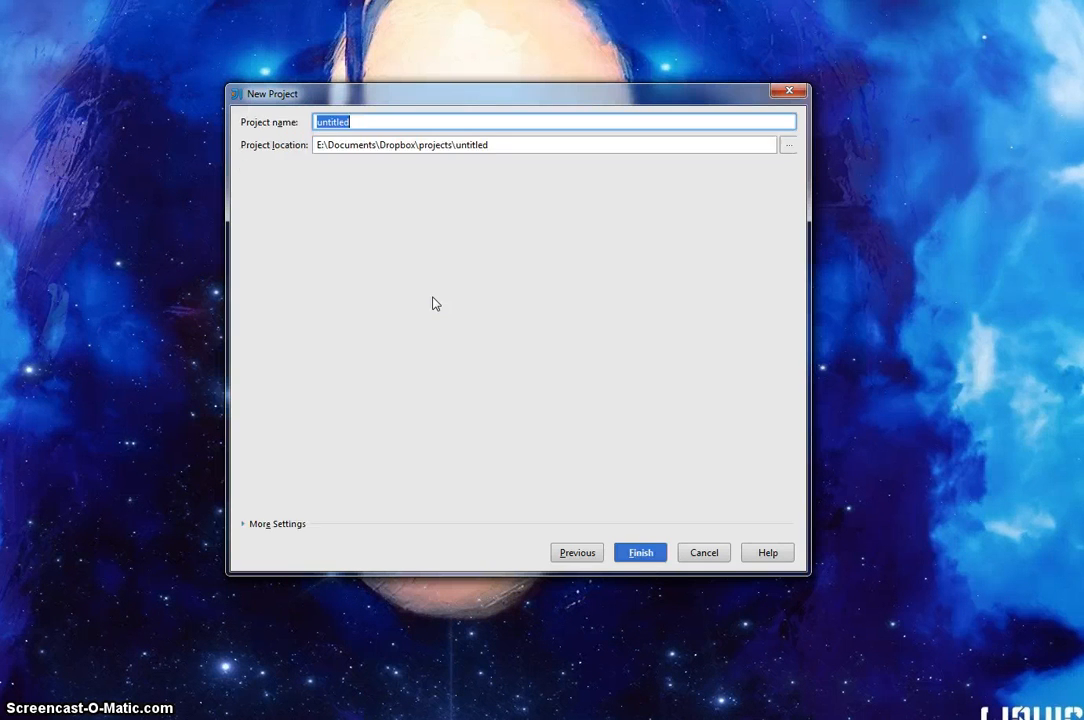
type("P")
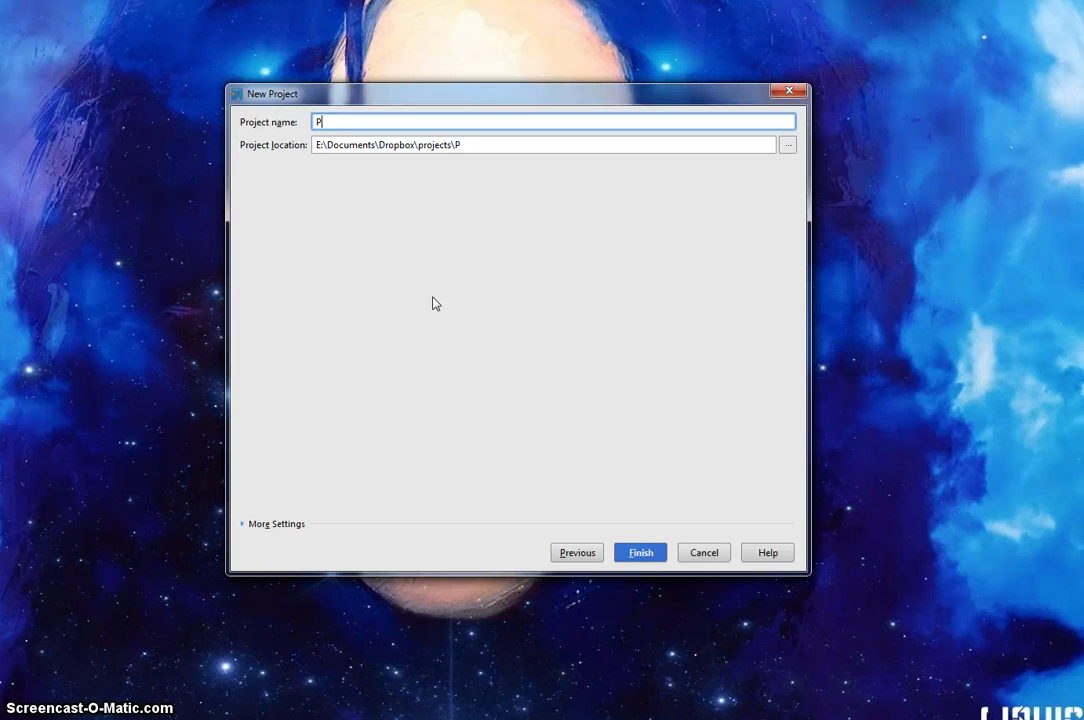
type("pring")
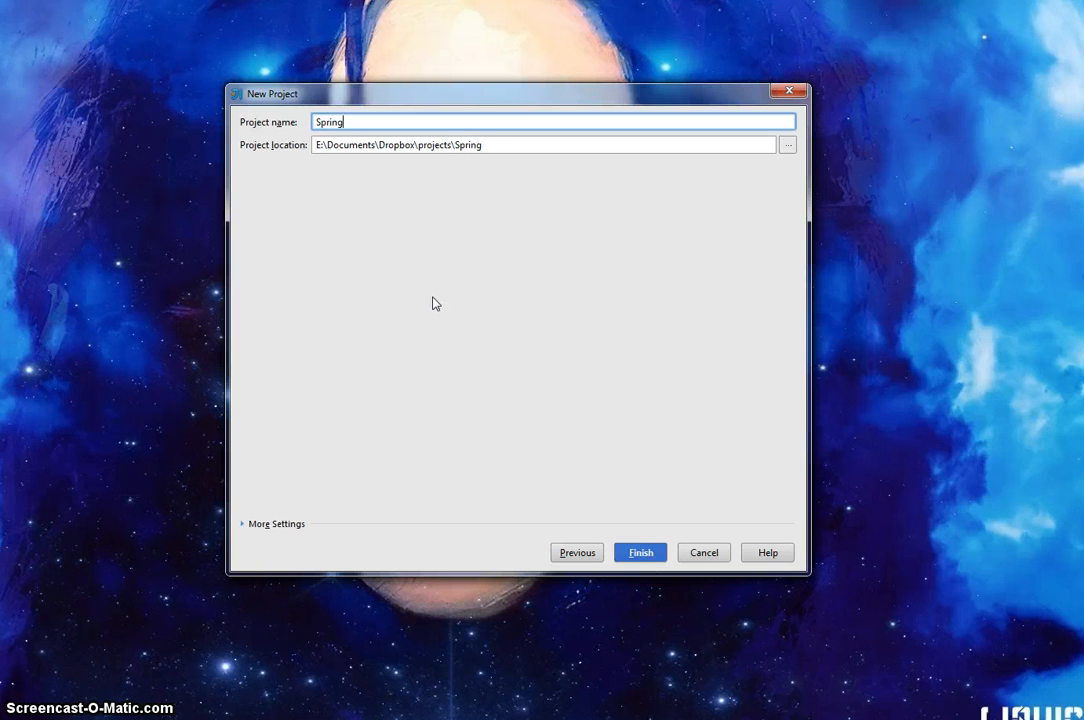
type("4w")
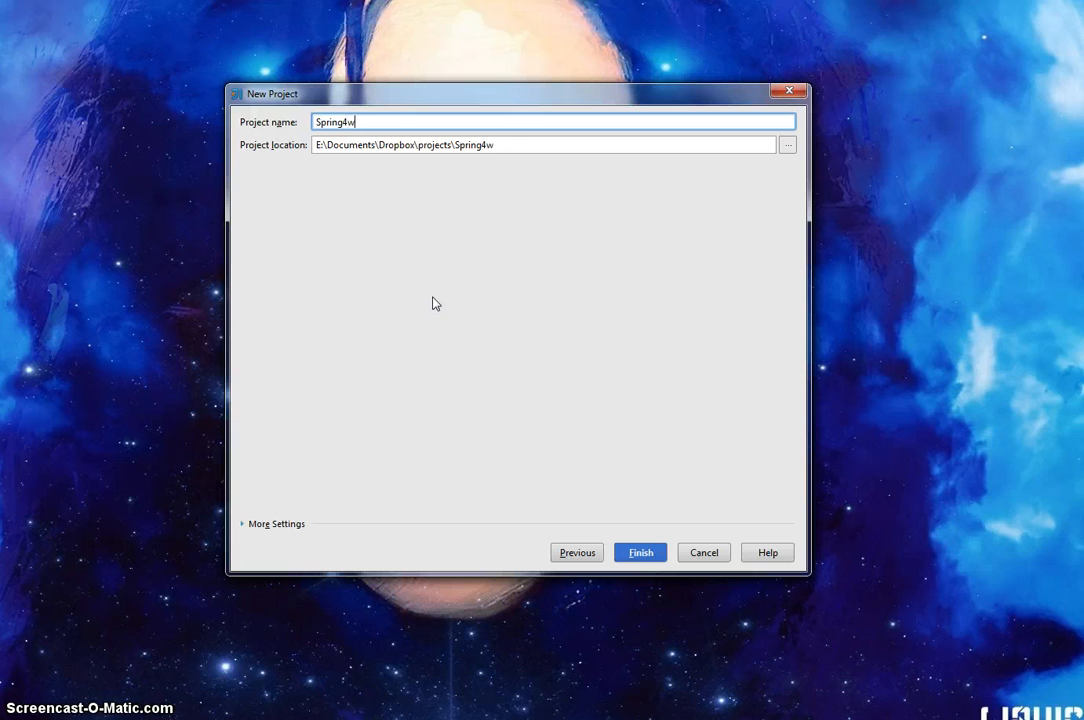
type("ebMVC")
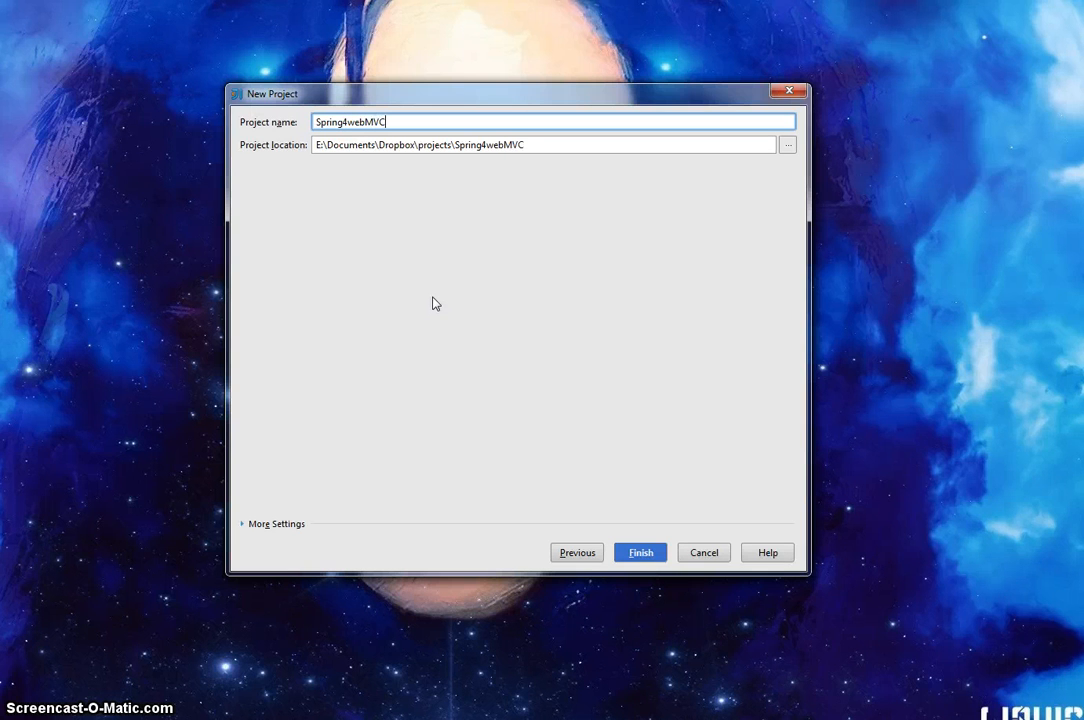
type("Maven")
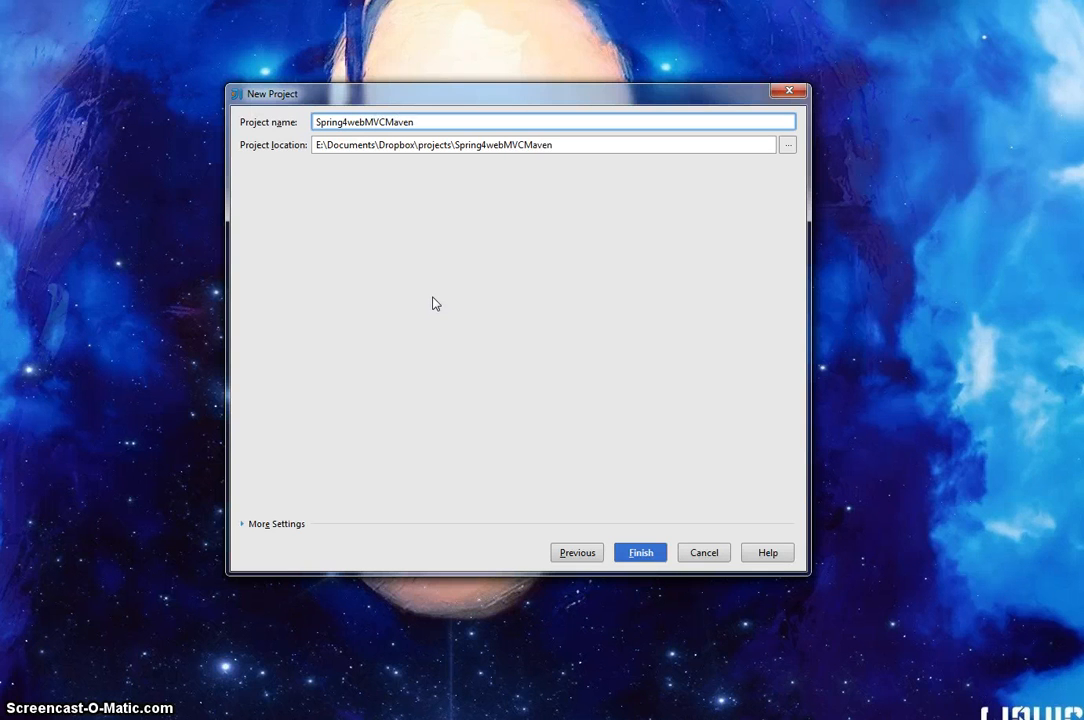
- Create the project and give pom.xml war packaging plus a spring-webmvc 4.1.4.RELEASE dependency
left_click(640, 552)
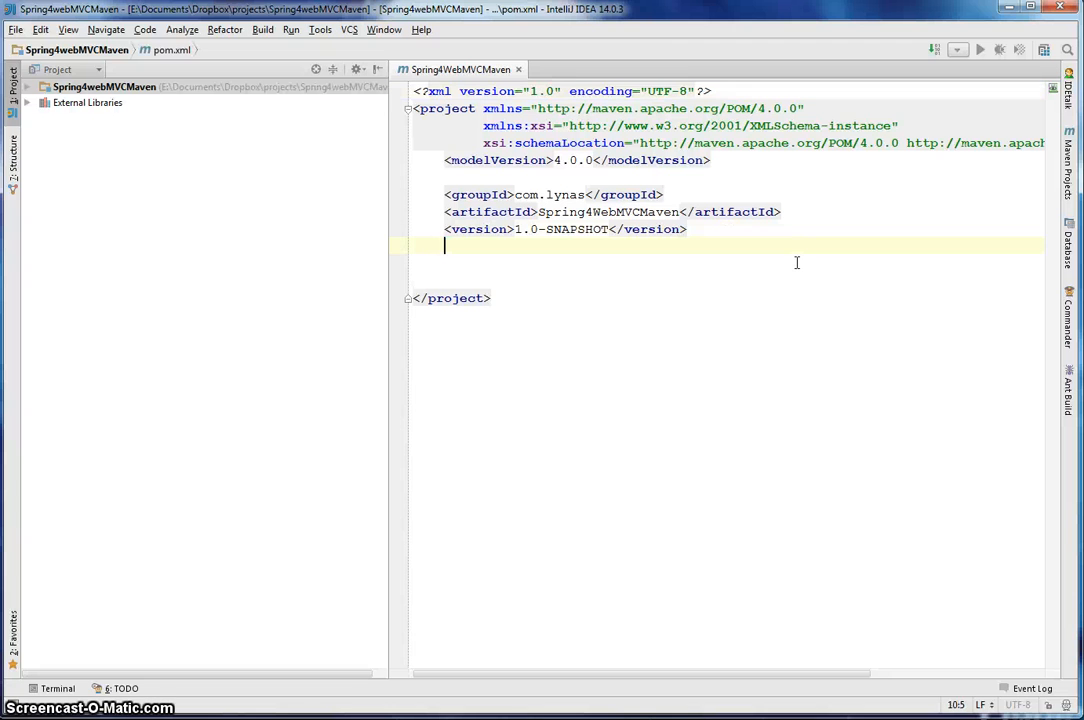
type("<packaging></packaging>")
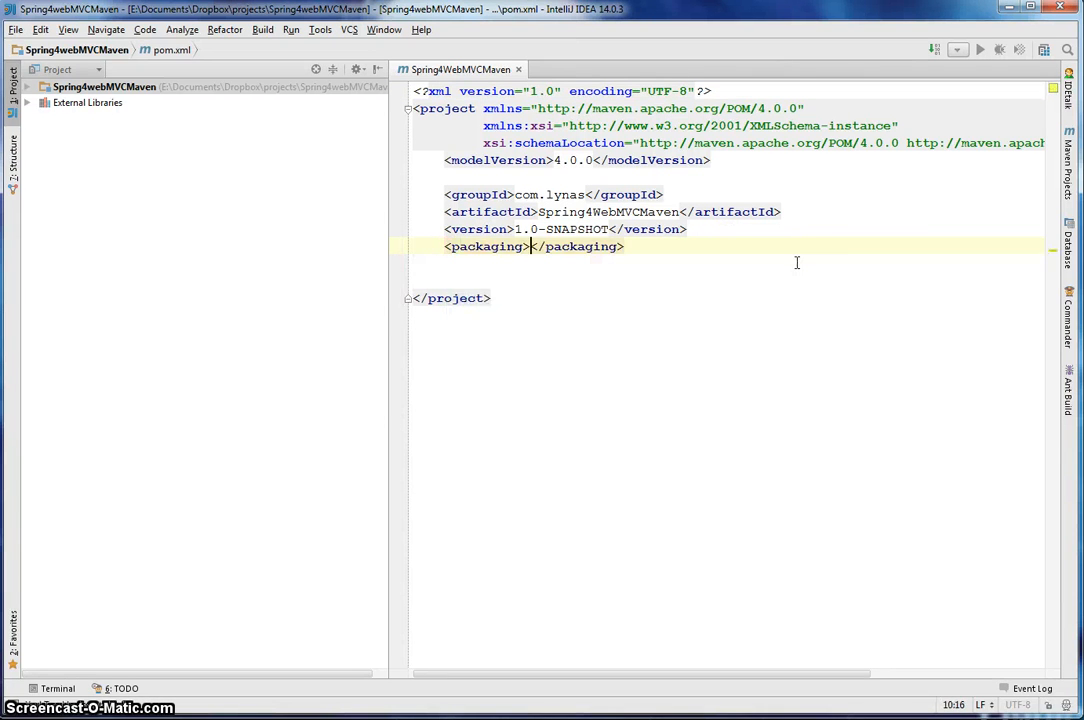
type("war")
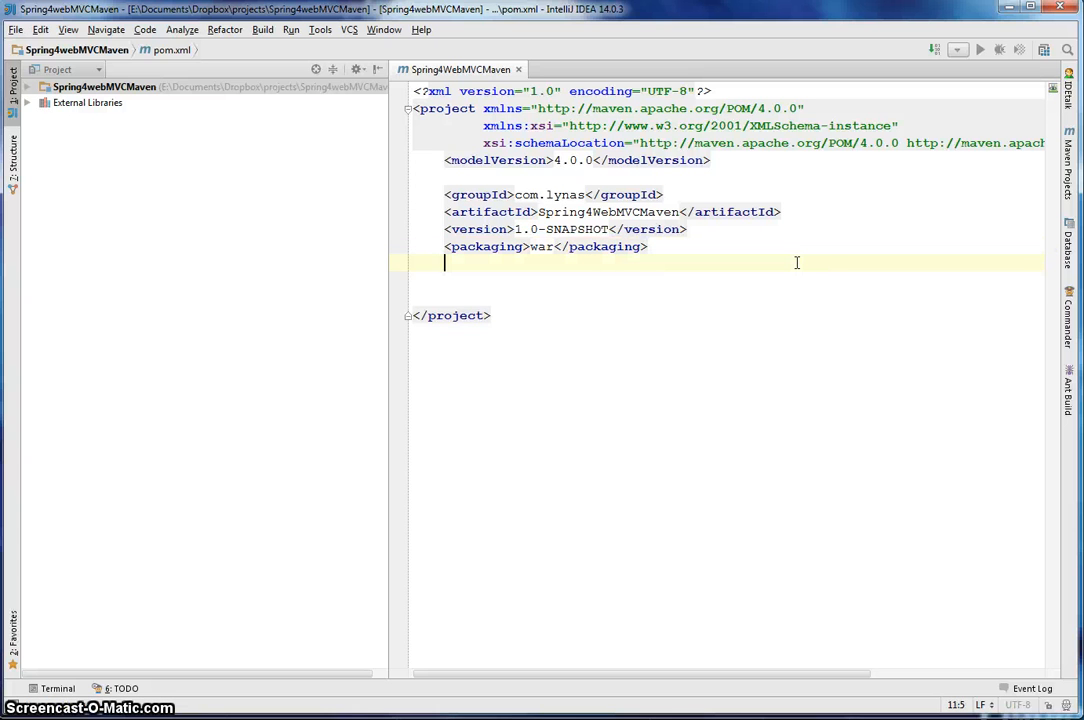
type("<artifactId></artifactId>")
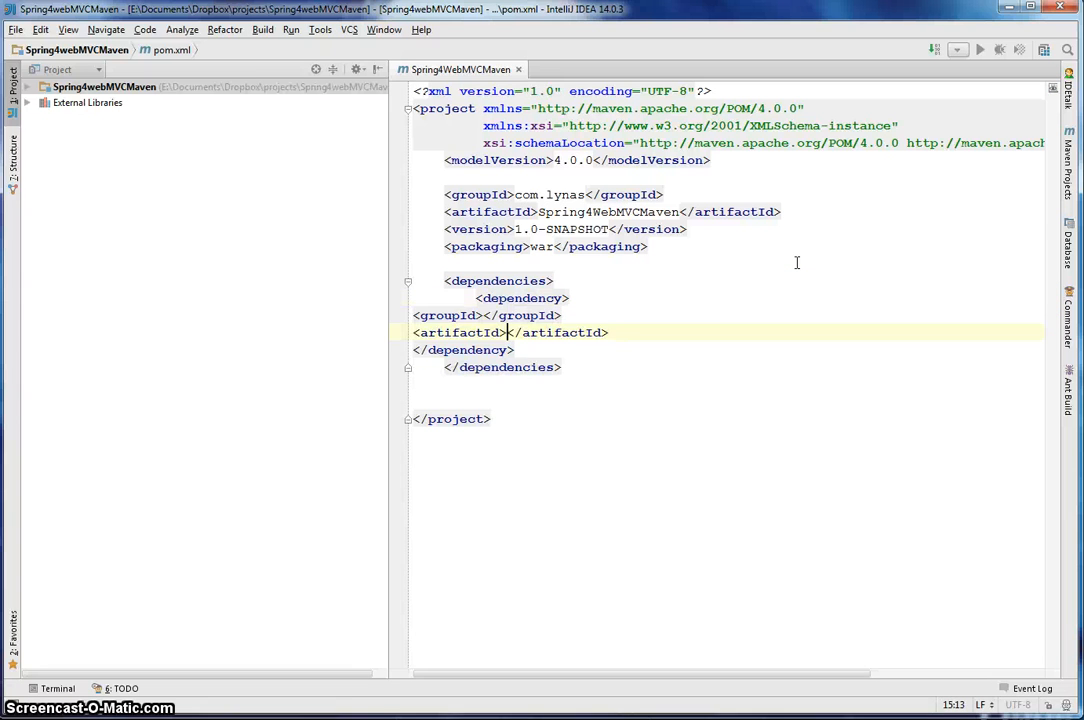
type("spring-webmvc")
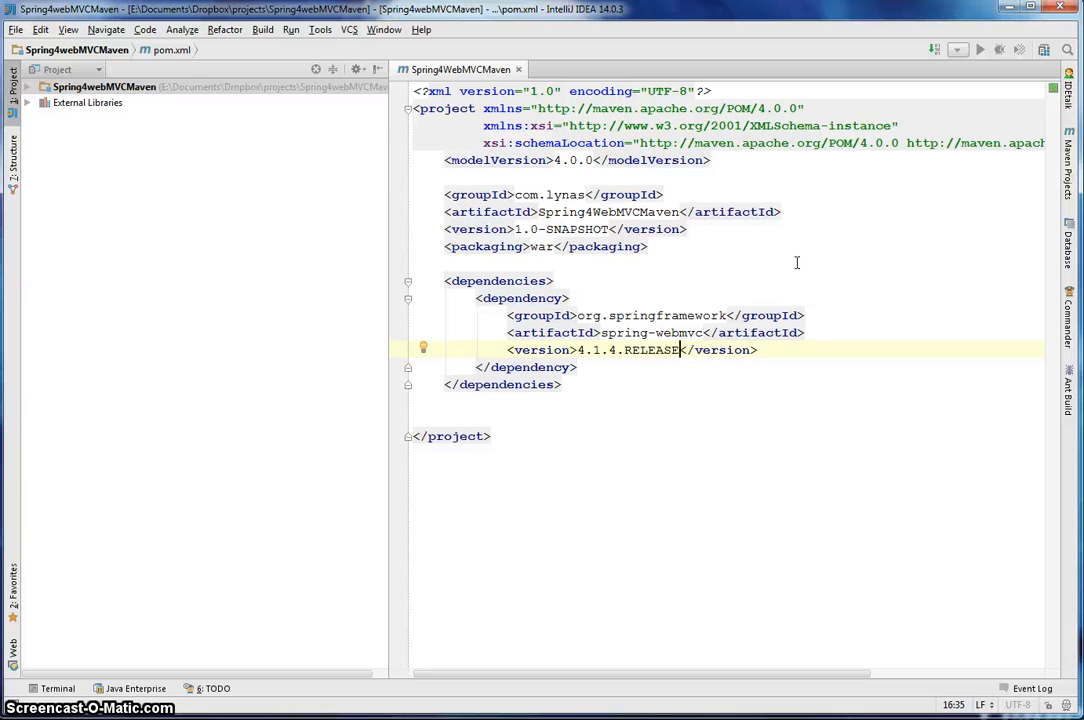
- Expand src/main and start a Java class com.lynas.controller.HomeController under java
left_click(28, 87)
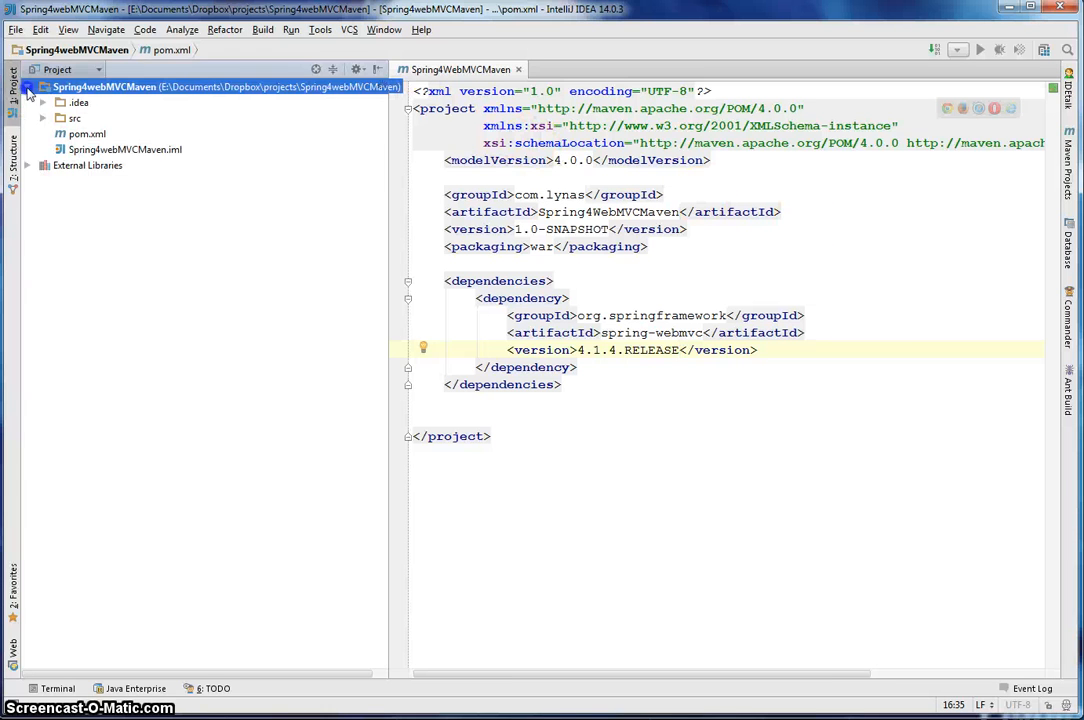
left_click(45, 118)
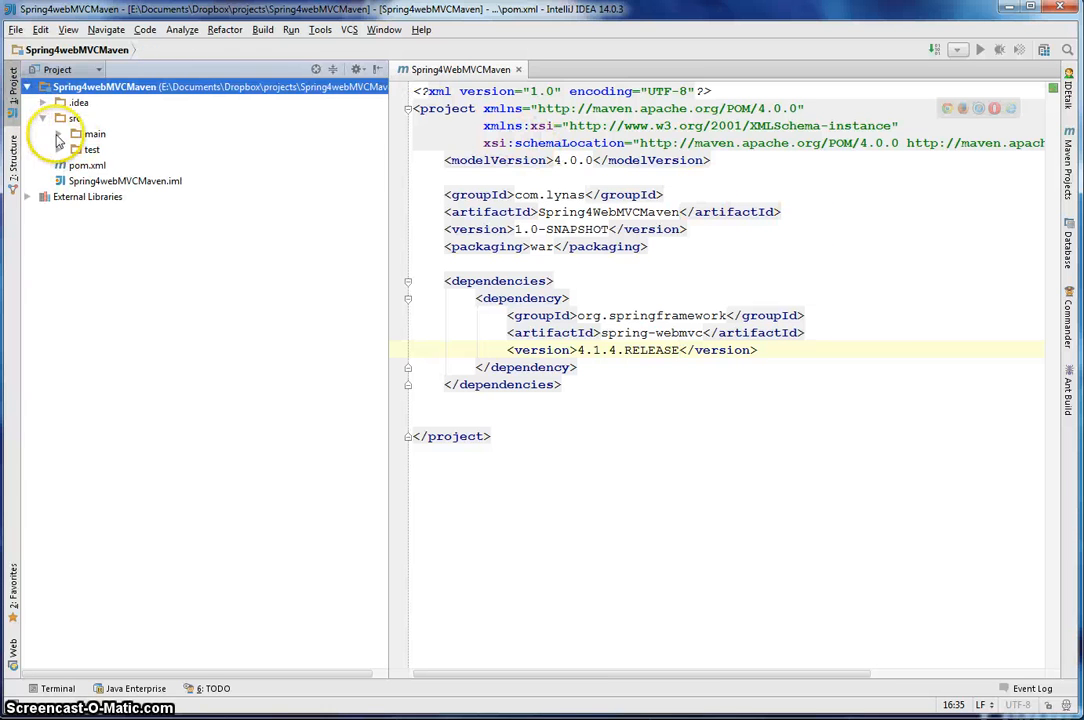
right_click(107, 149)
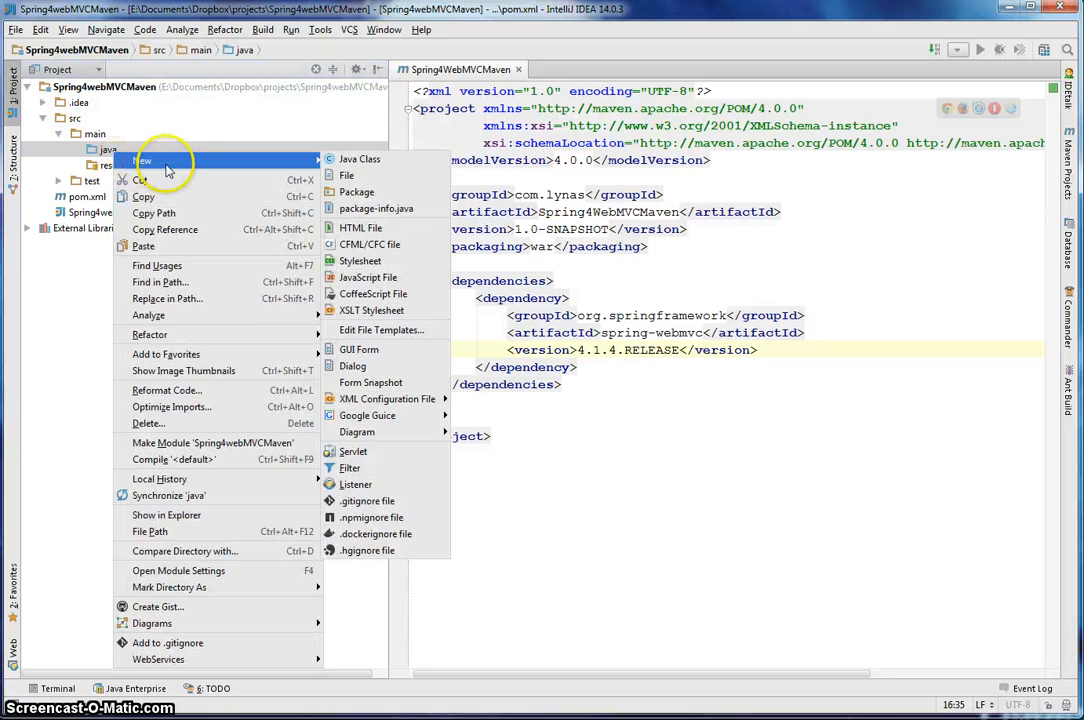
left_click(360, 158)
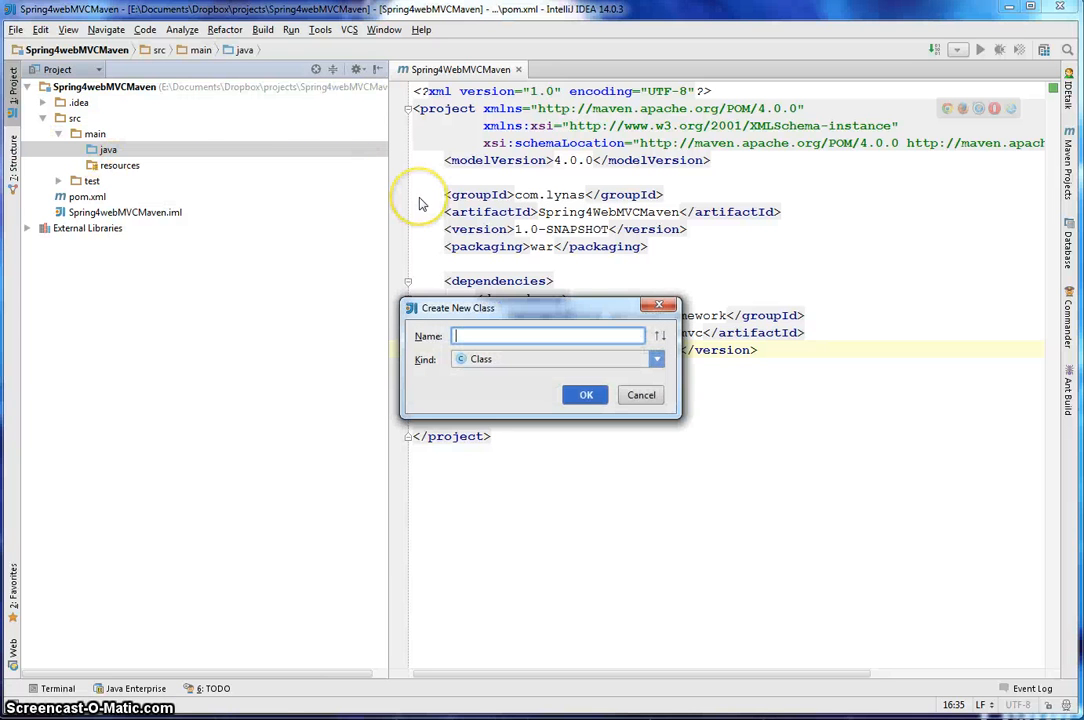
type("com.co")
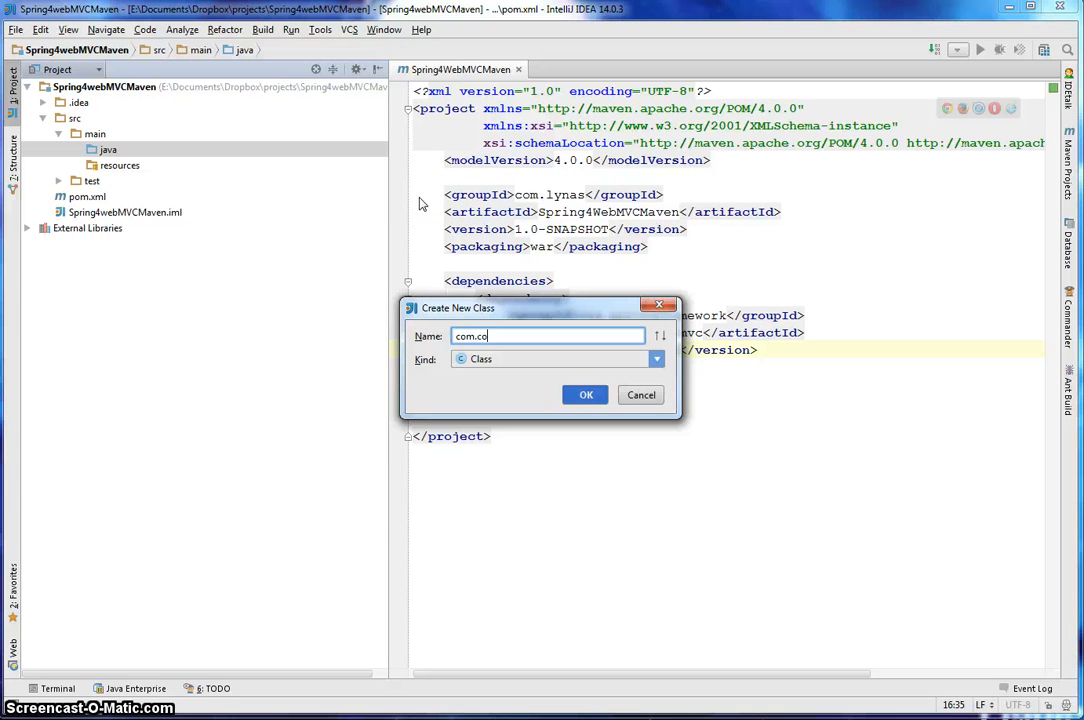
type("lynas.")
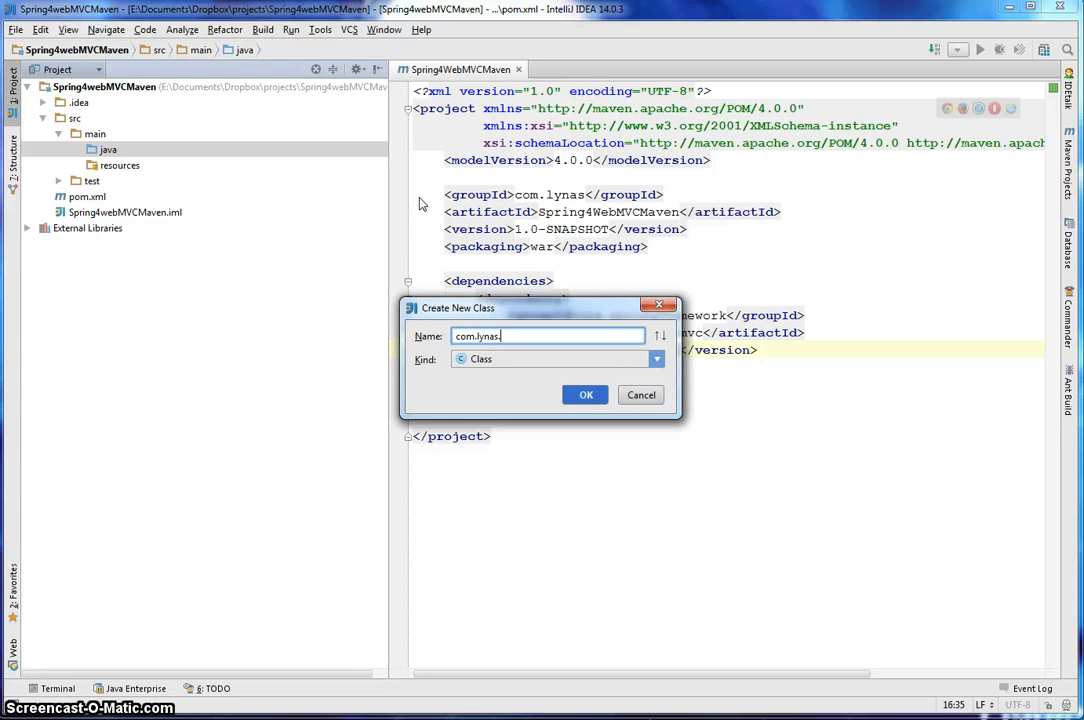
type("controller.HomeContro")
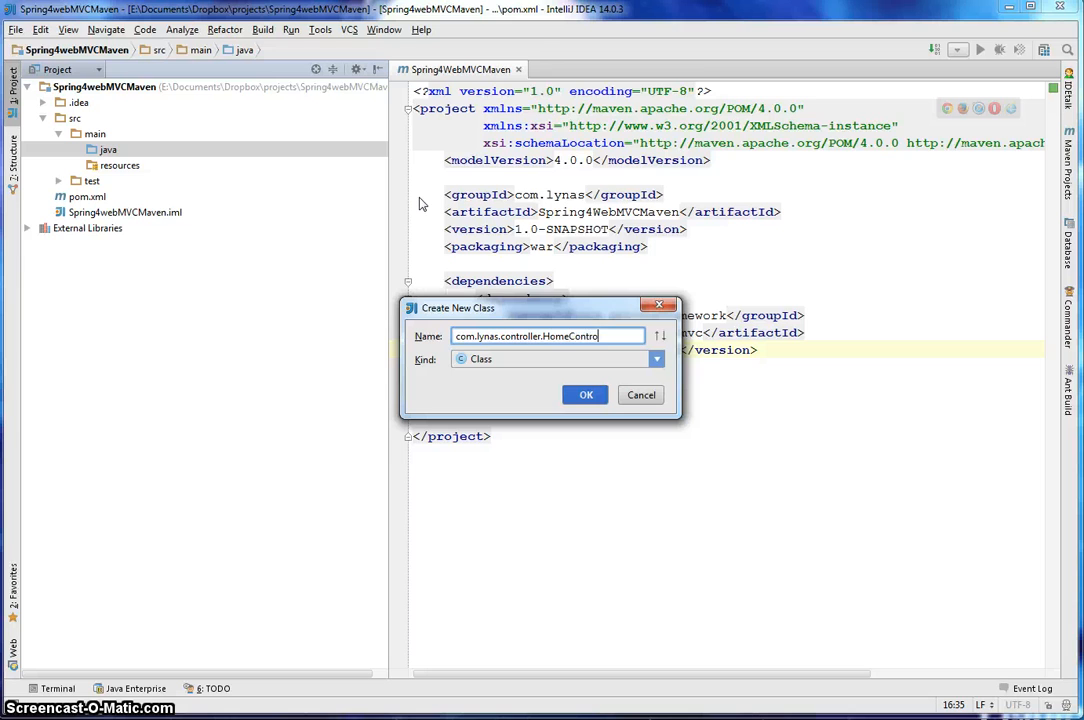
left_click(585, 394)
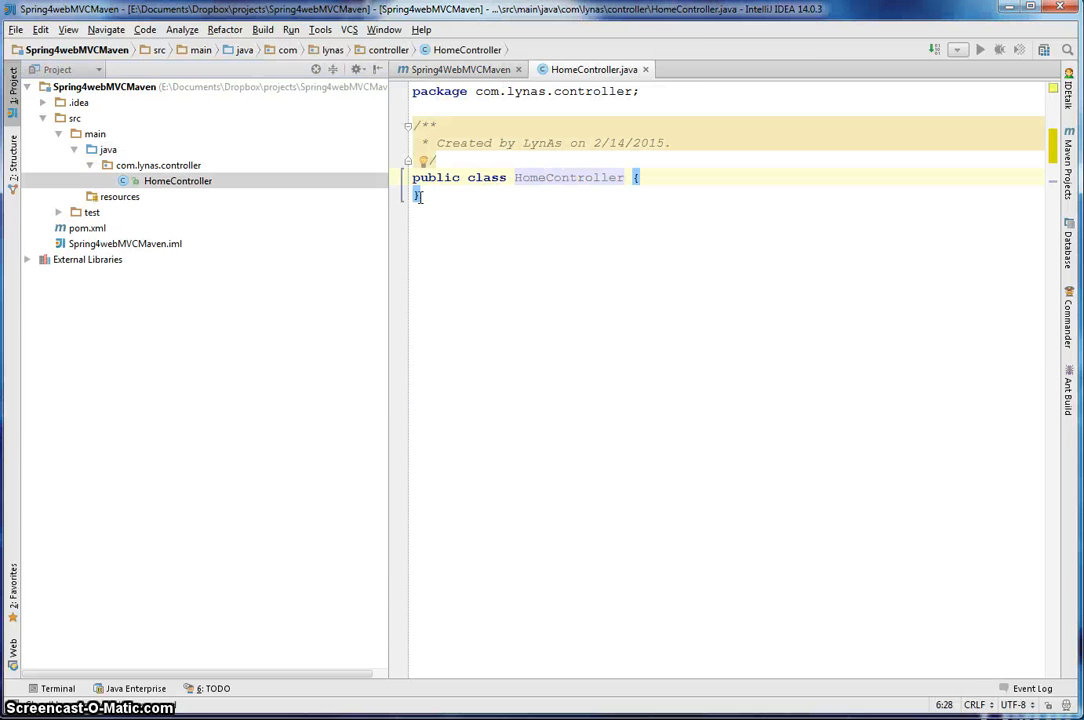
key("Enter")
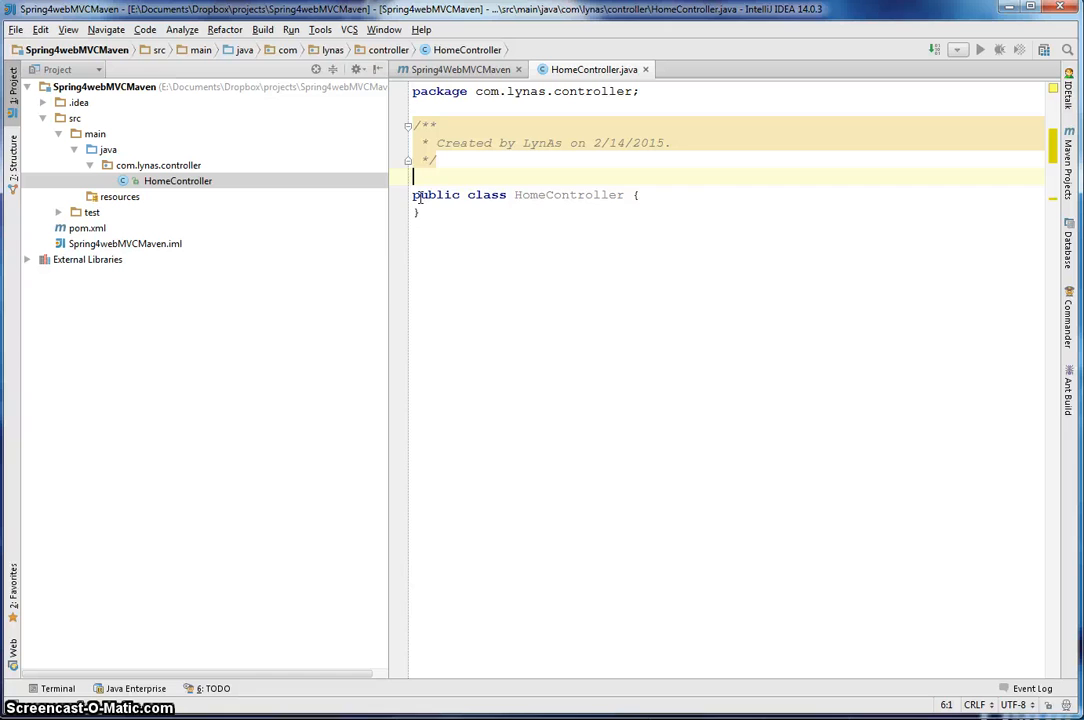
type("@Cin")
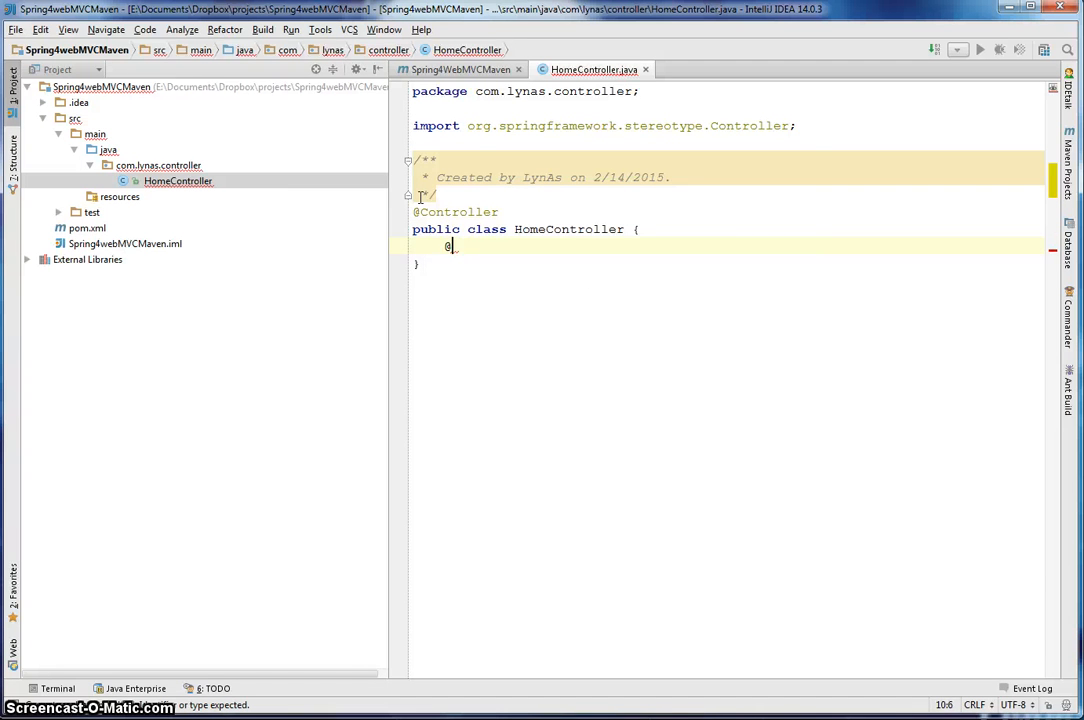
- Add a non-static public String home() mapped to "/" that returns "test"
type("RequestMapping")
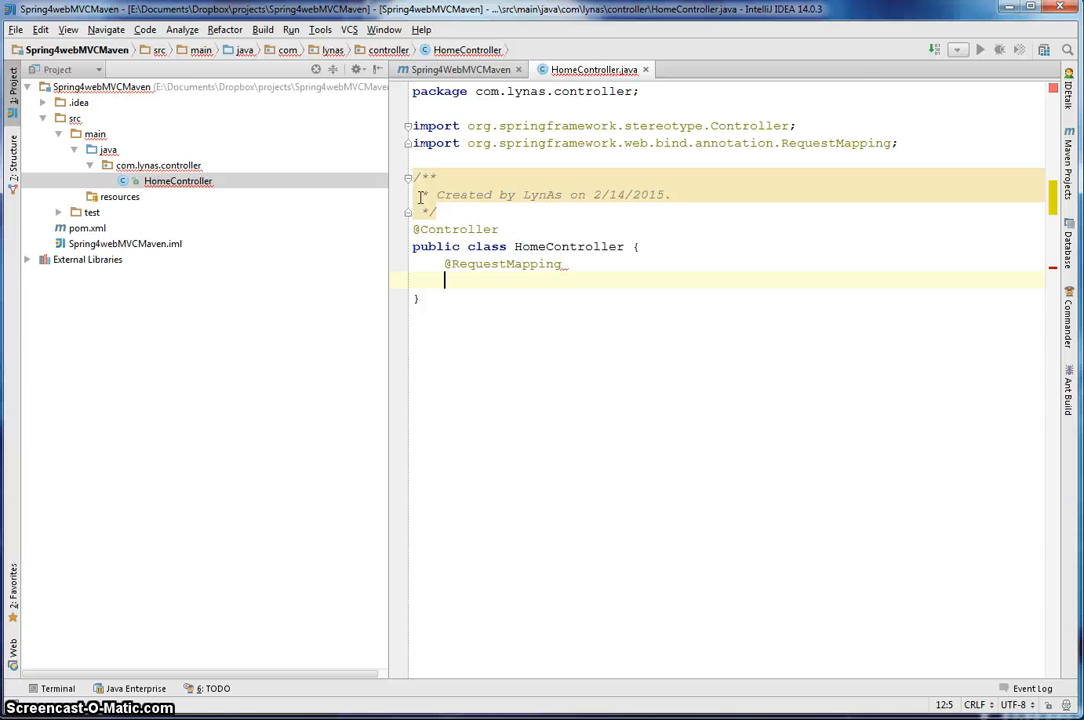
type("public_static hom")
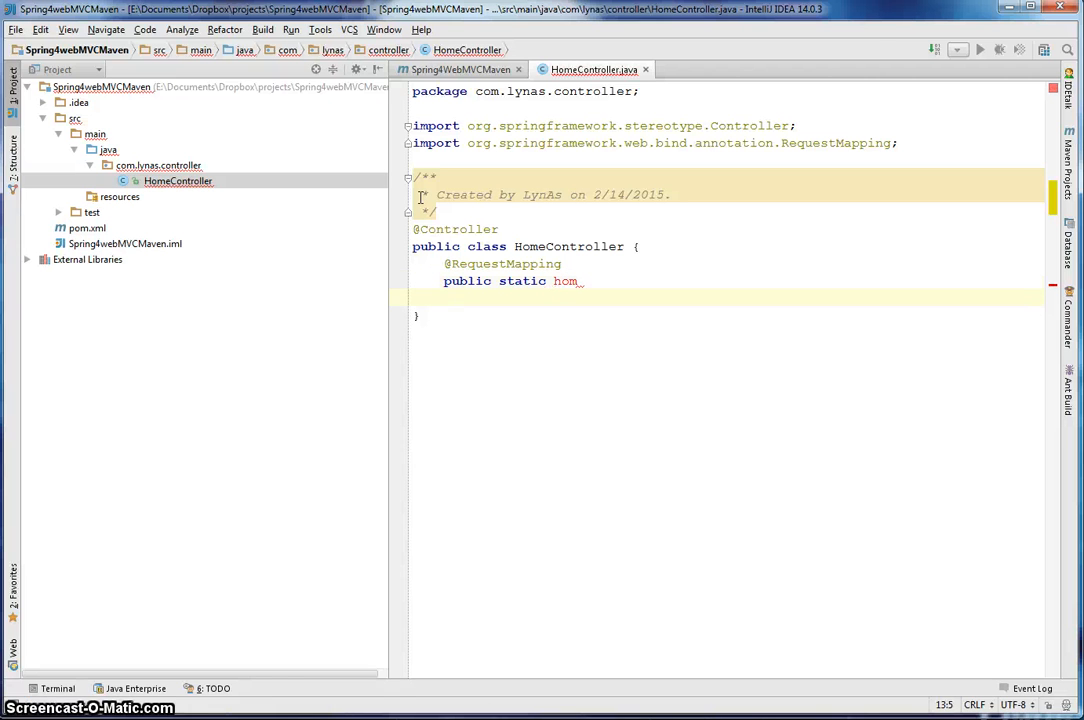
type("e")
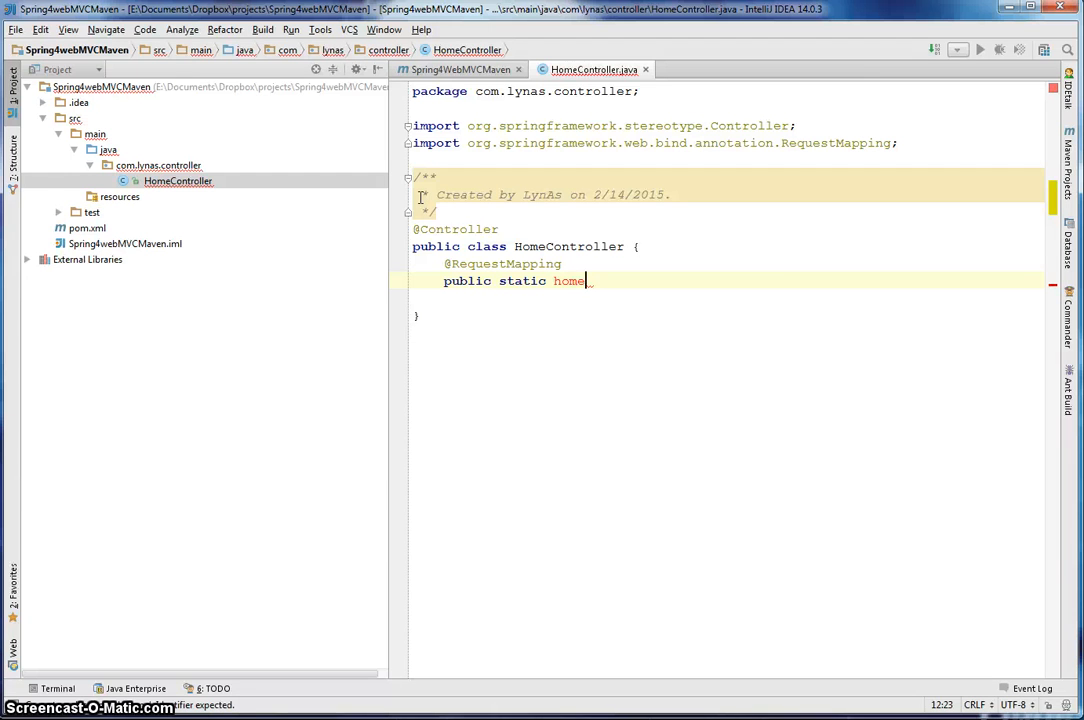
key("Backspace")
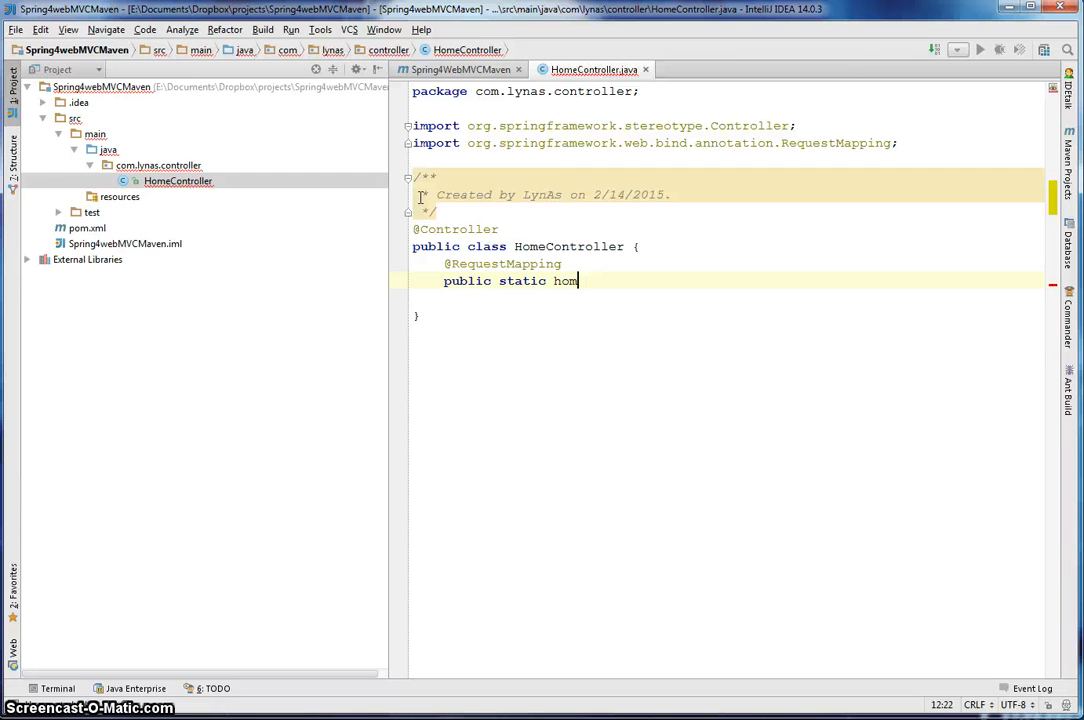
type("e() {")
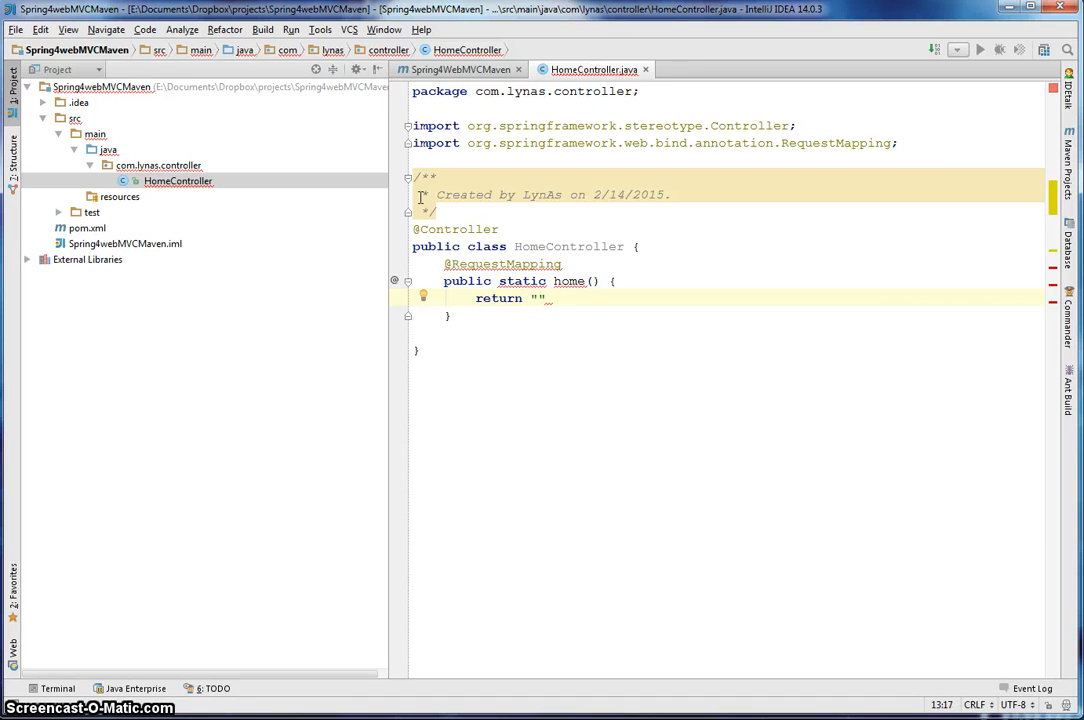
type("test")
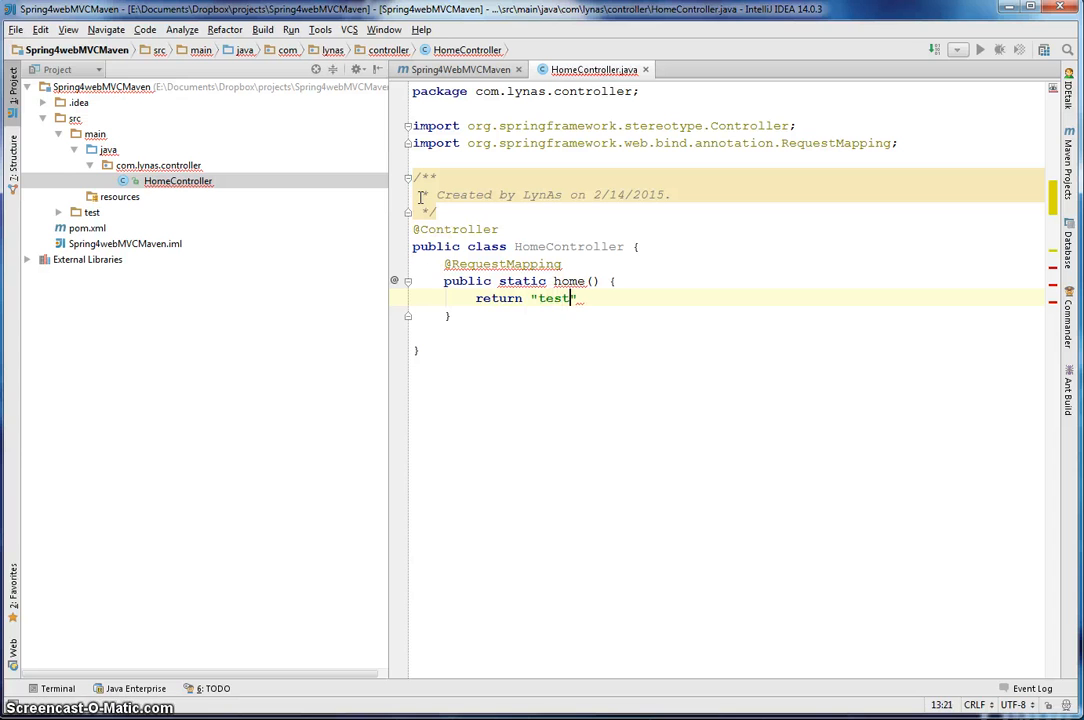
left_click(569, 281)
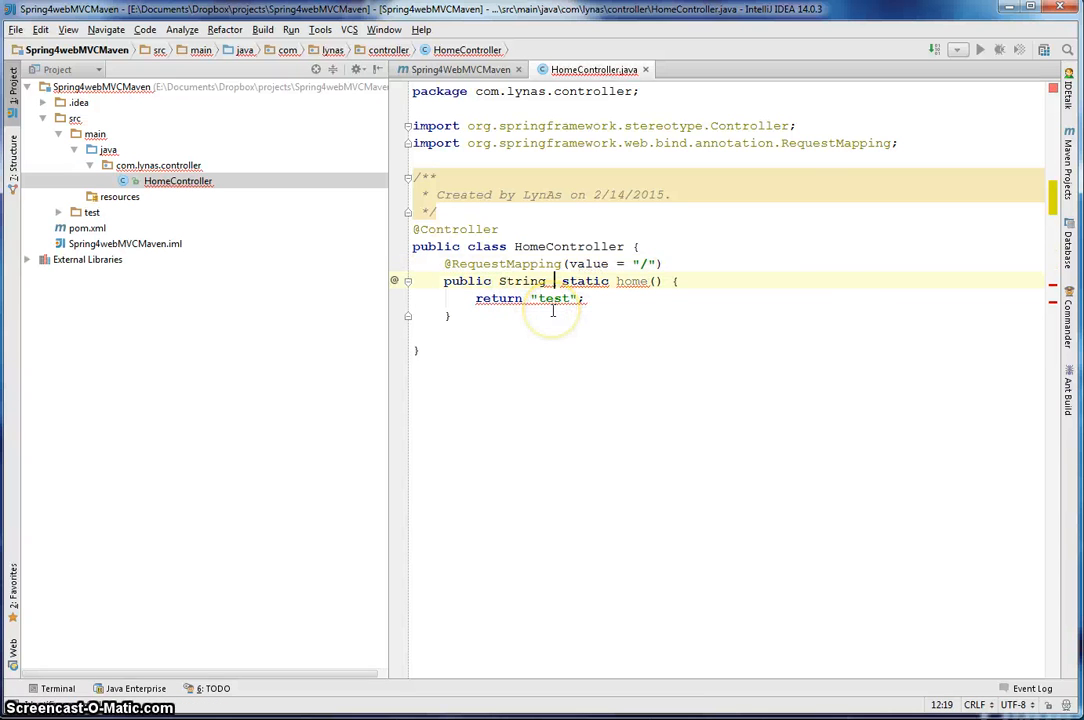
double_click(585, 281)
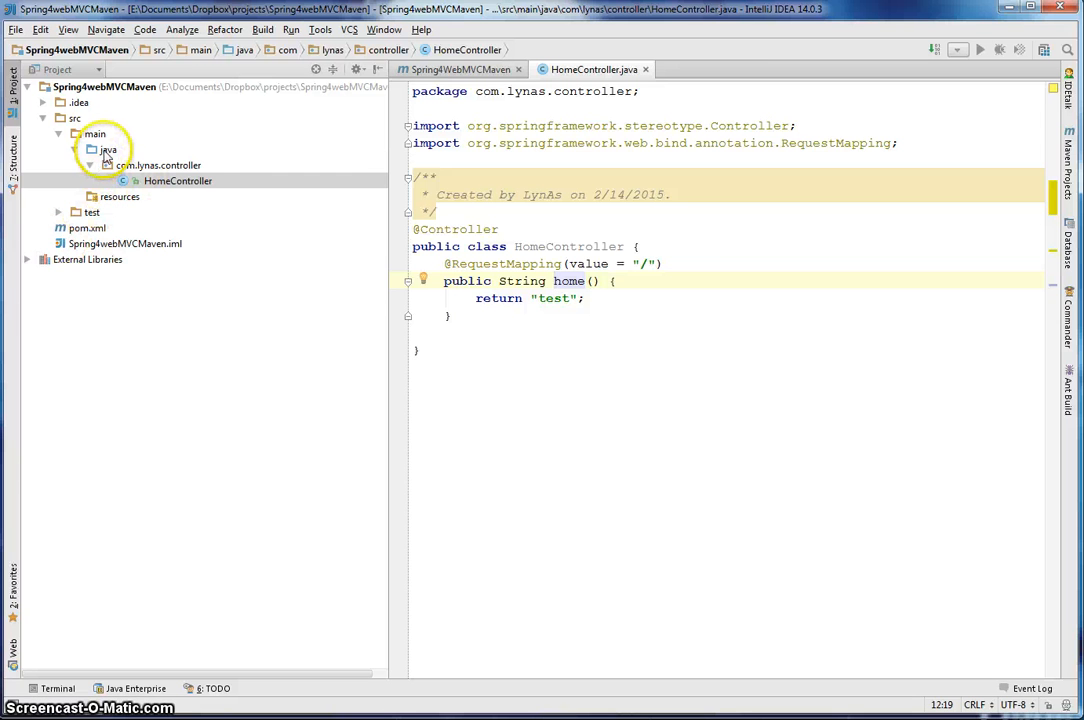
- Create a webapp directory under the main folder
left_click(108, 148)
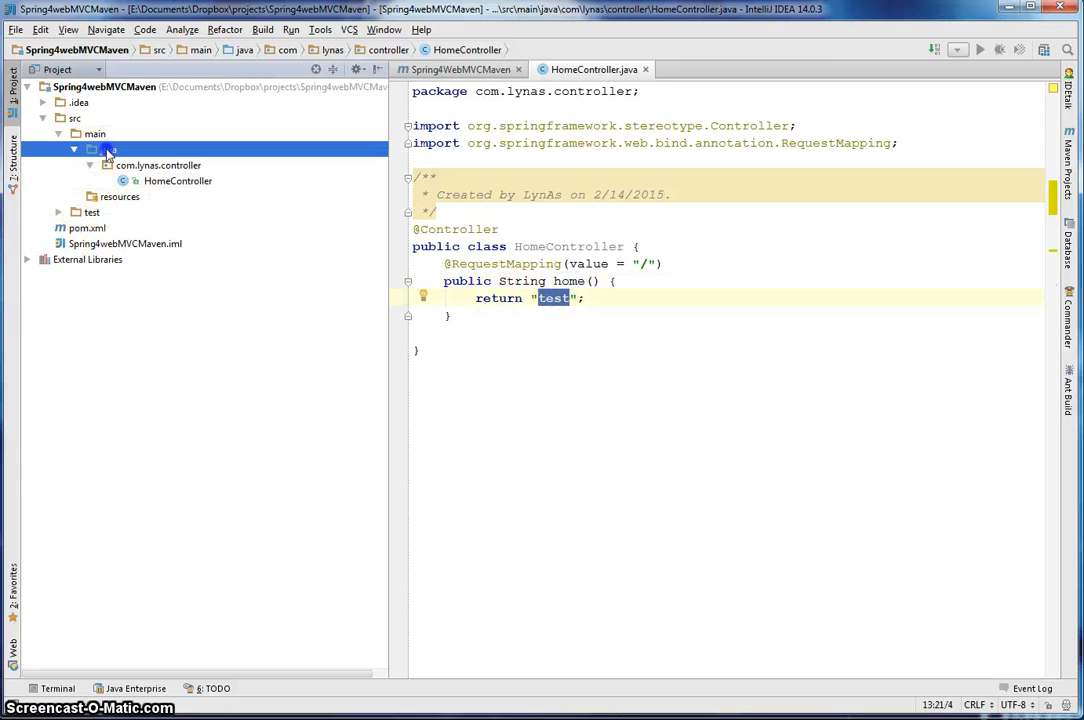
right_click(110, 148)
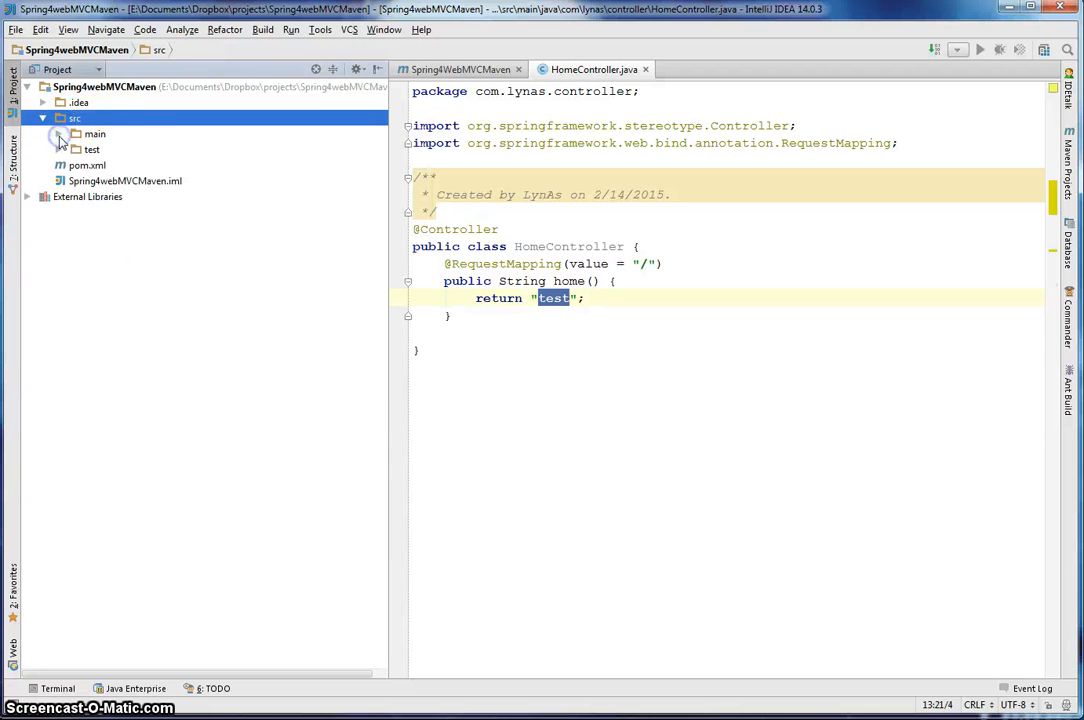
left_click(59, 133)
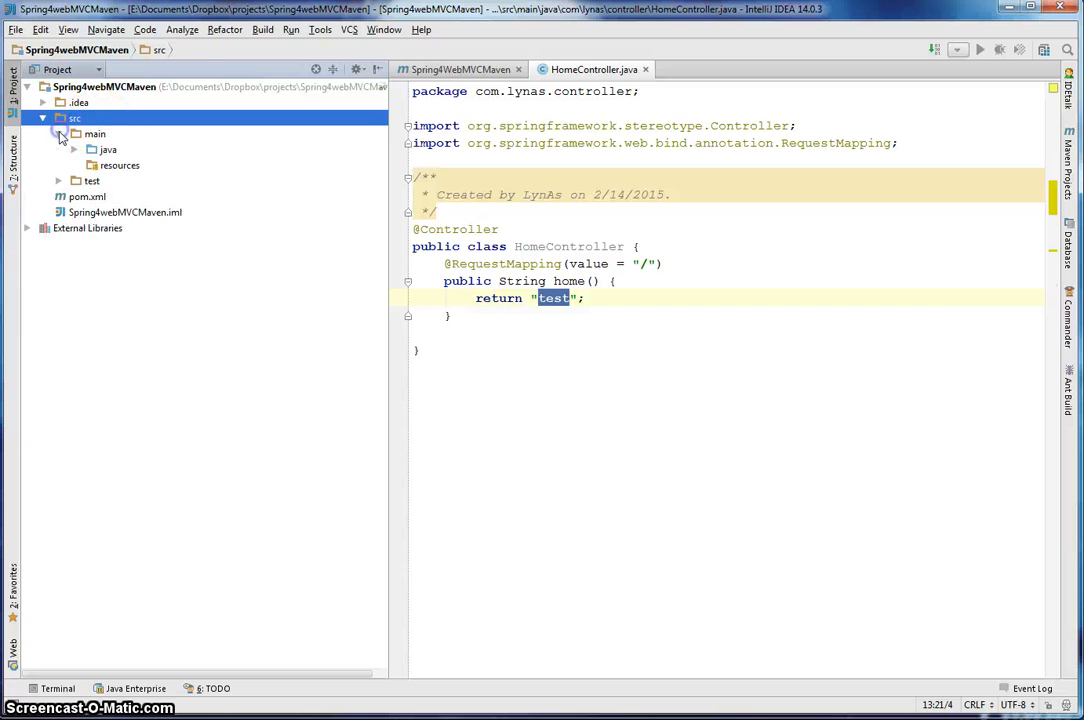
right_click(94, 133)
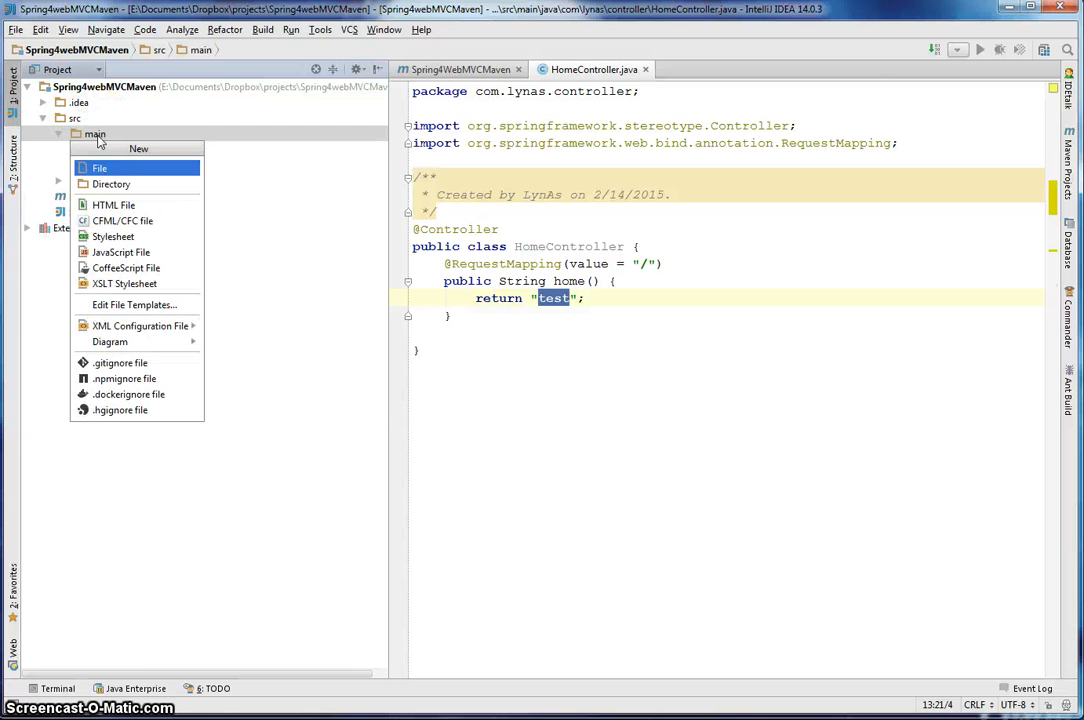
type("web")
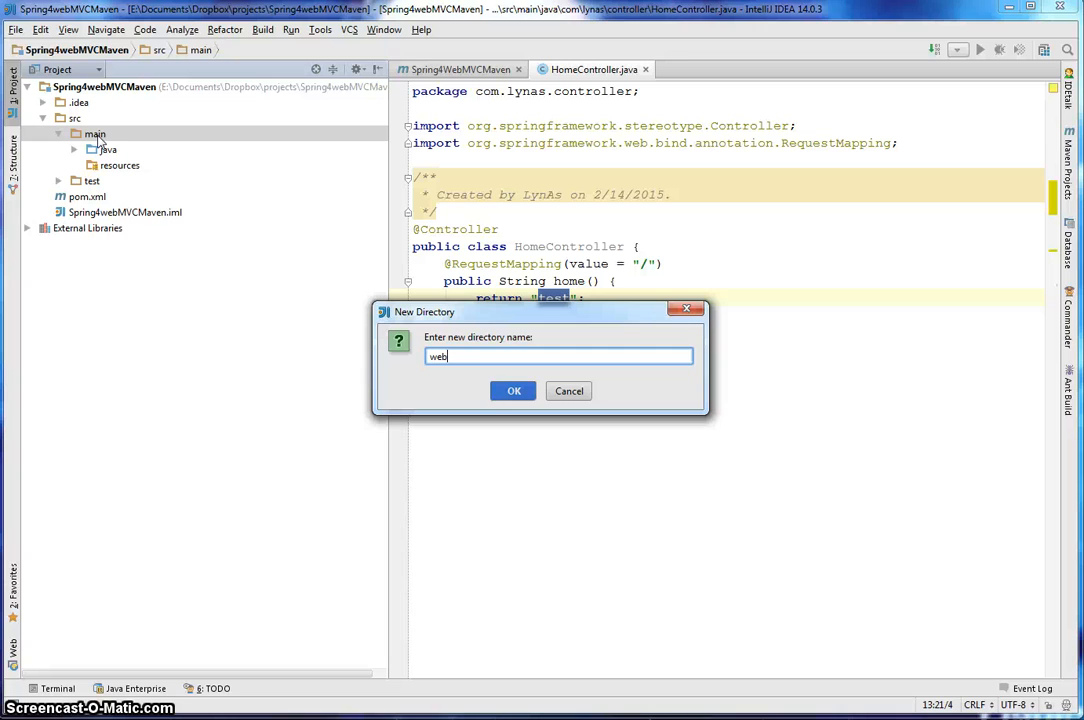
left_click(513, 390)
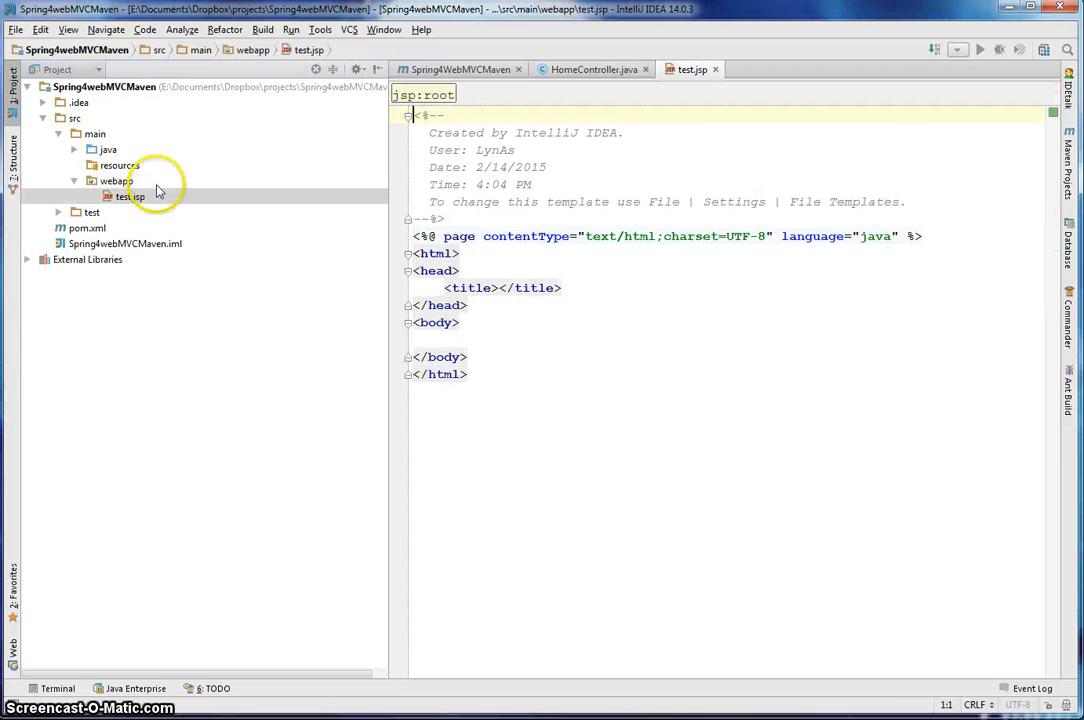
- Add test.jsp to webapp with "test" in its body
type("te")
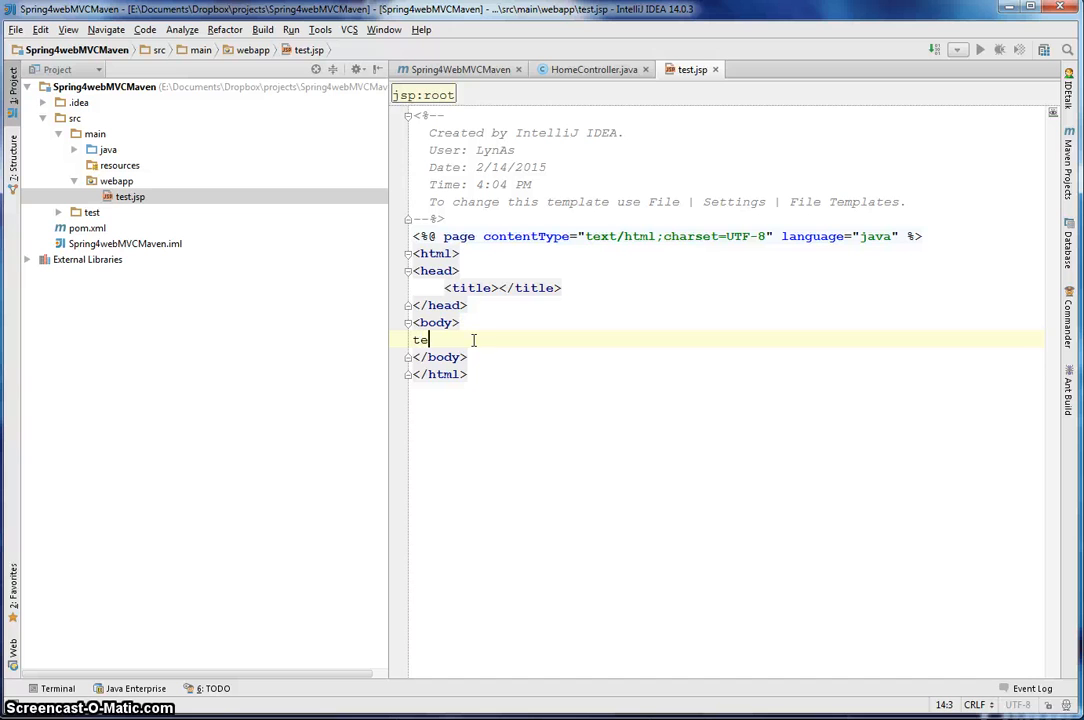
type("st")
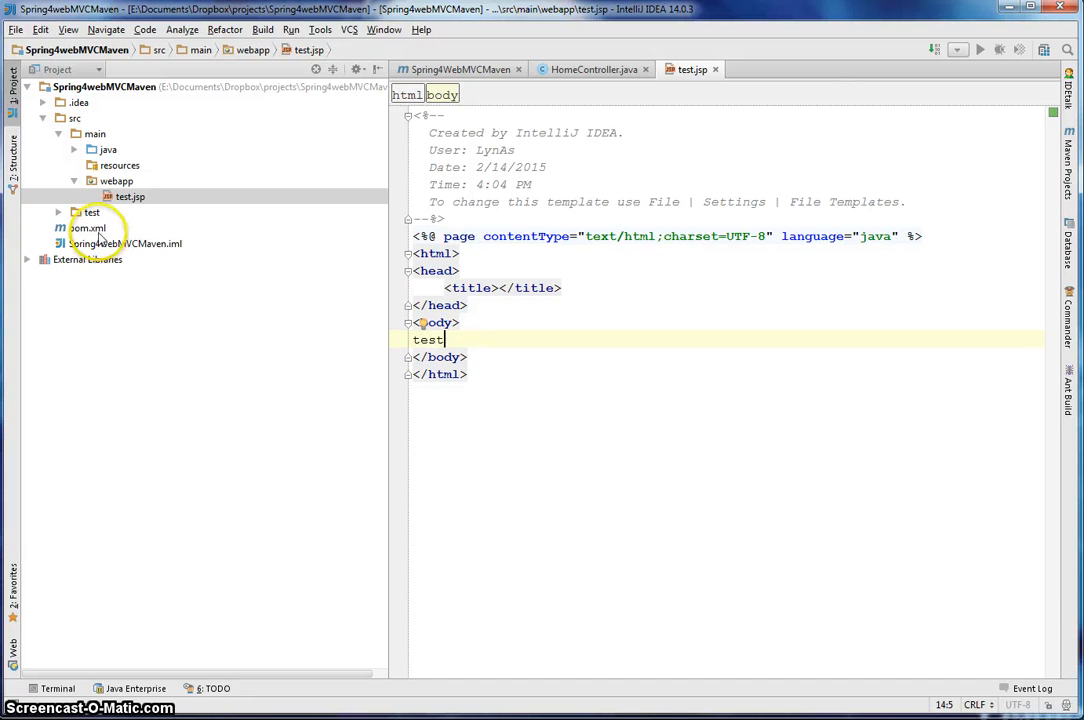
left_click(116, 181)
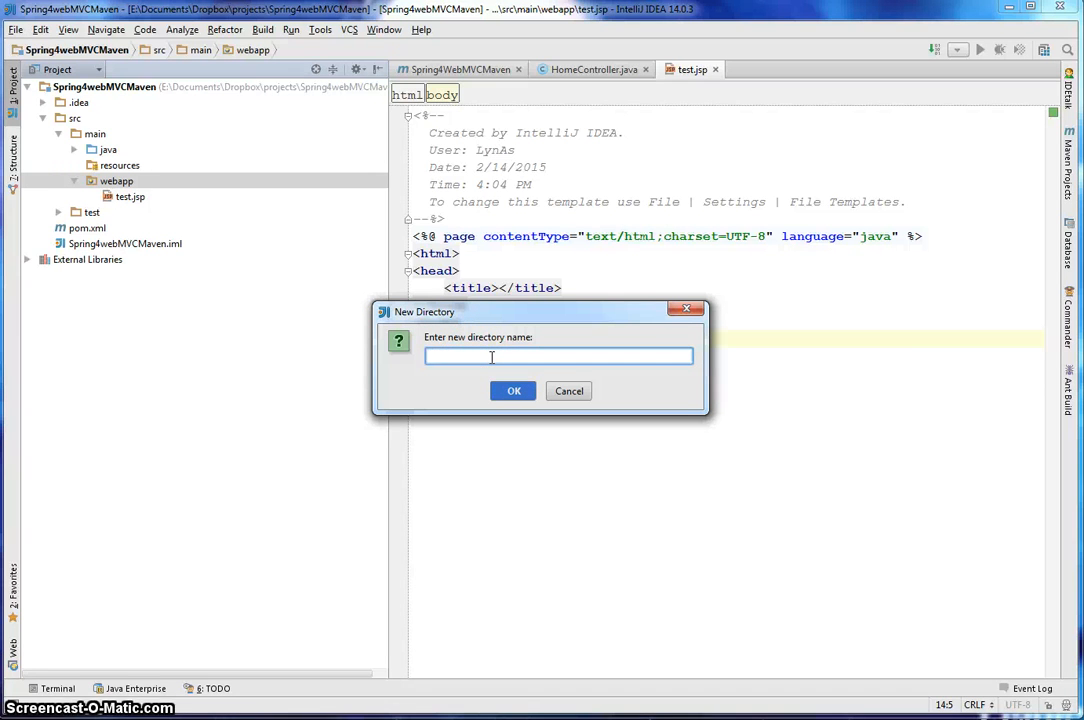
- Name the new webapp subfolder WEB-INF
type("WEB")
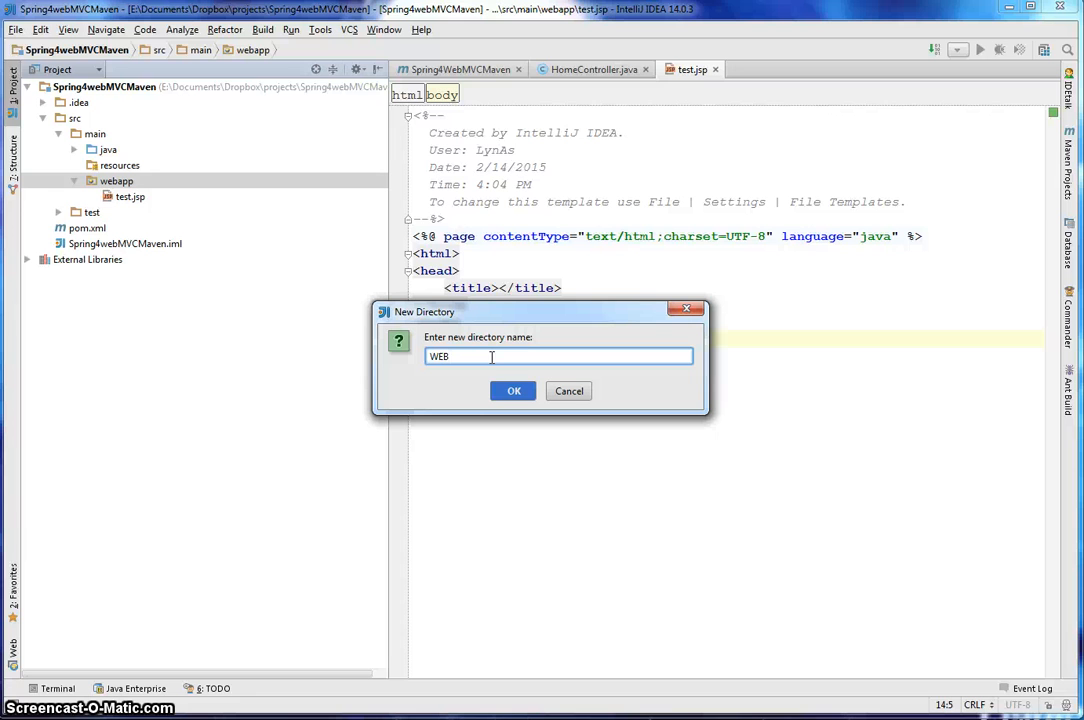
type("-INF")
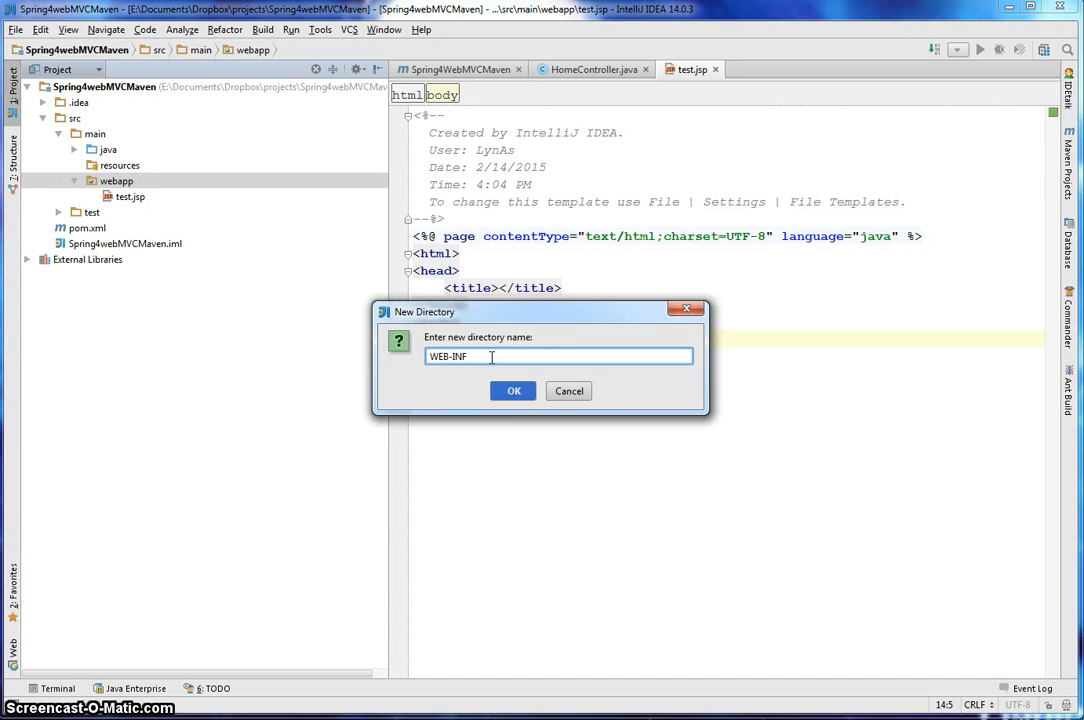
left_click(513, 390)
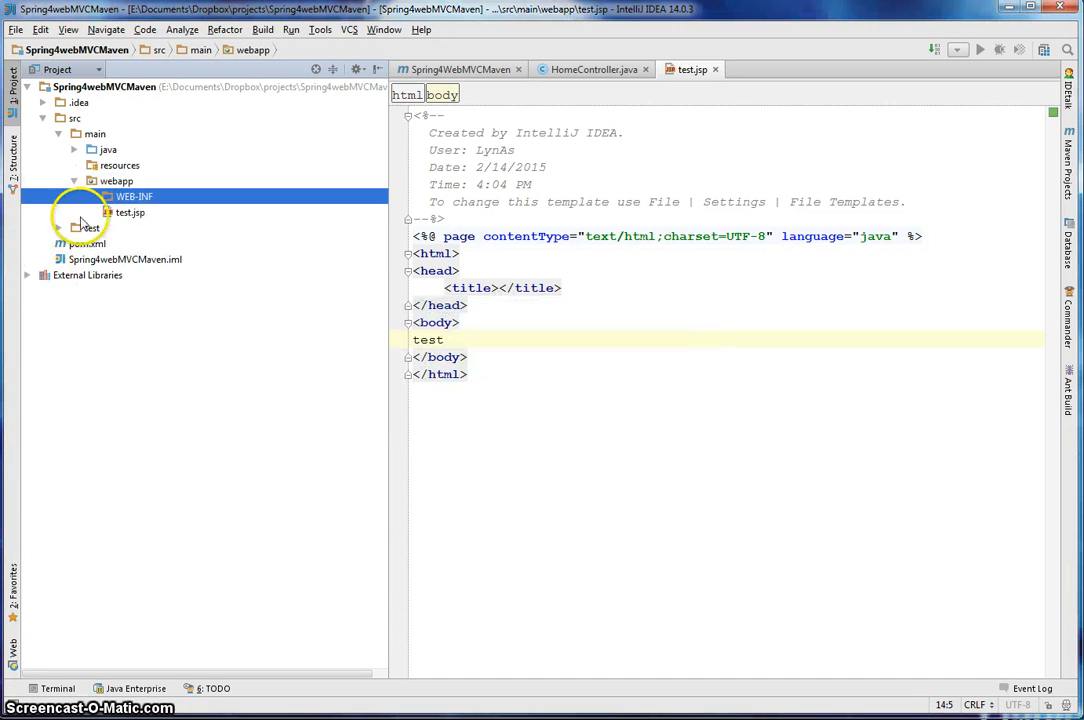
- Create an empty web.xml file inside WEB-INF
right_click(134, 196)
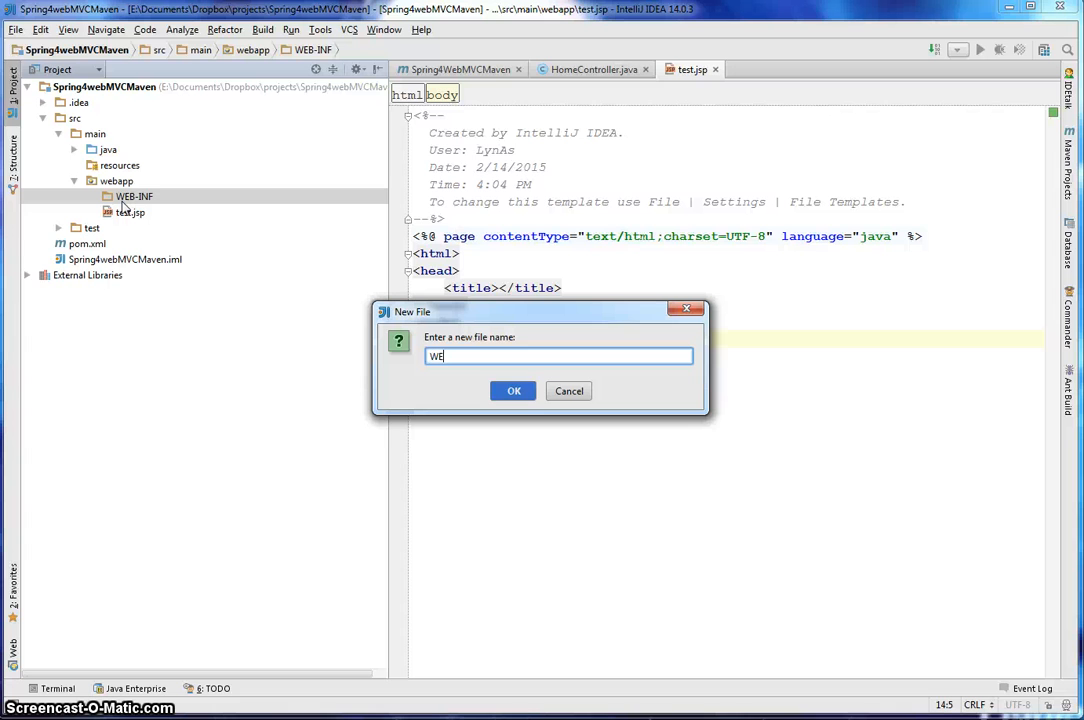
type("web")
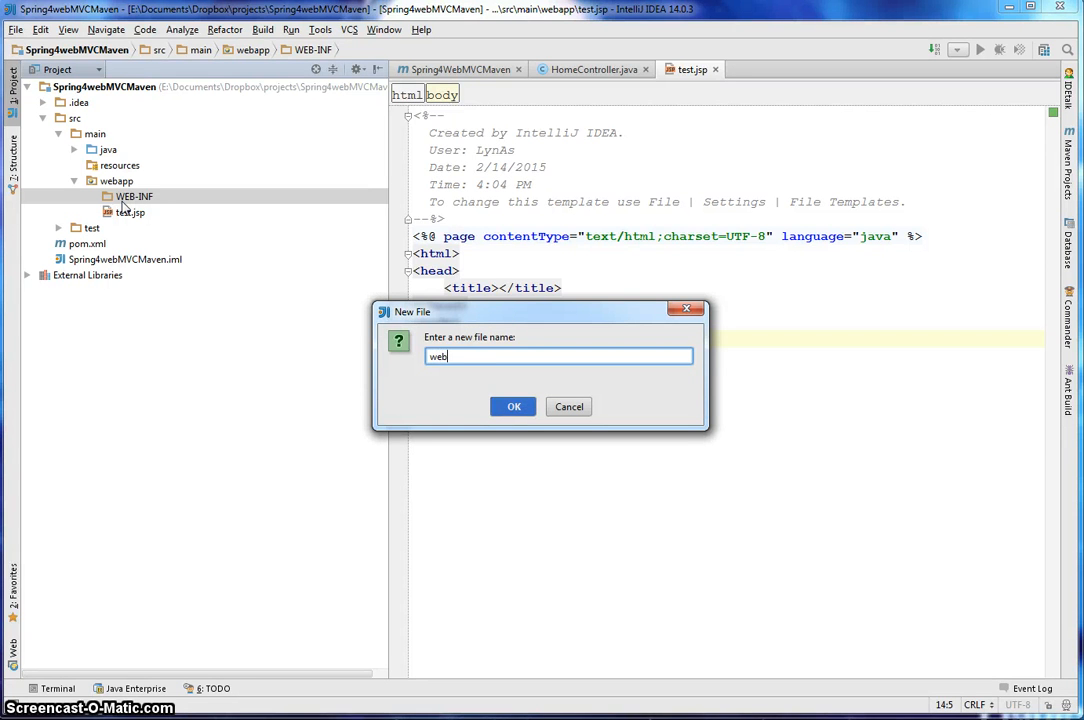
type(".xm")
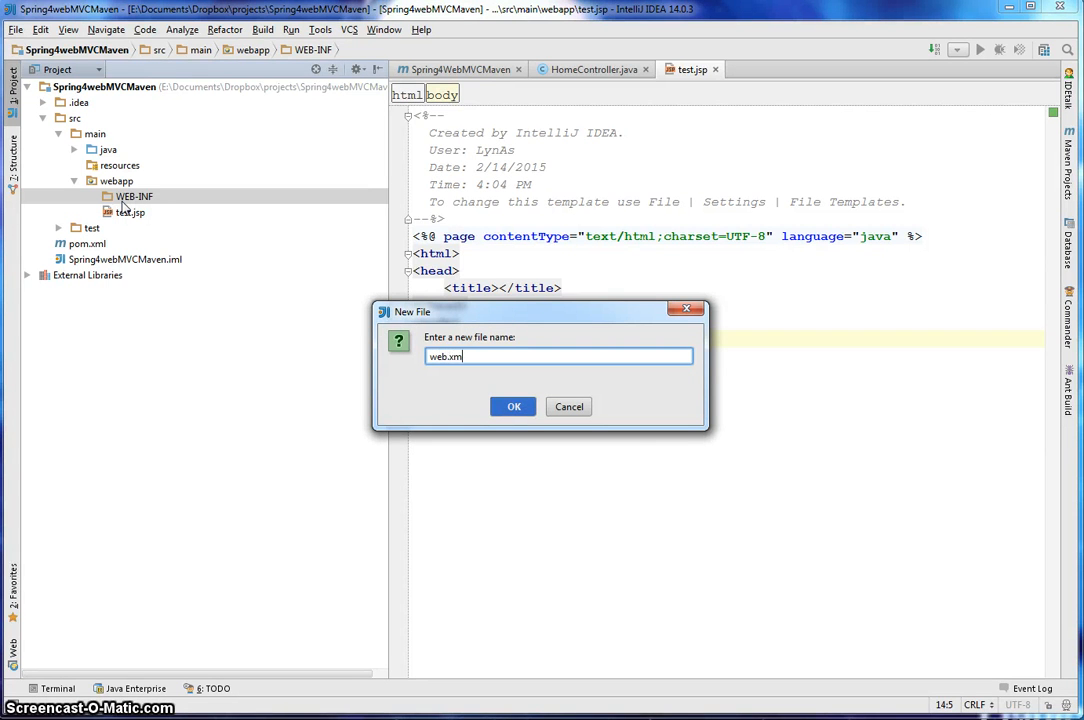
left_click(513, 406)
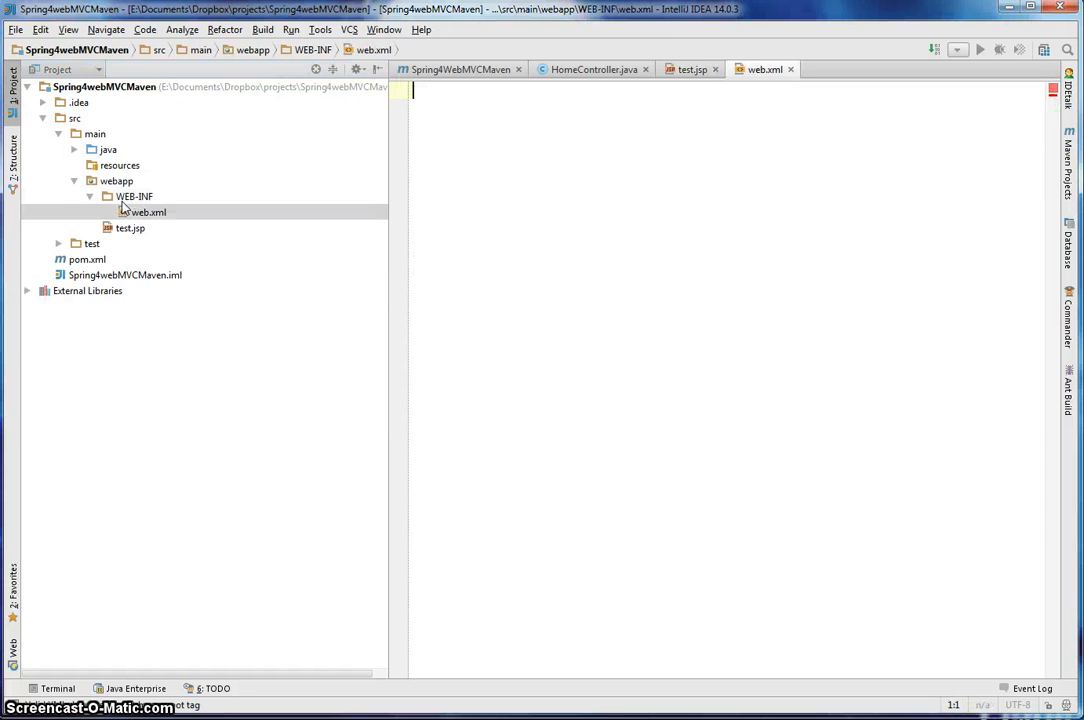
- Paste the DispatcherServlet, "/" mapping, spring-servlet.xml context-param and ContextLoaderListener into web.xml
type("web-app>")
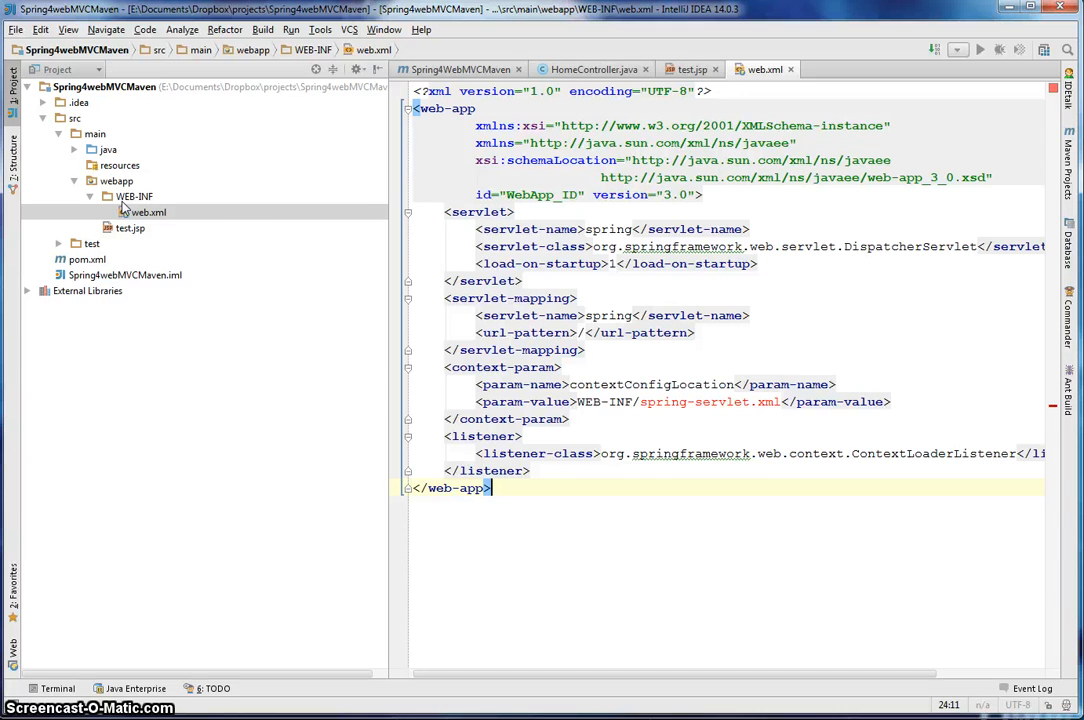
mouse_move(391, 184)
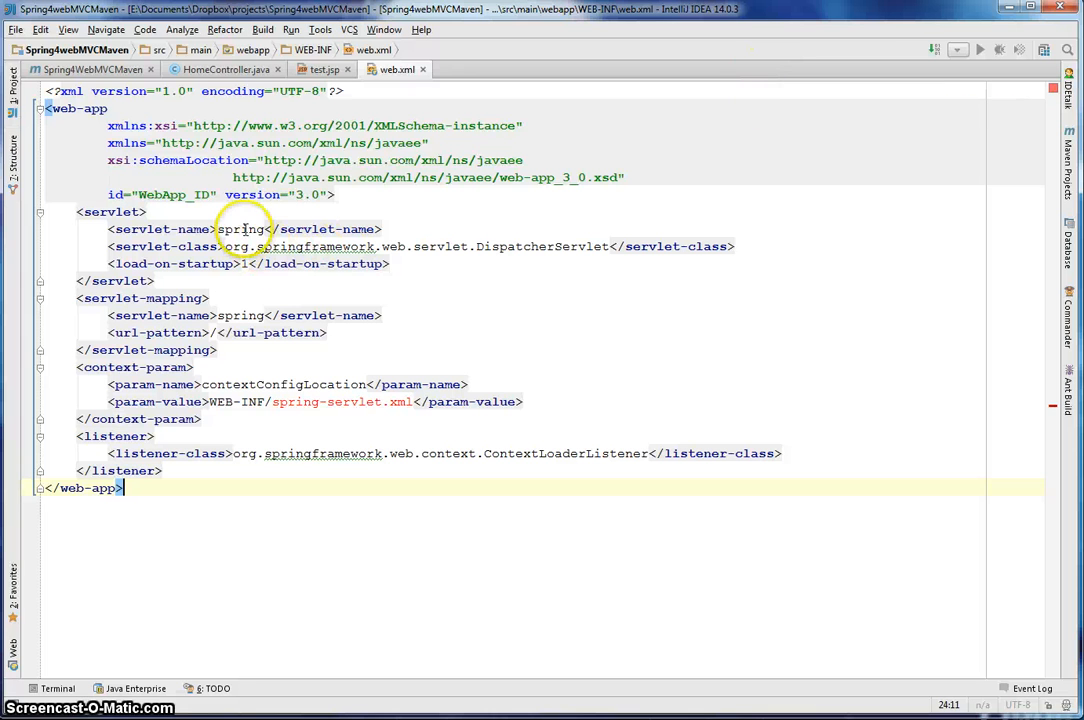
double_click(542, 246)
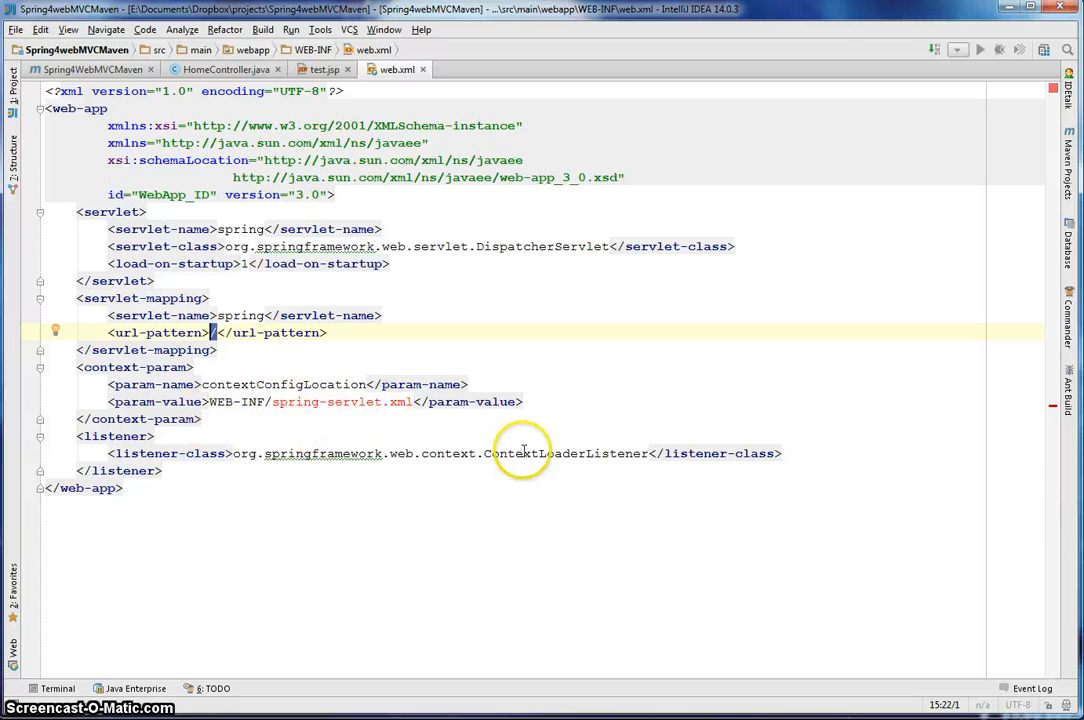
double_click(566, 453)
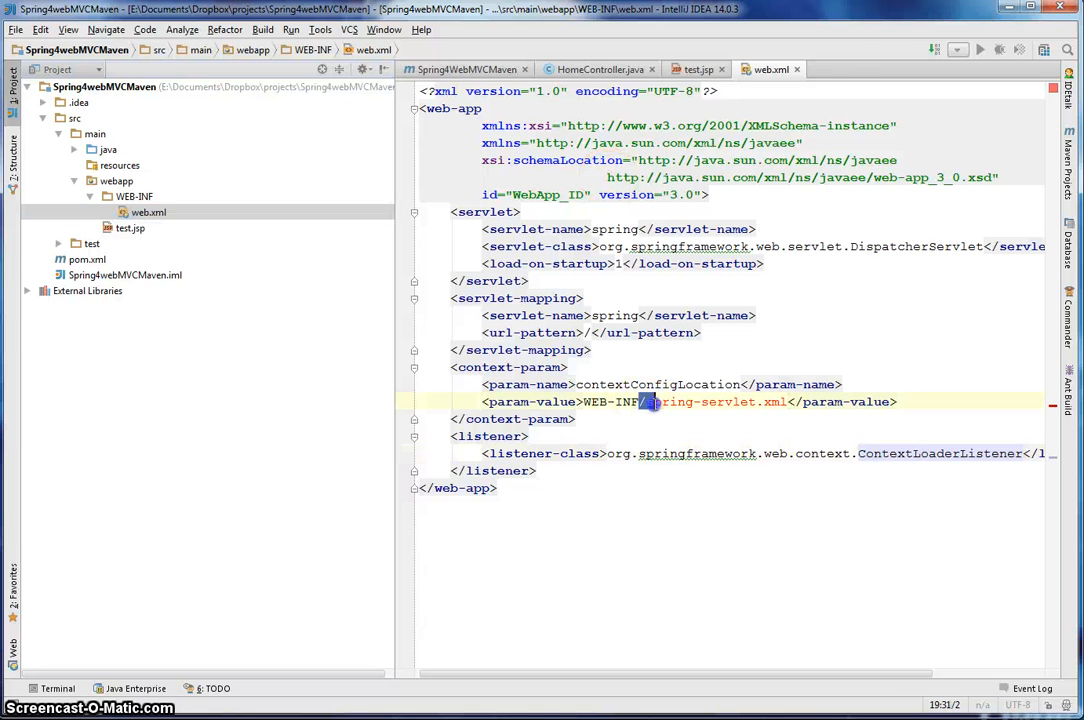
double_click(700, 401)
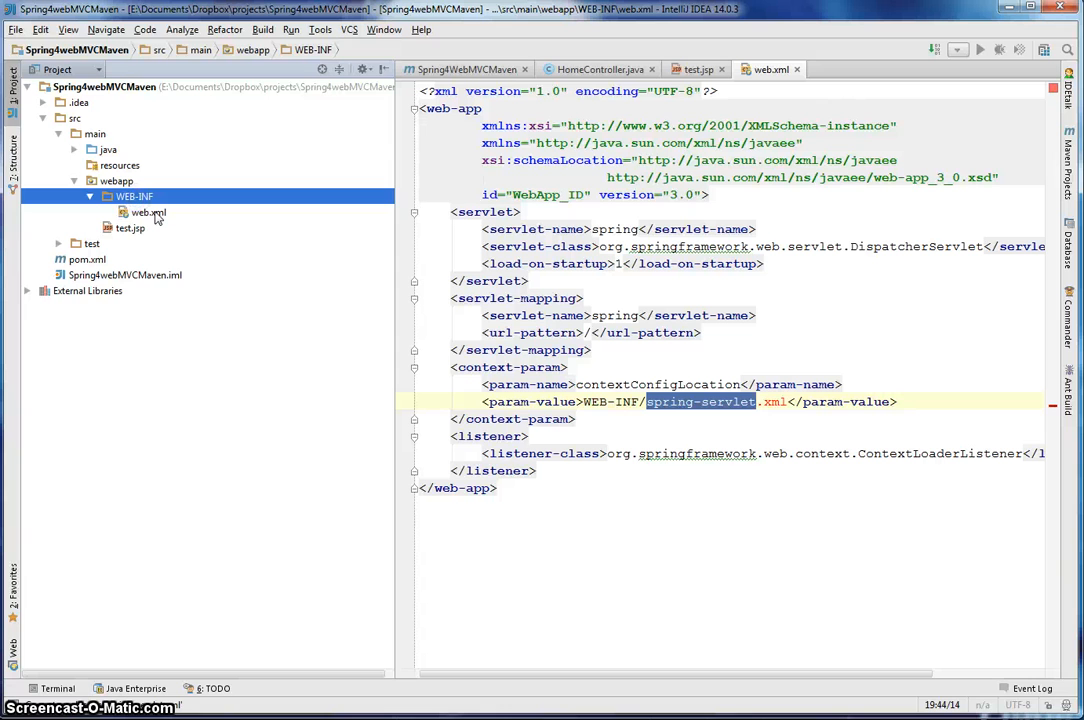
right_click(135, 196)
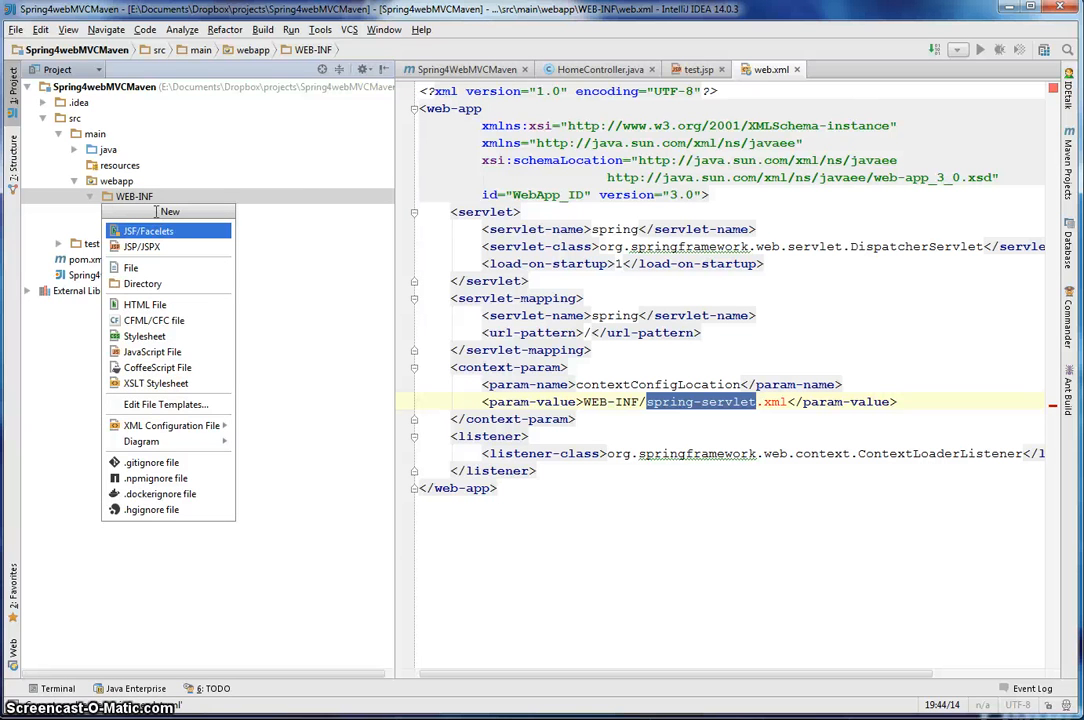
- Add a Spring Config XML file named spring-servlet to WEB-INF
left_click(171, 424)
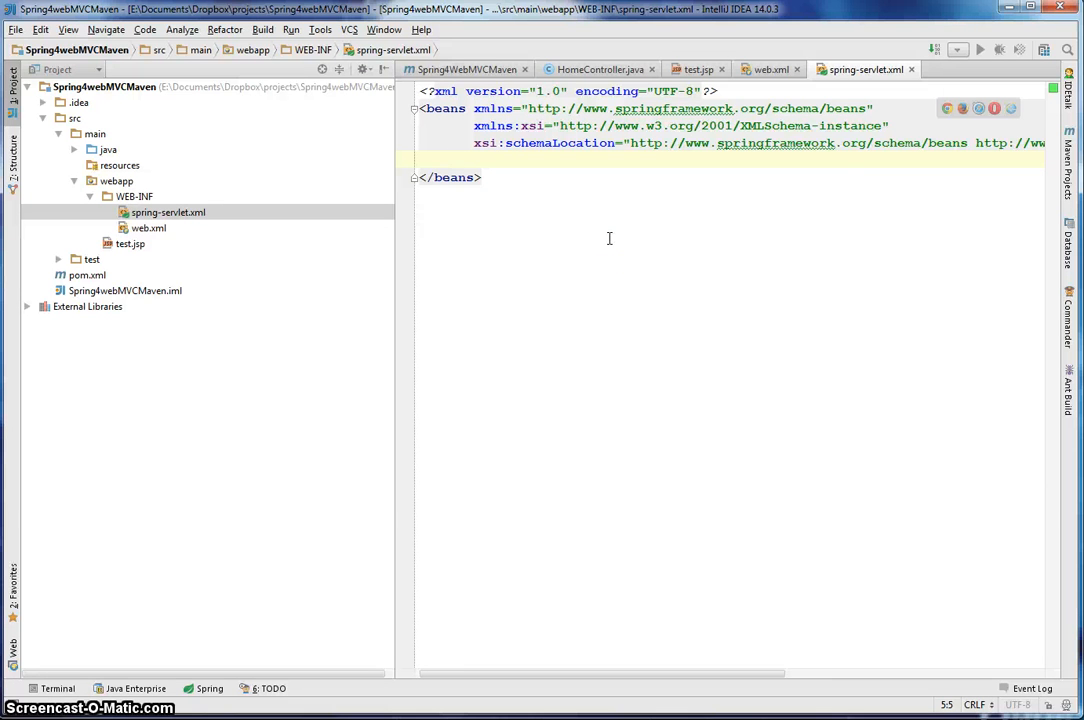
- Add <context:component-scan base-package="com.lynas" /> inside the beans element
type("<co")
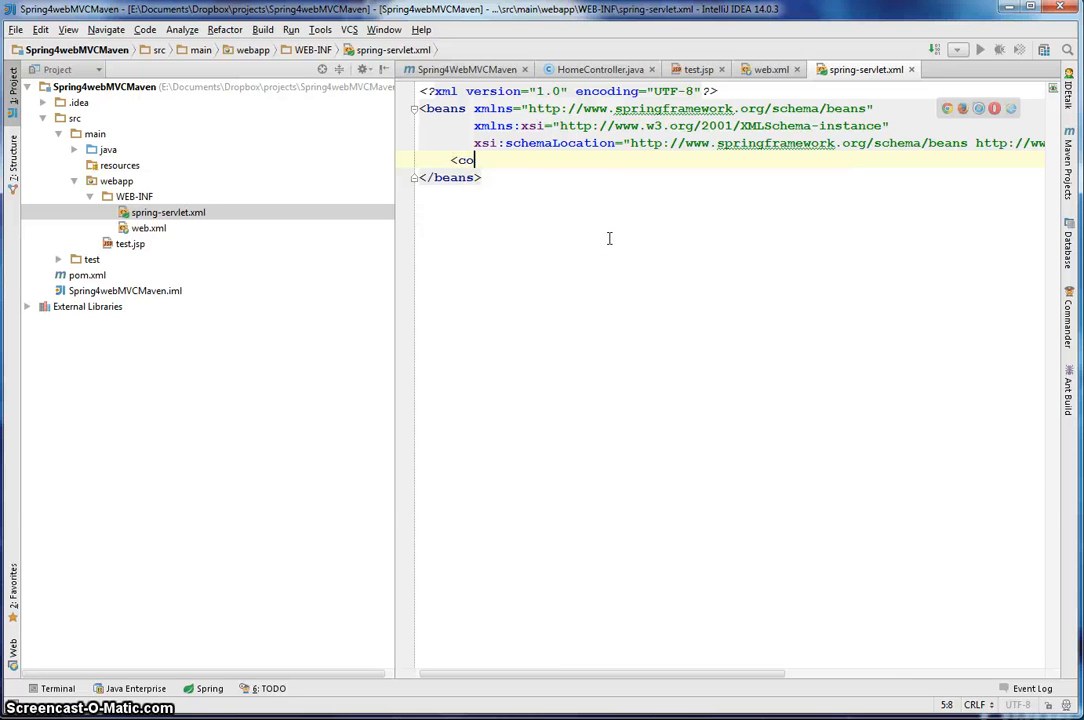
type("ntext:component-scan base-package=\"com.")
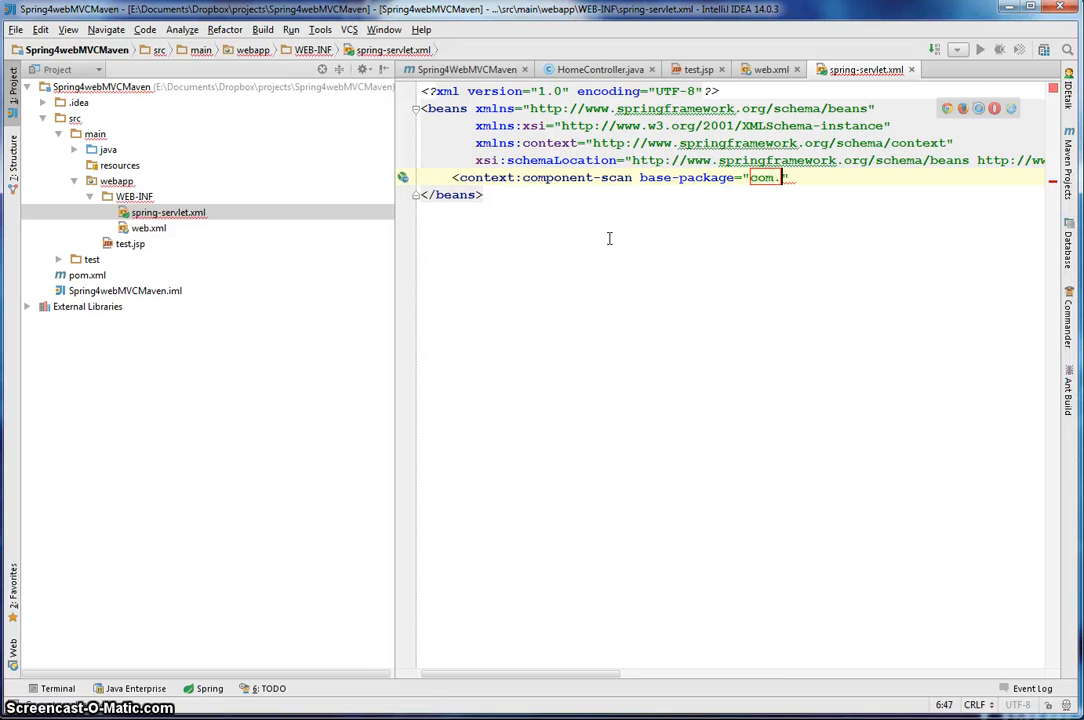
type("lynas")
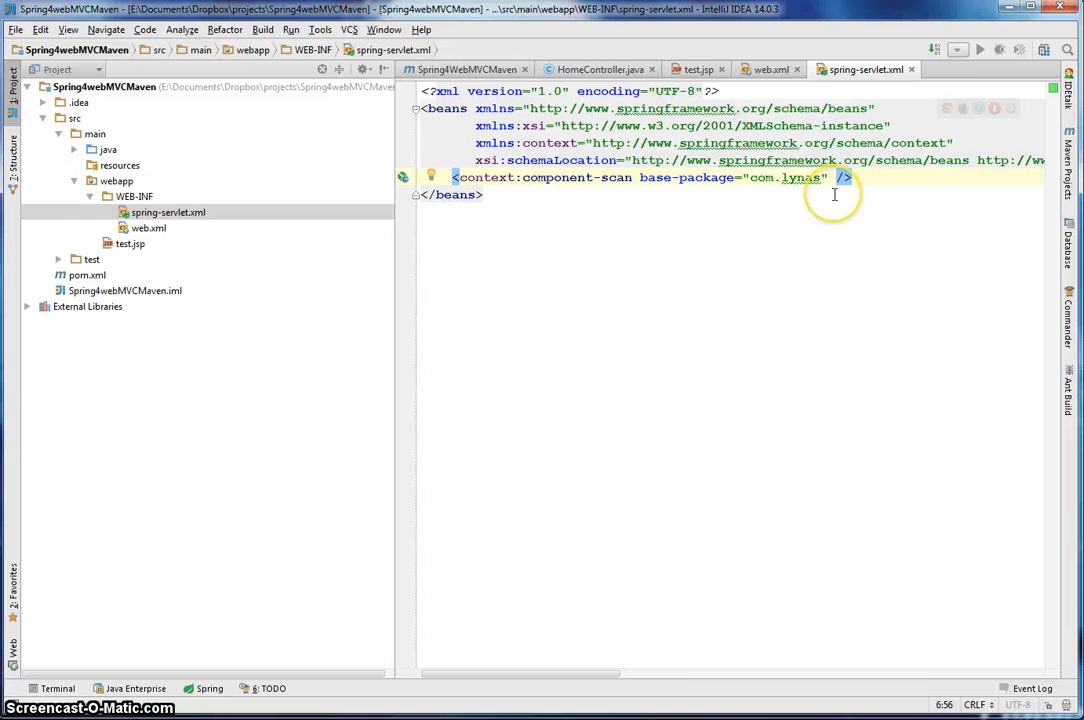
mouse_move(915, 170)
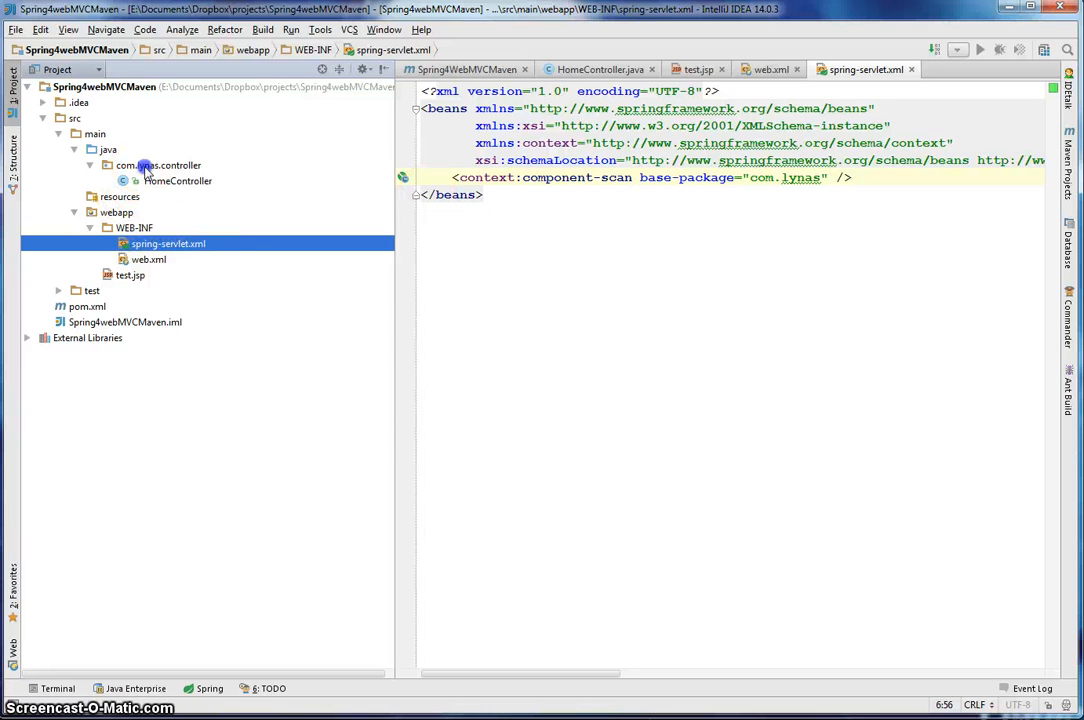
left_click(157, 165)
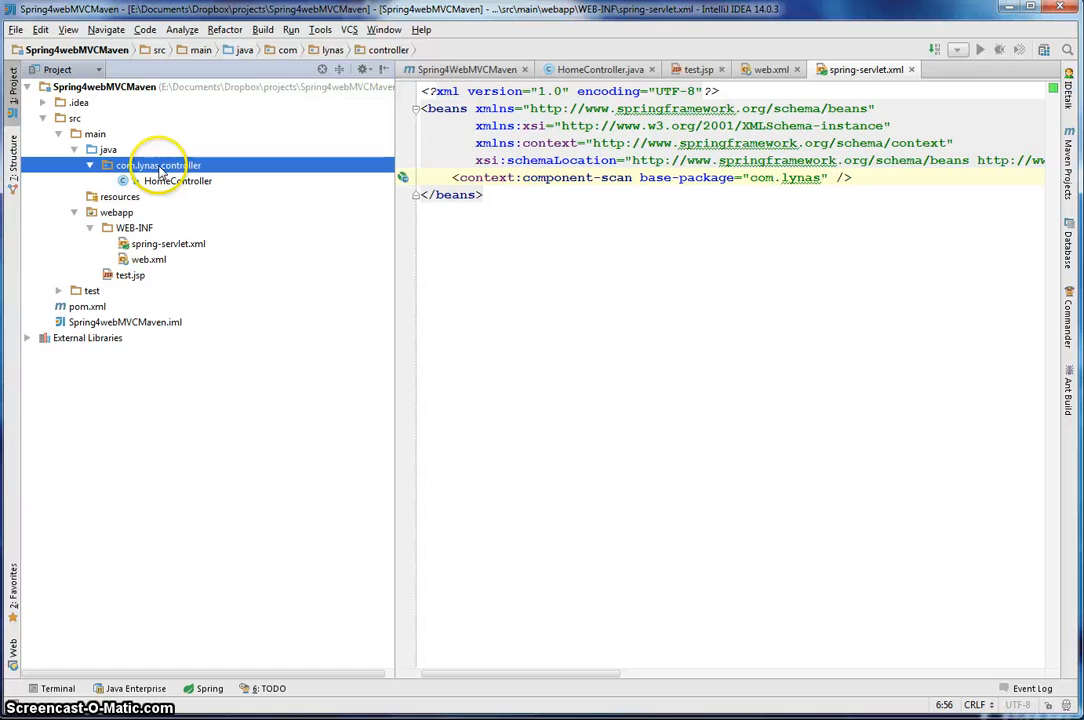
left_click(108, 149)
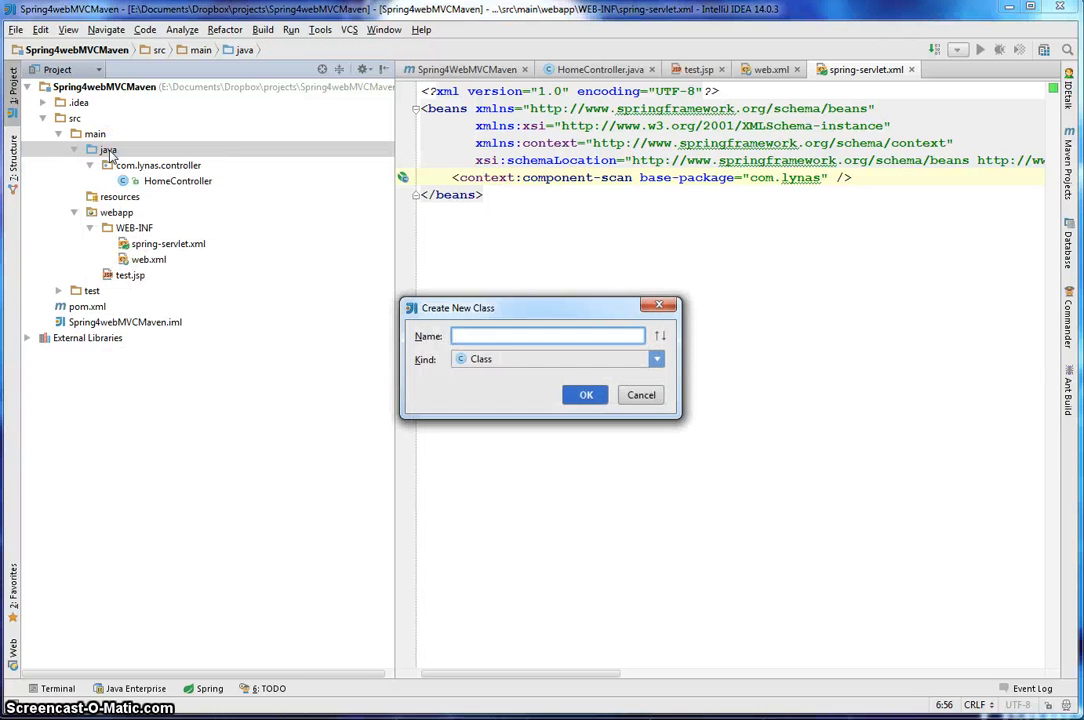
- Create the class com.lynas.util.AppConfig
type("com.")
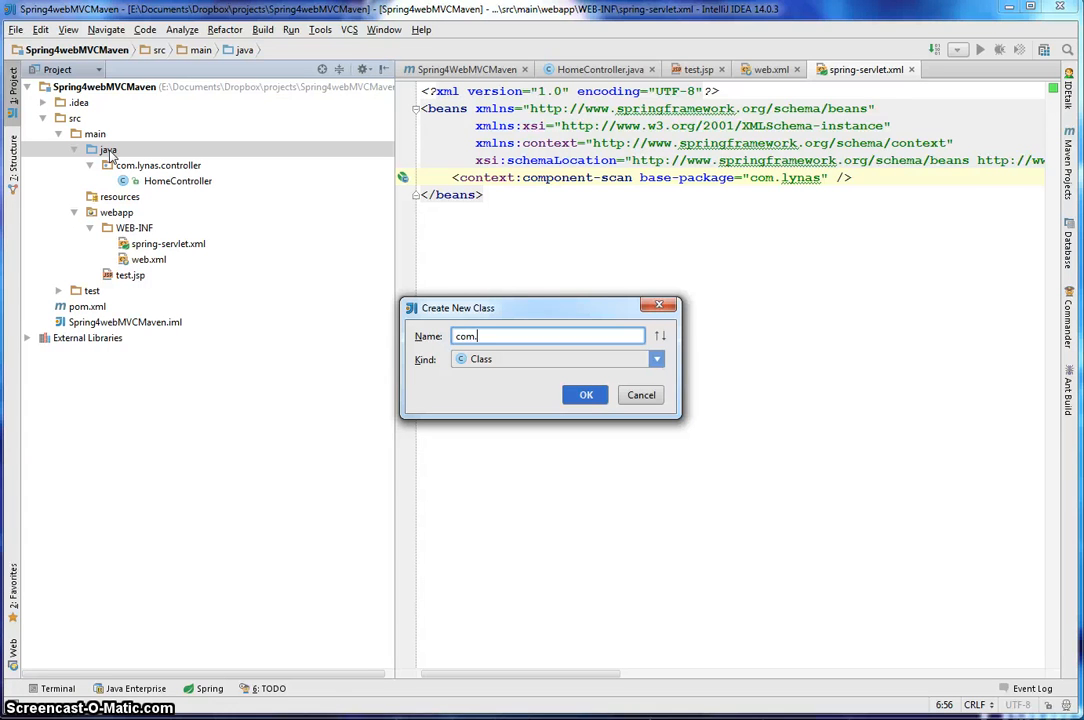
type("lynas.")
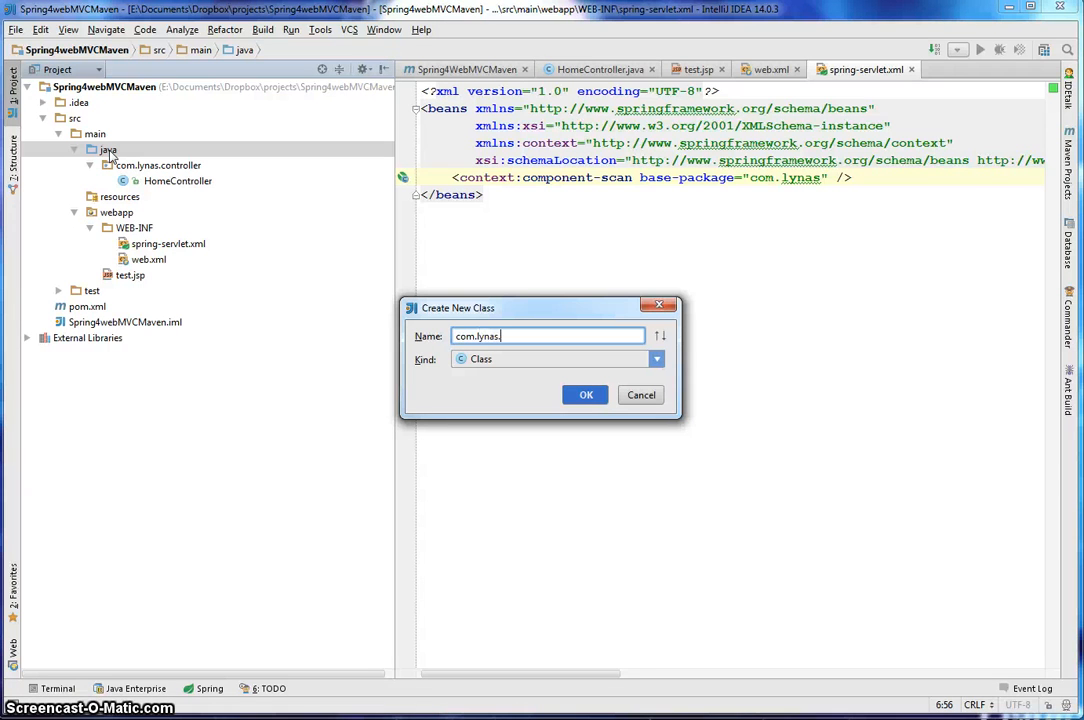
type("util")
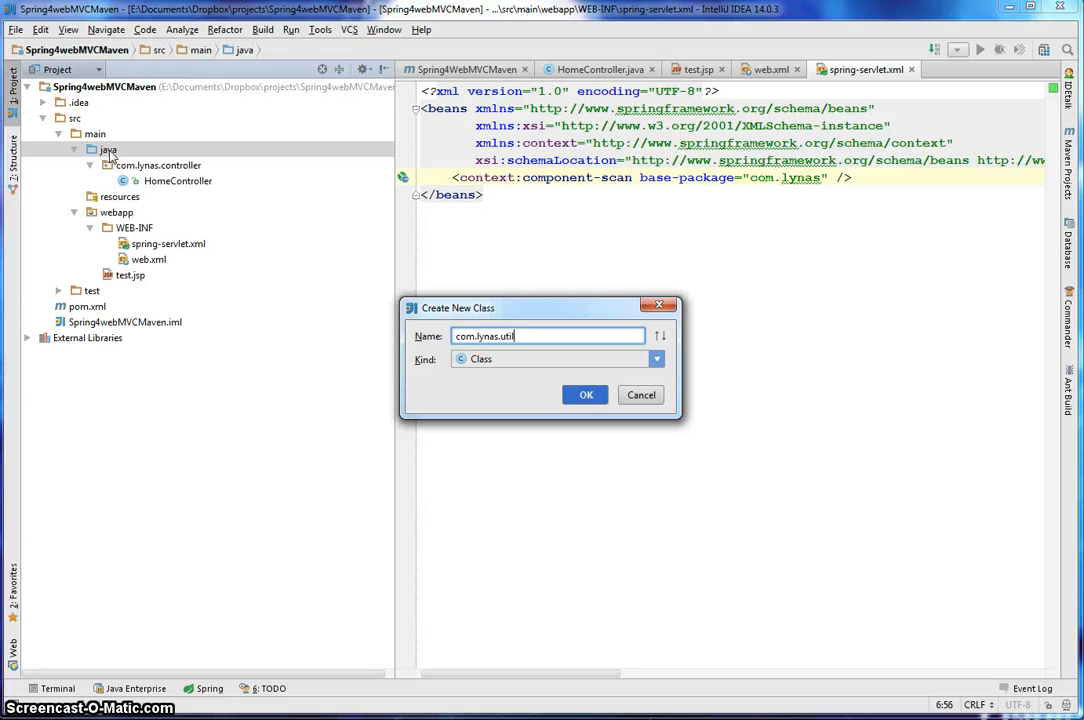
type("A")
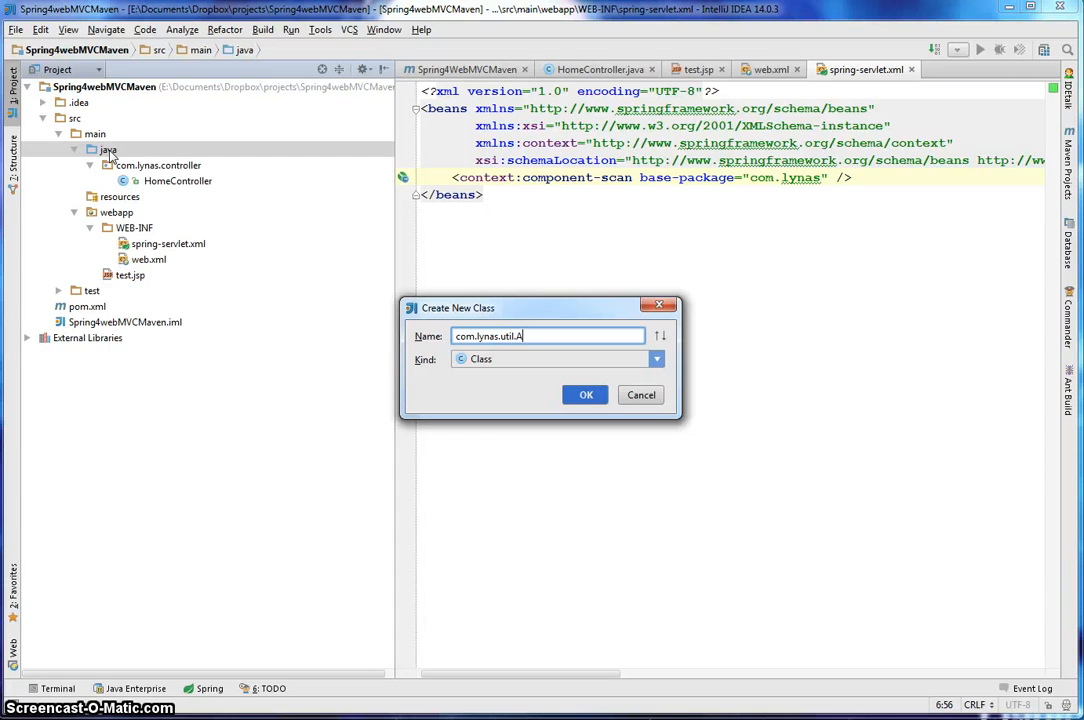
type("ppCon")
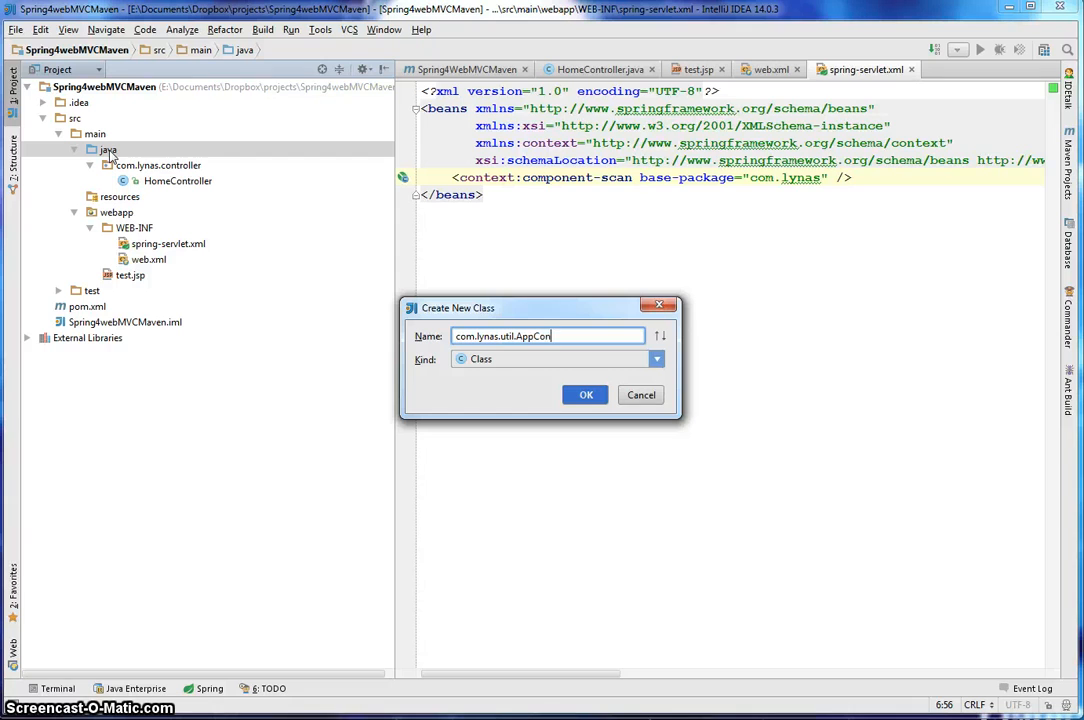
left_click(586, 394)
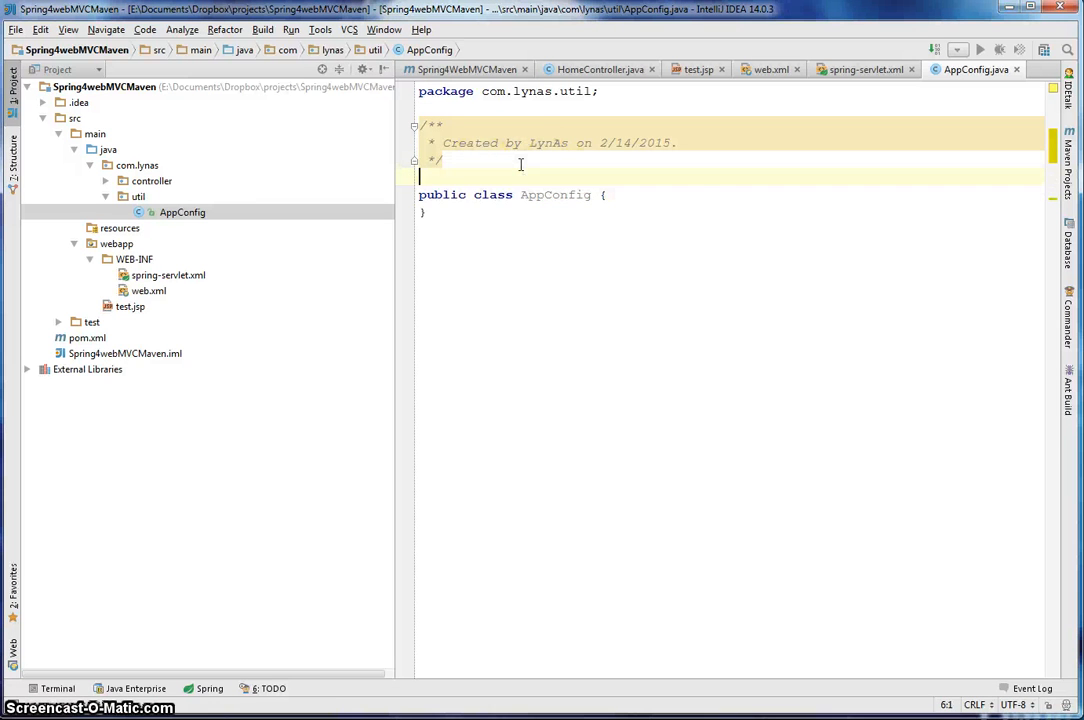
type("@Configuration")
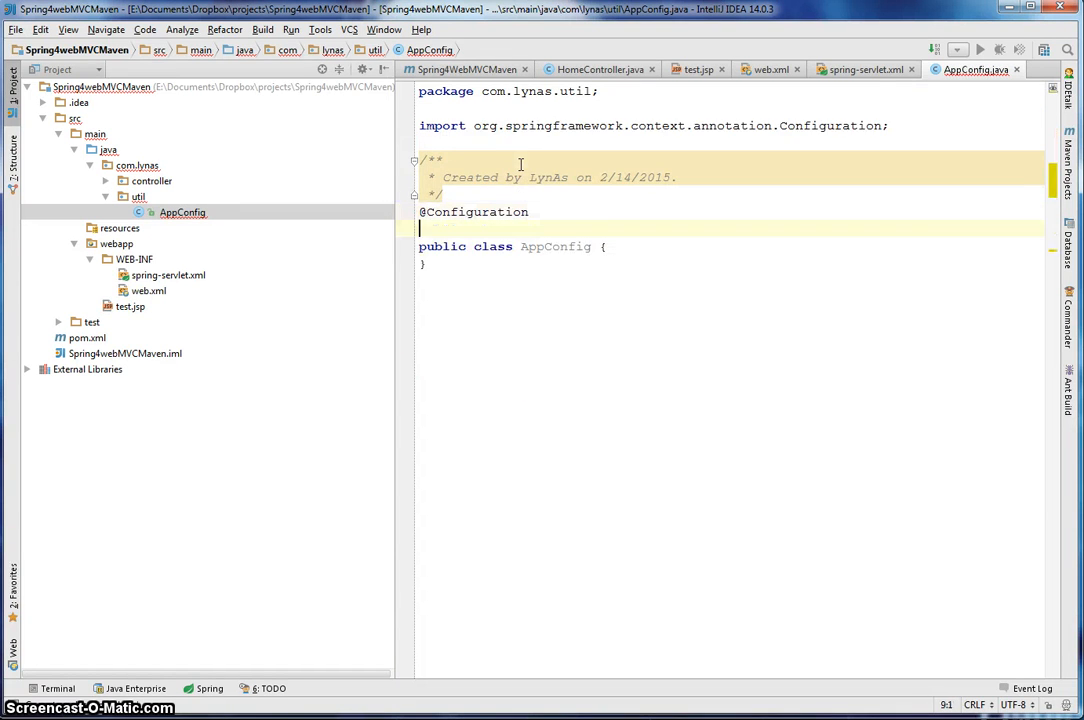
type("@EnableWebMvc")
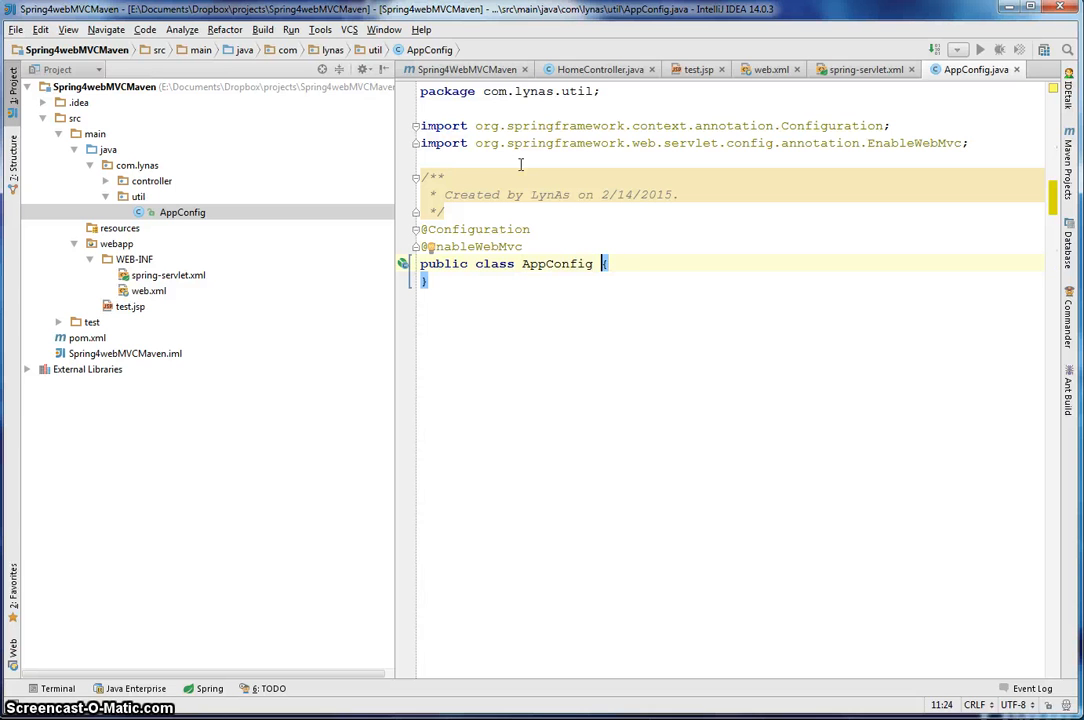
type("e")
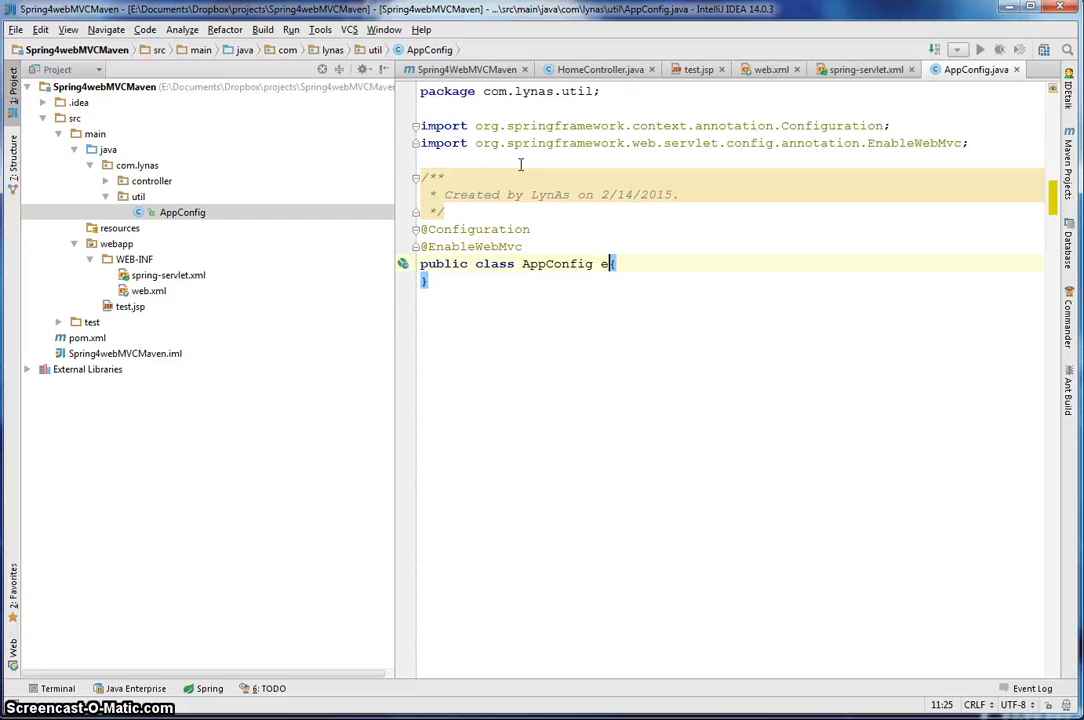
type("xtends We")
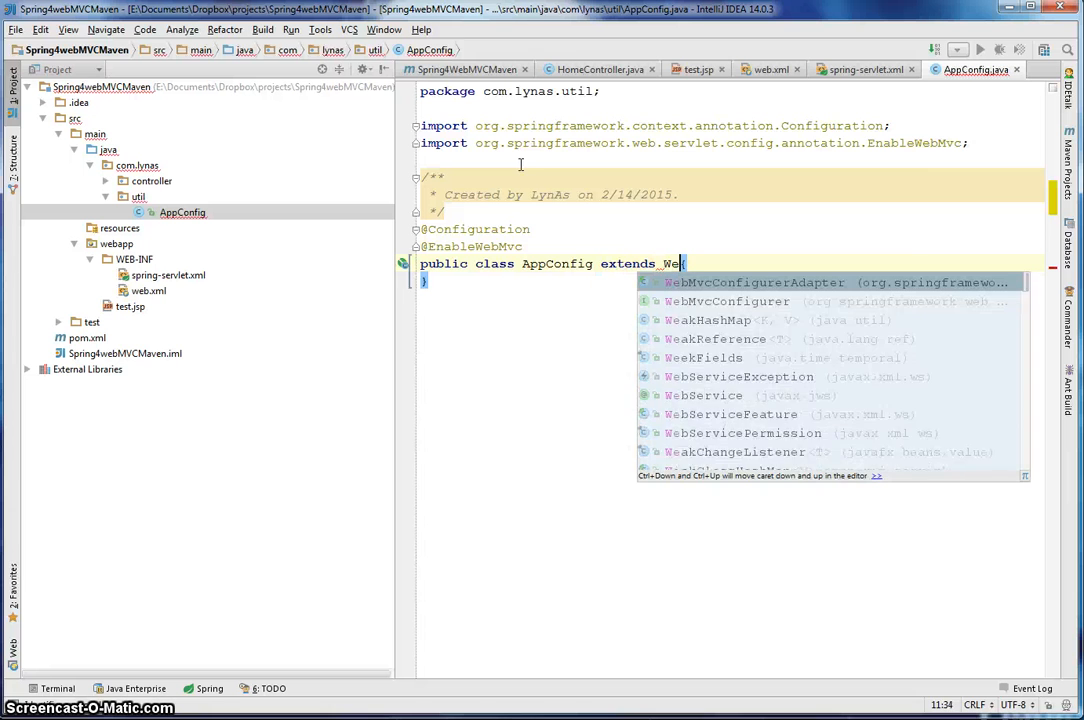
type("M")
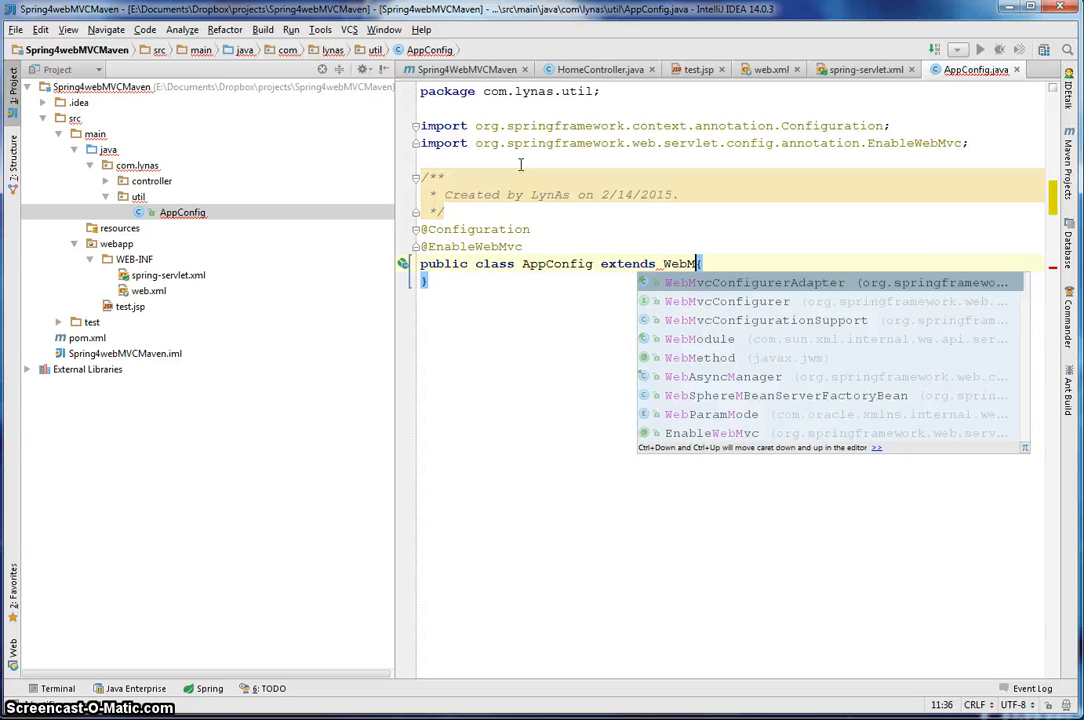
type("vcConfigurerAdapter{")
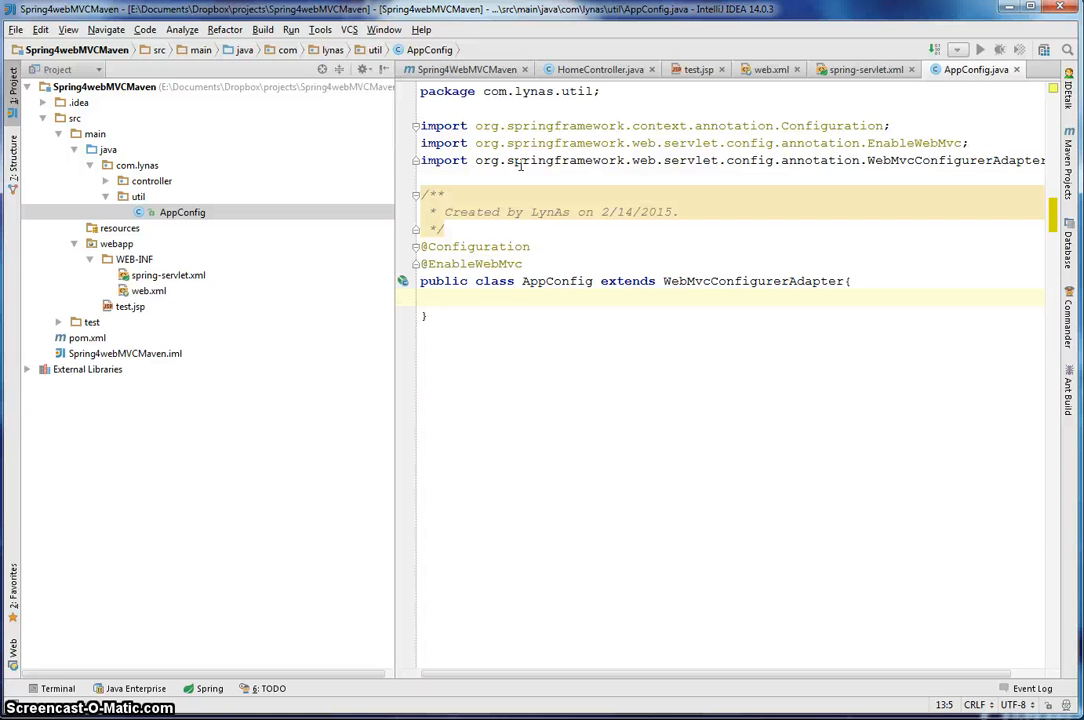
type("@")
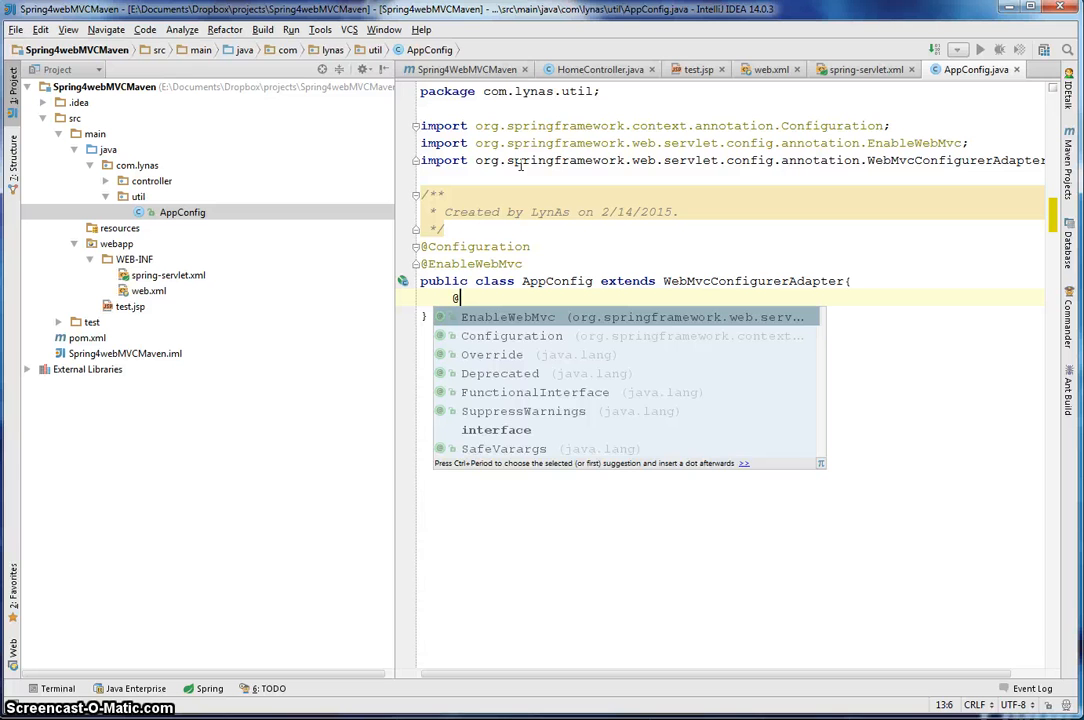
type("Bean")
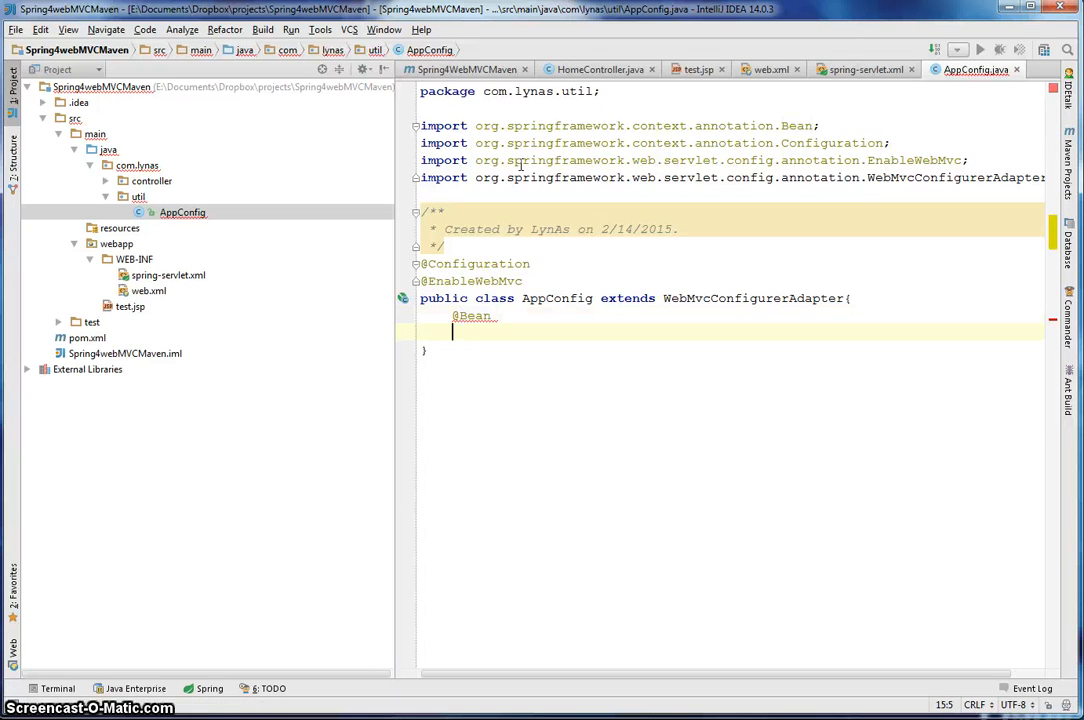
type("public")
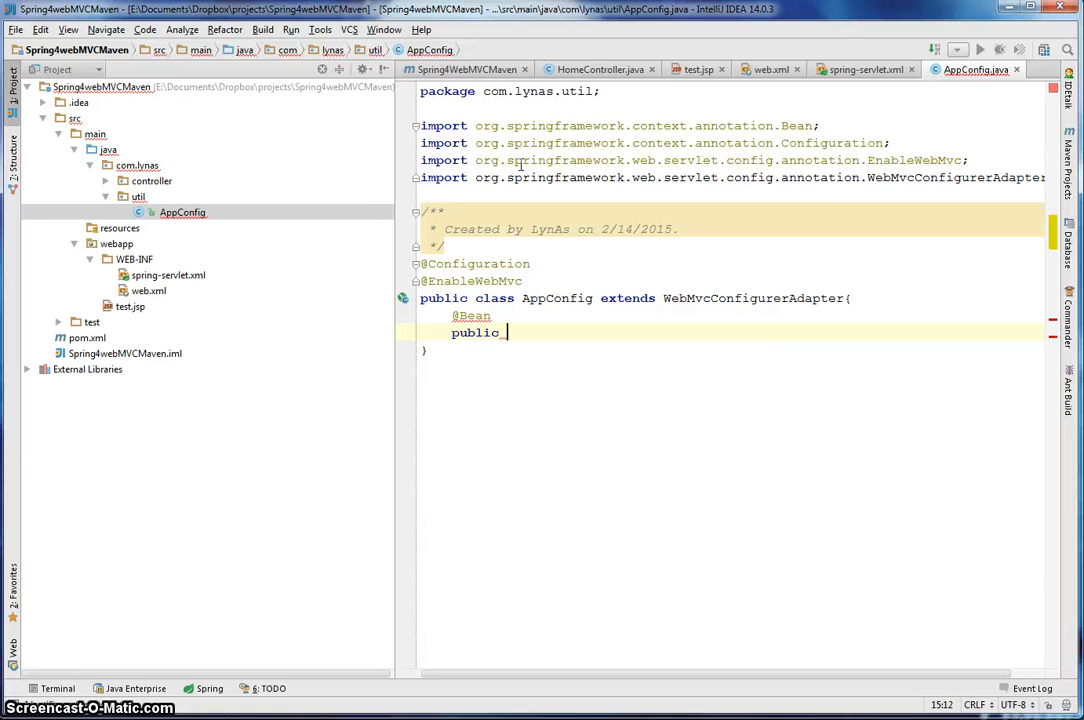
type("InternalResourceViewResolver")
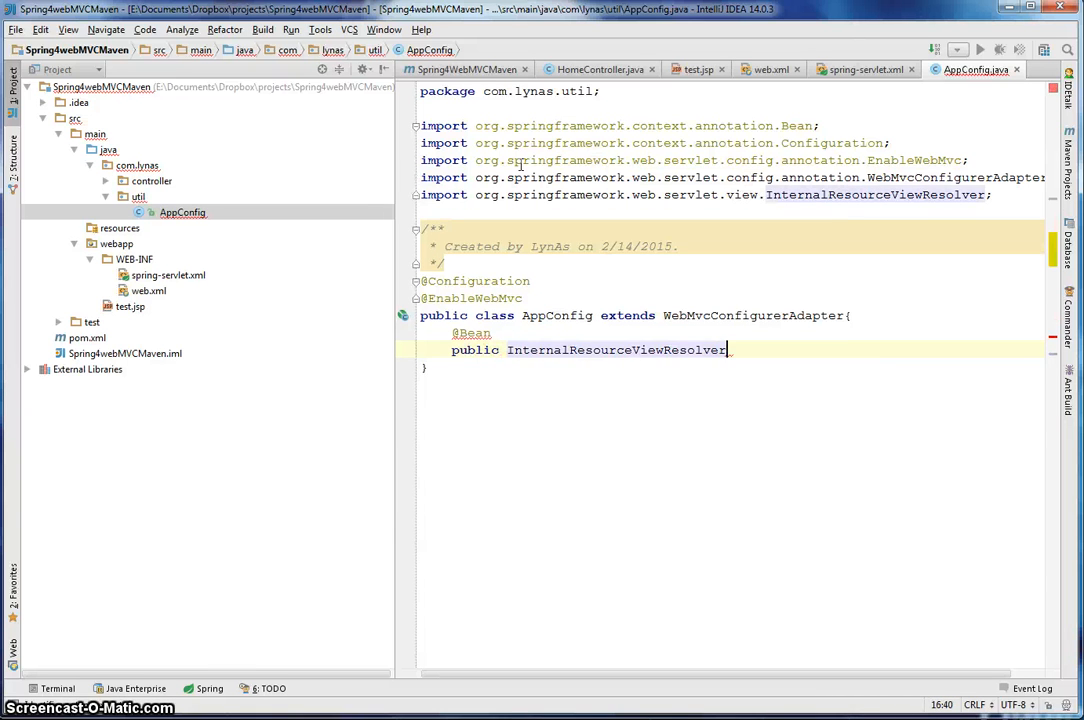
type("internalResourceViewResolver")
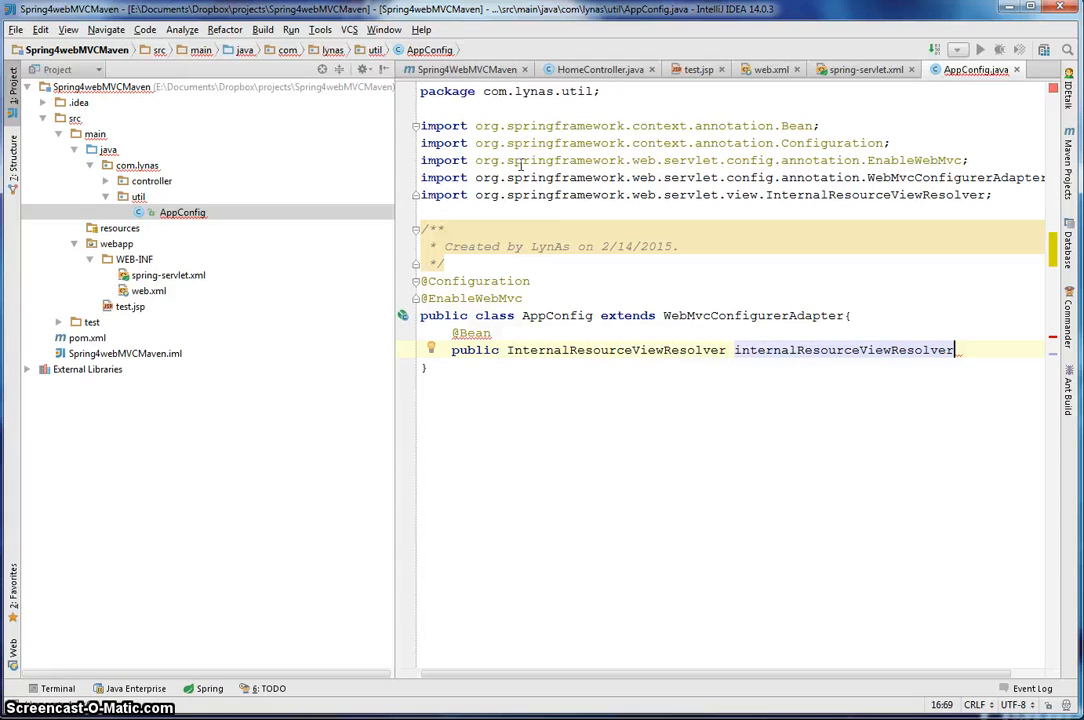
key("BackSpace")
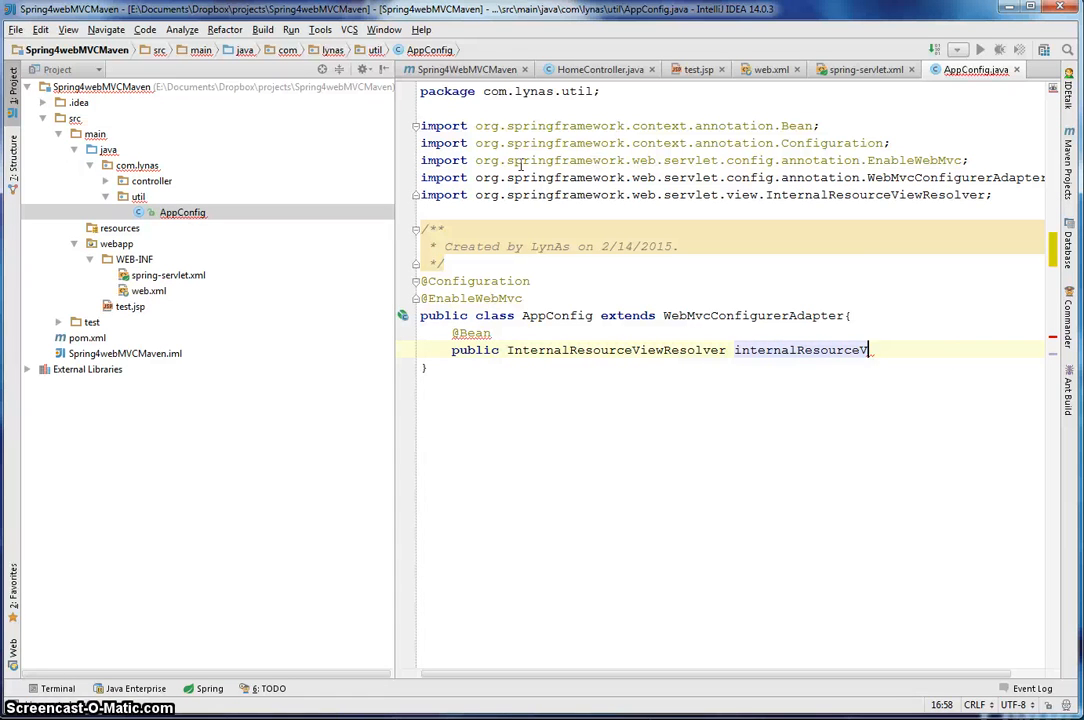
type("viewResolver")
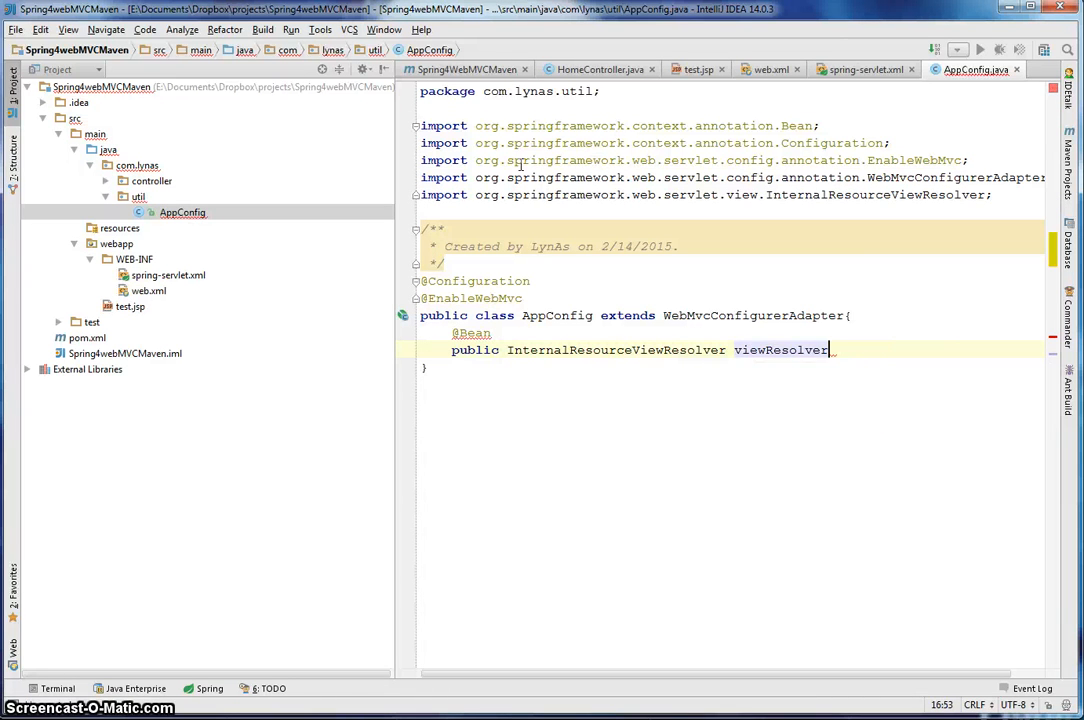
type("(){")
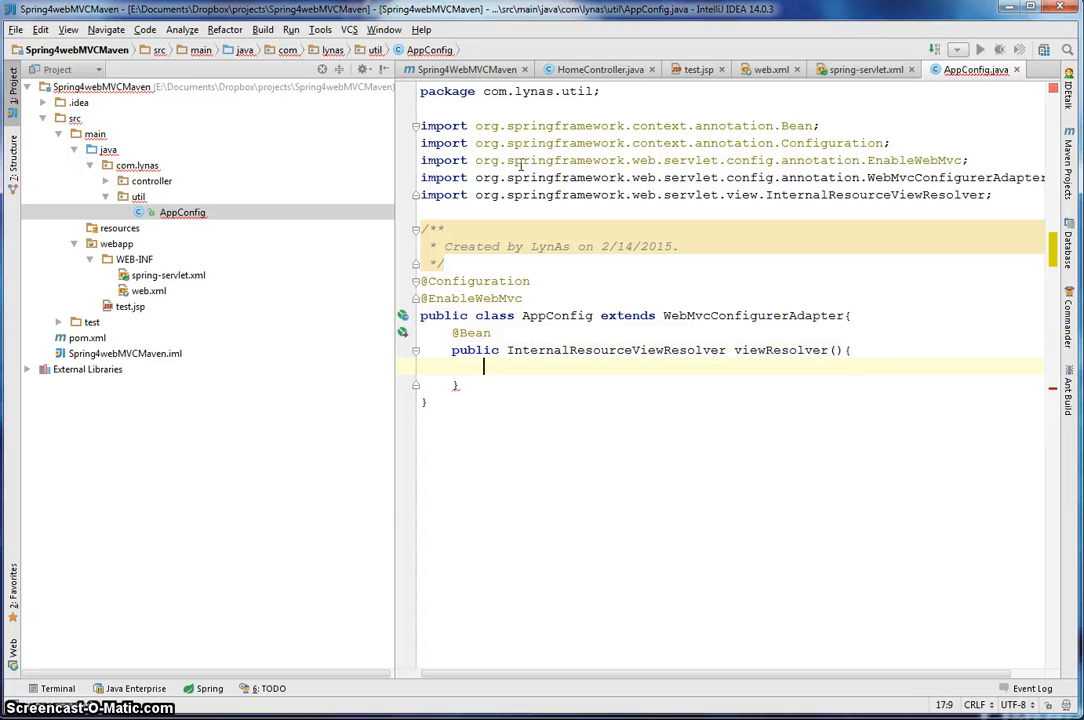
- Create the InternalResourceViewResolver, set prefix "/" and suffix ".jsp", and return it
type("I")
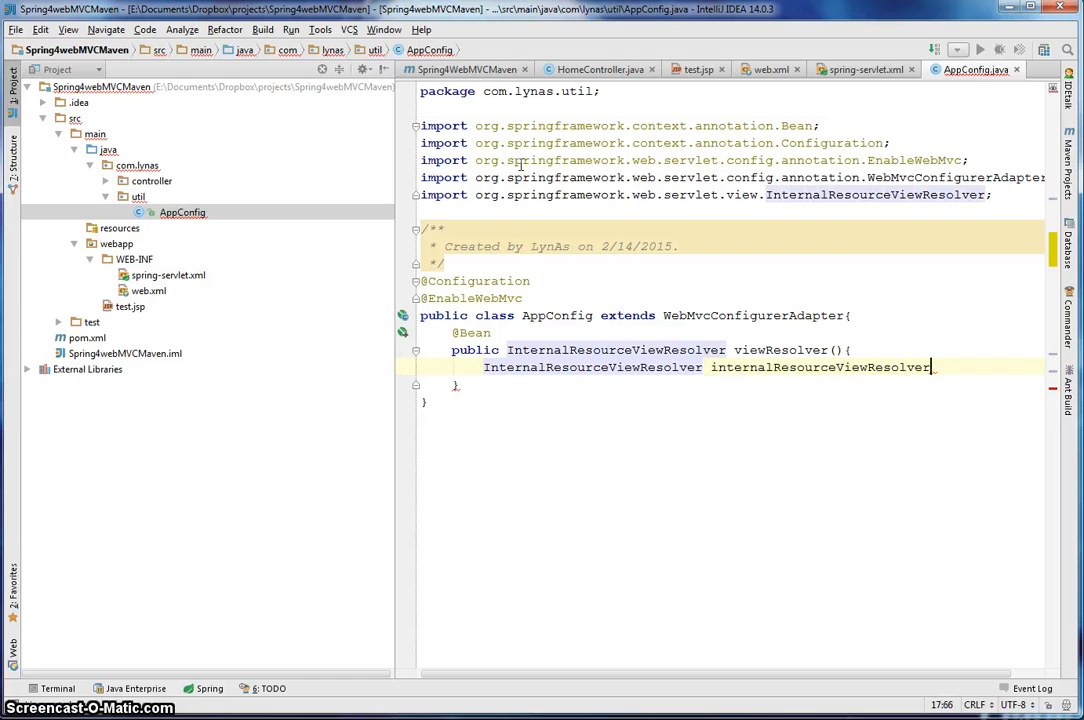
left_click(13, 80)
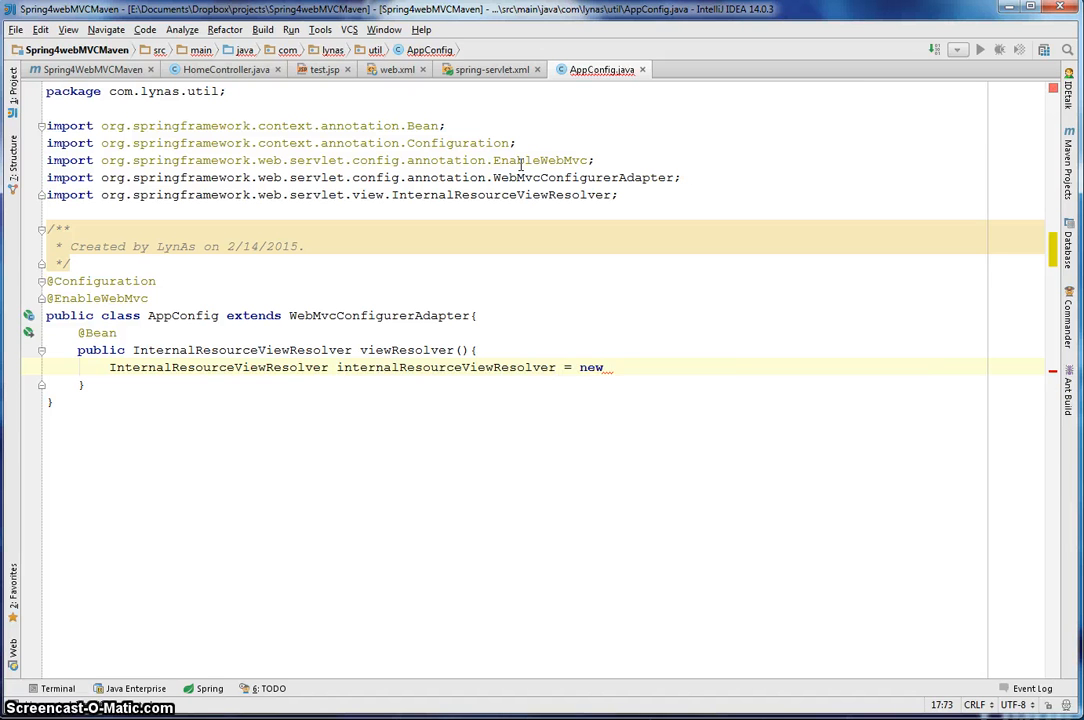
type("InternalResourceViewResolver();")
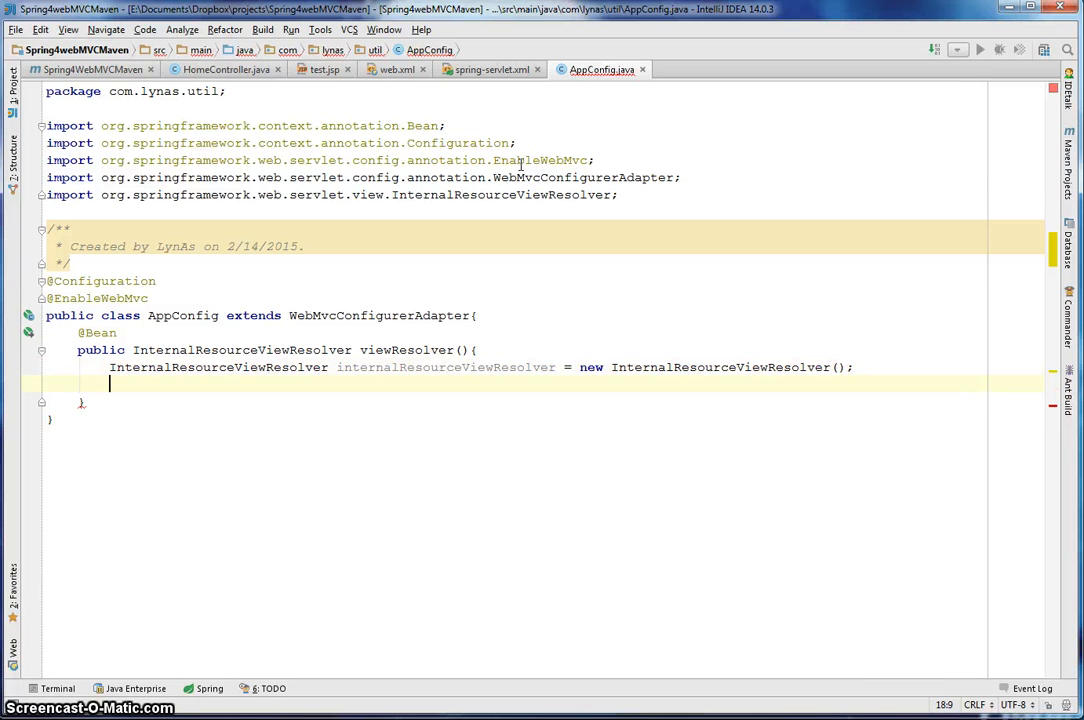
type("internalResourceViewResolver.")
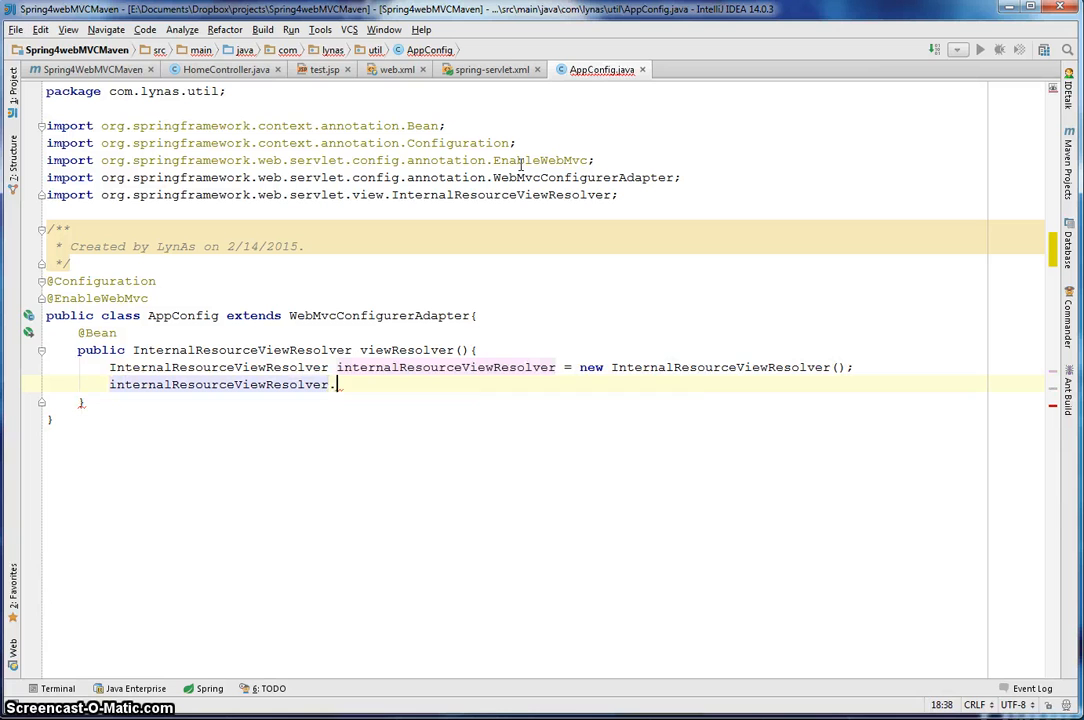
type("setPrefix(\"/\");")
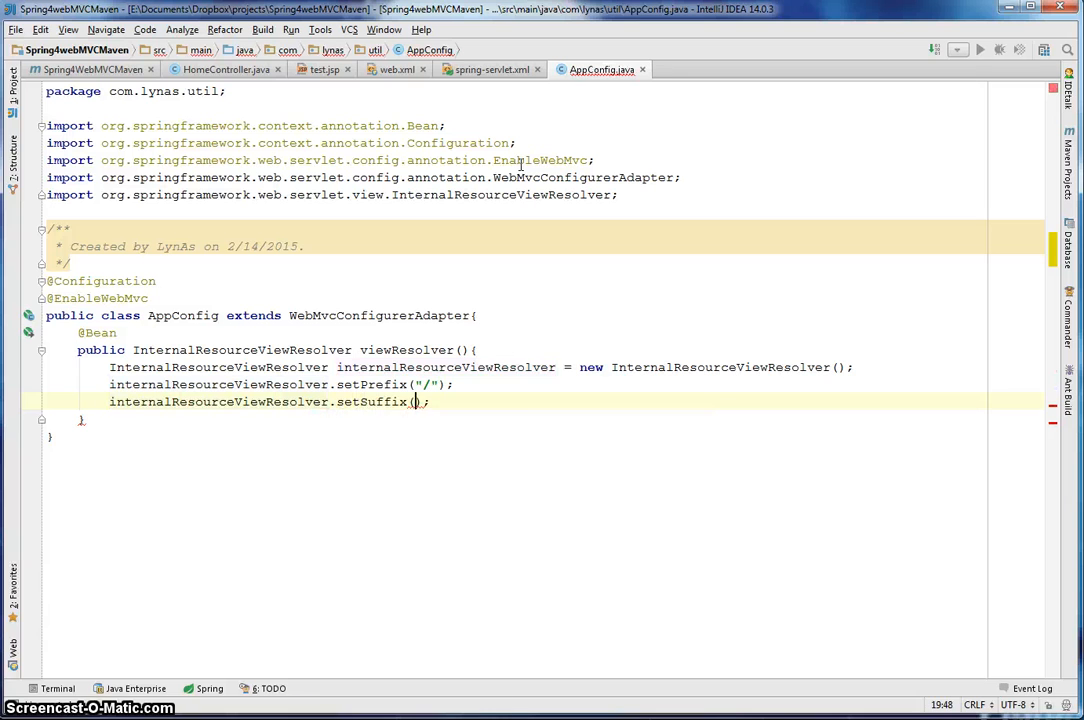
type("\"")
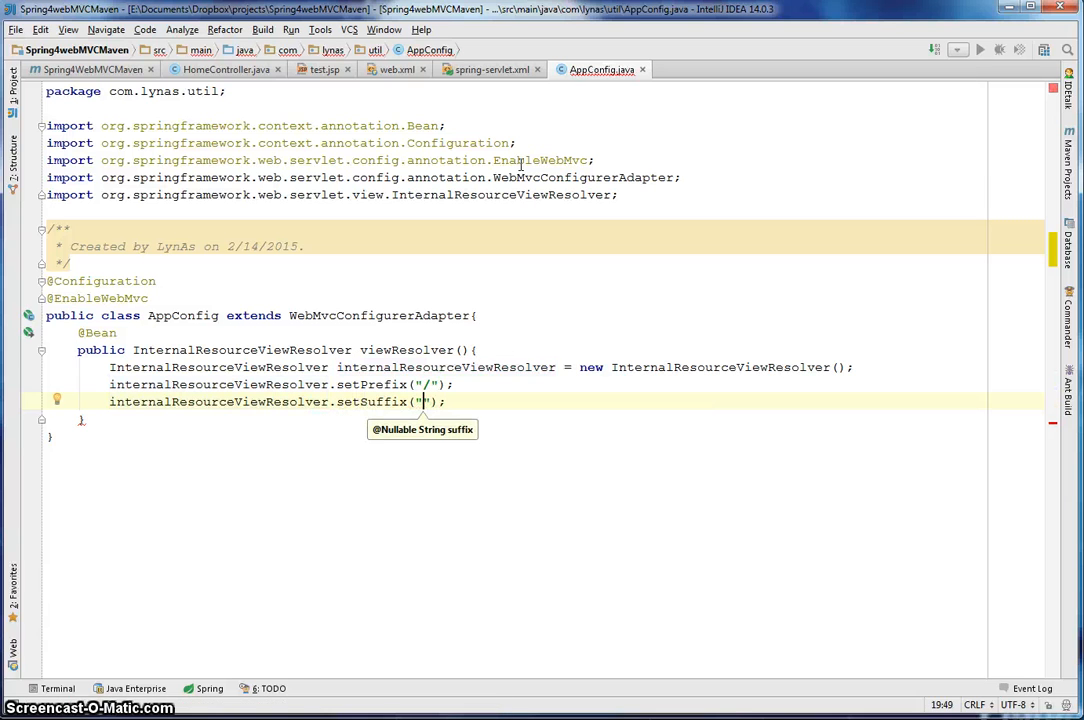
type(".jsp")
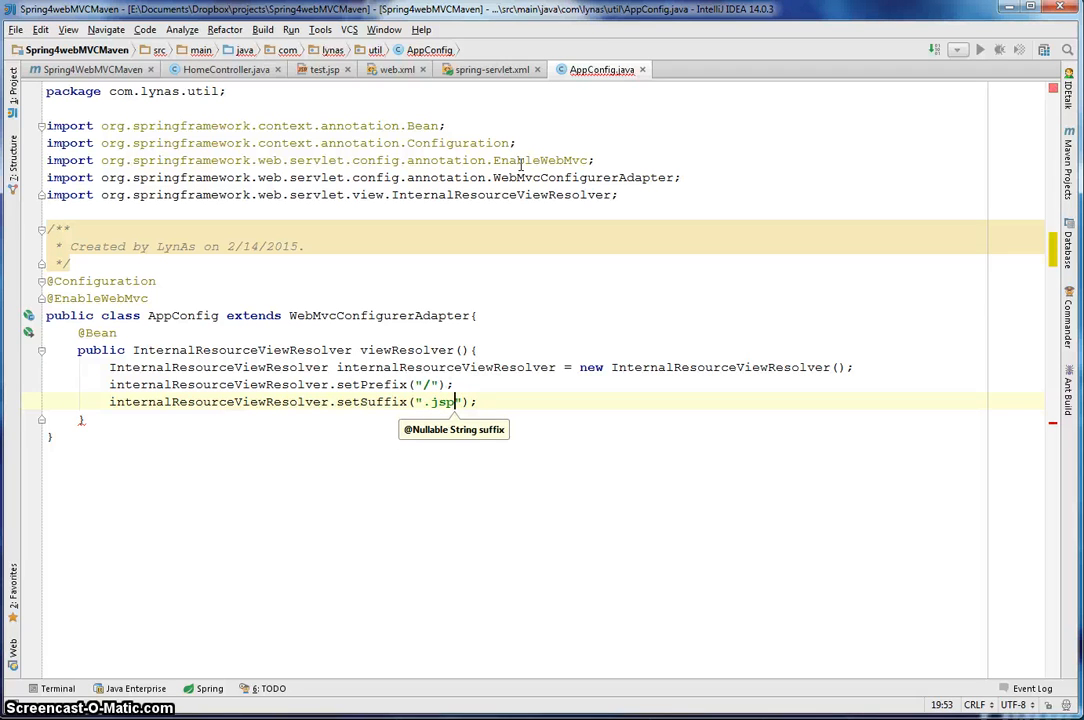
type("re")
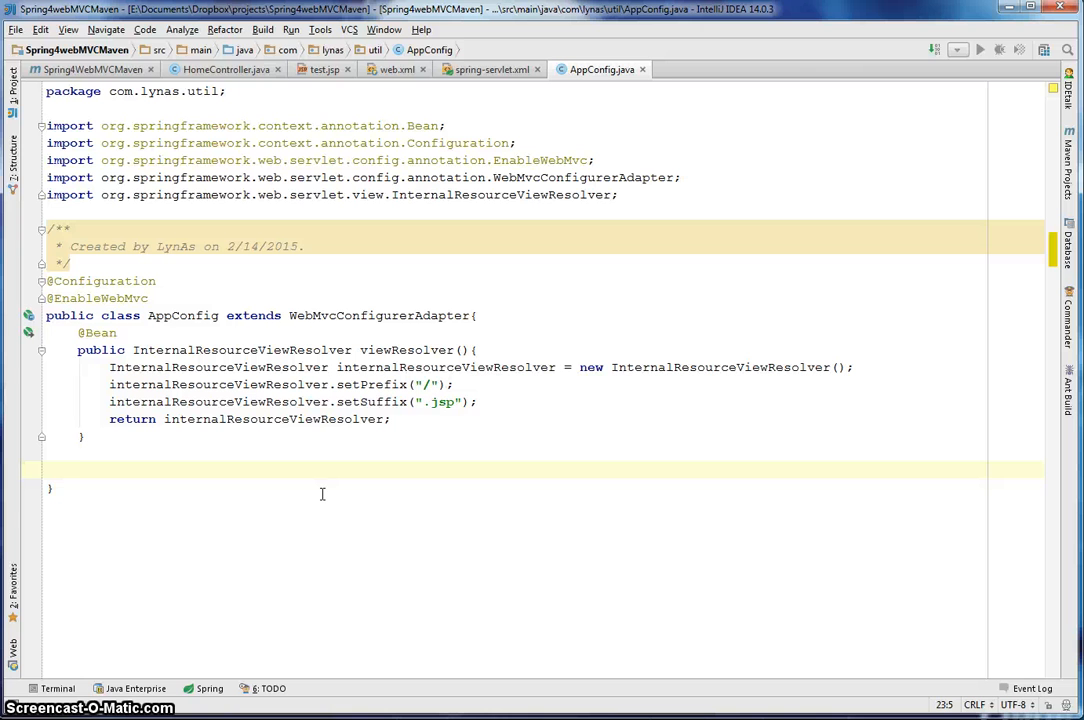
type("@Override")
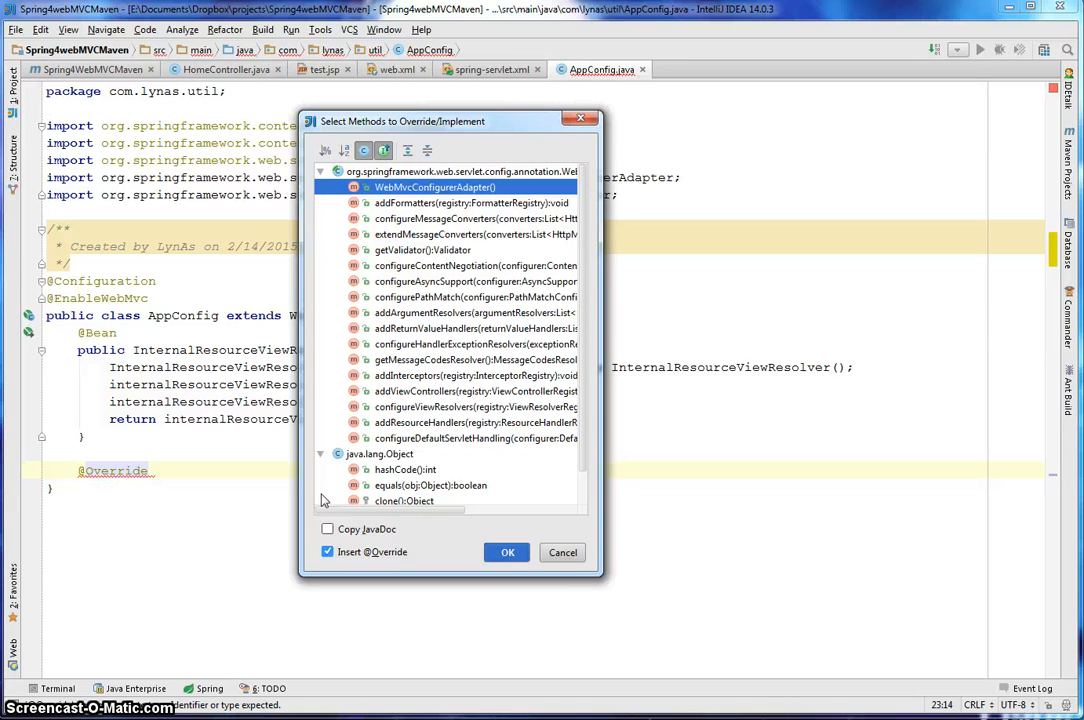
- Insert the configureDefaultServletHandling override and have it call configurer.enable()
type("confdefa")
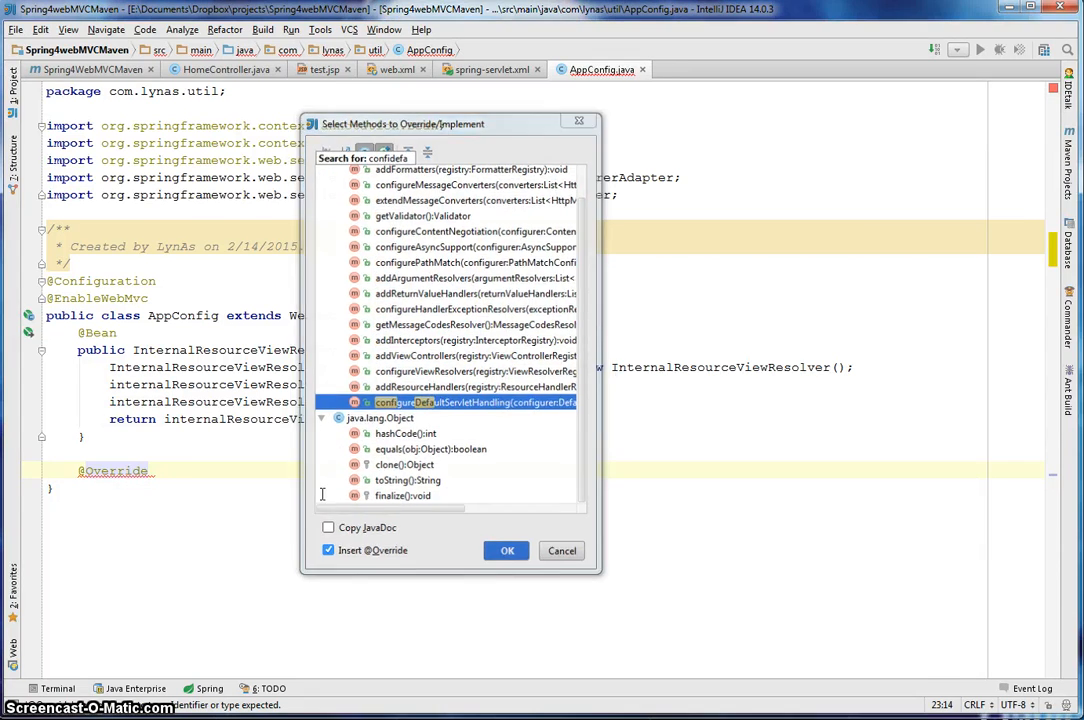
left_click(506, 550)
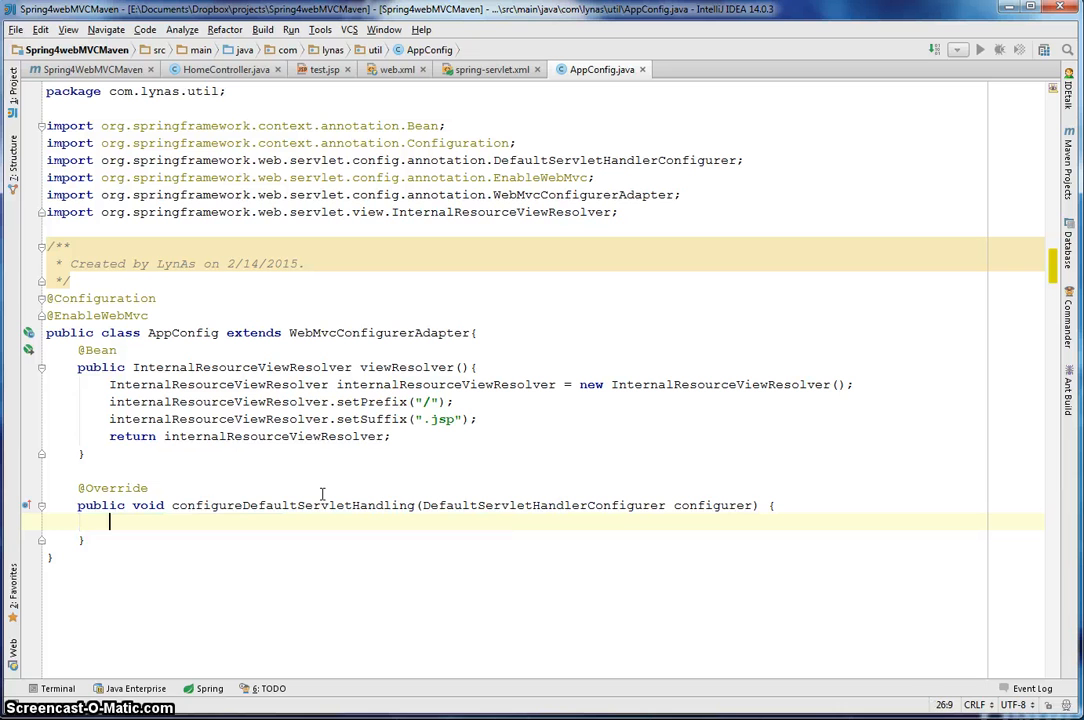
type("configurer.enable();")
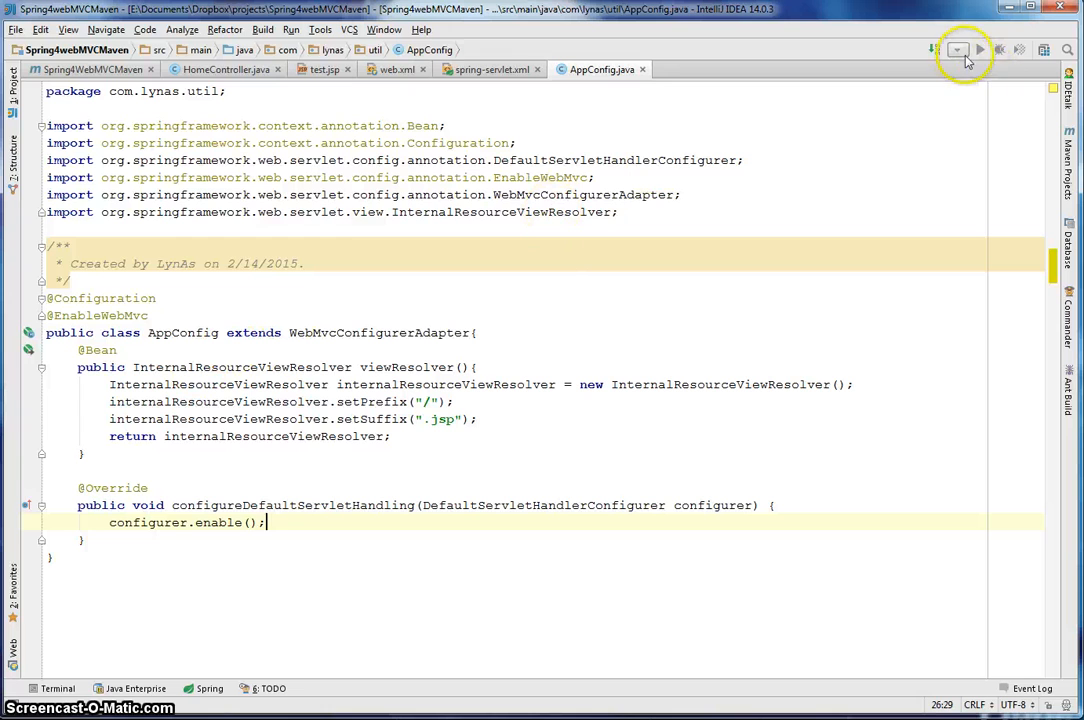
- Add a new local Tomcat Server run configuration in Edit Configurations
left_click(955, 50)
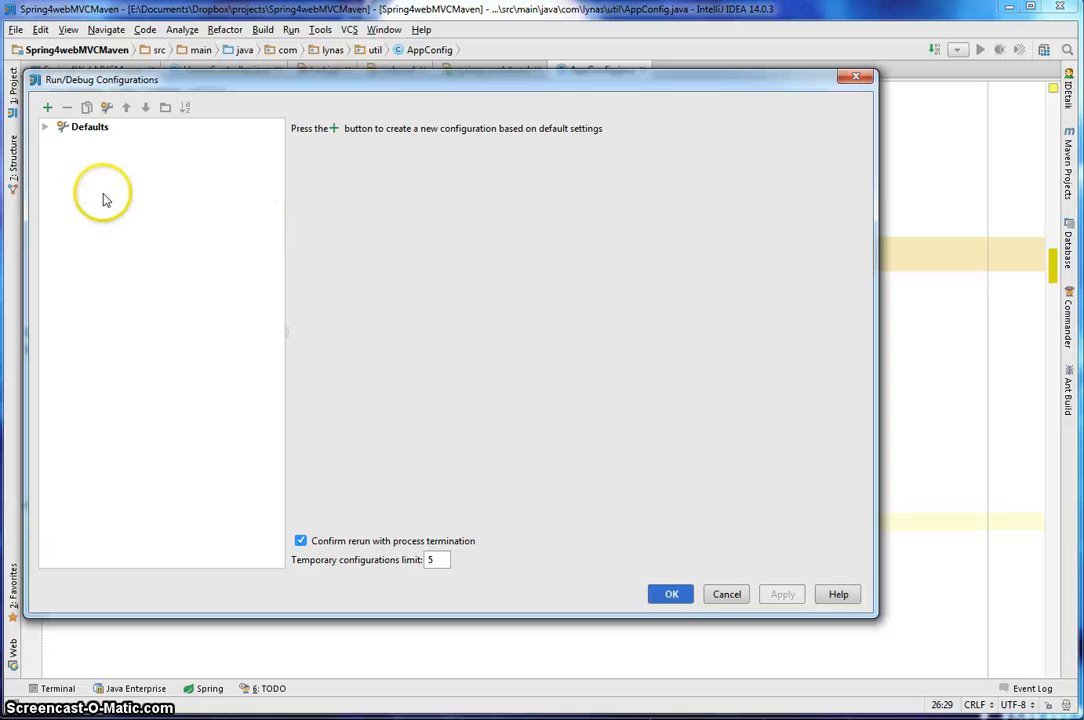
left_click(47, 107)
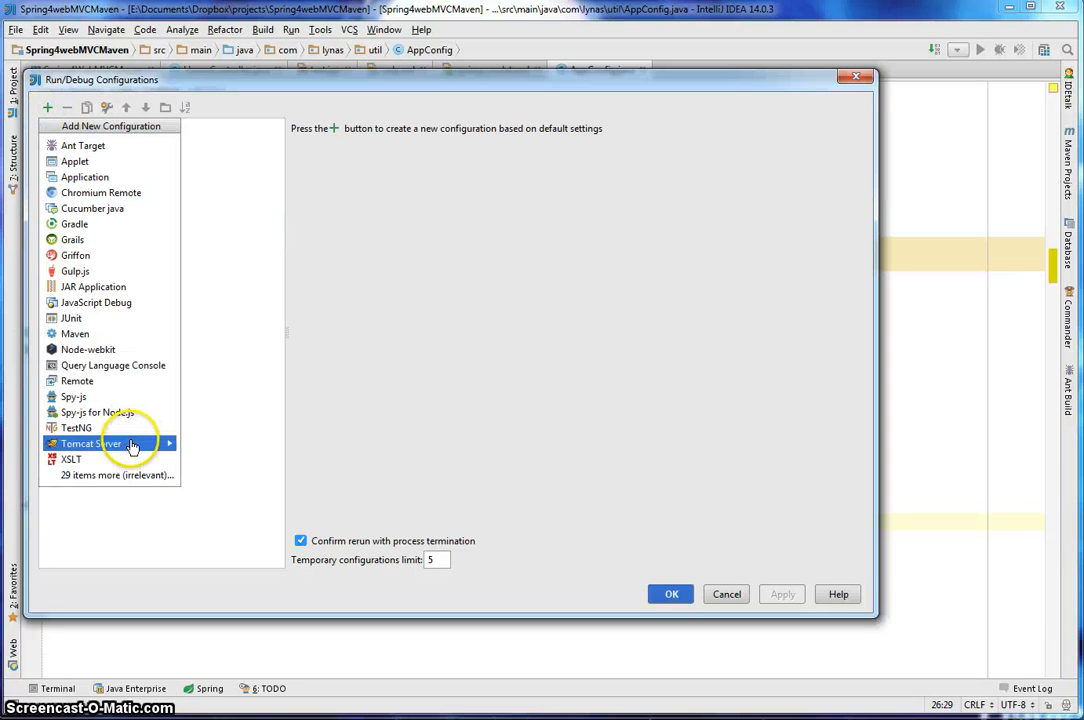
left_click(92, 443)
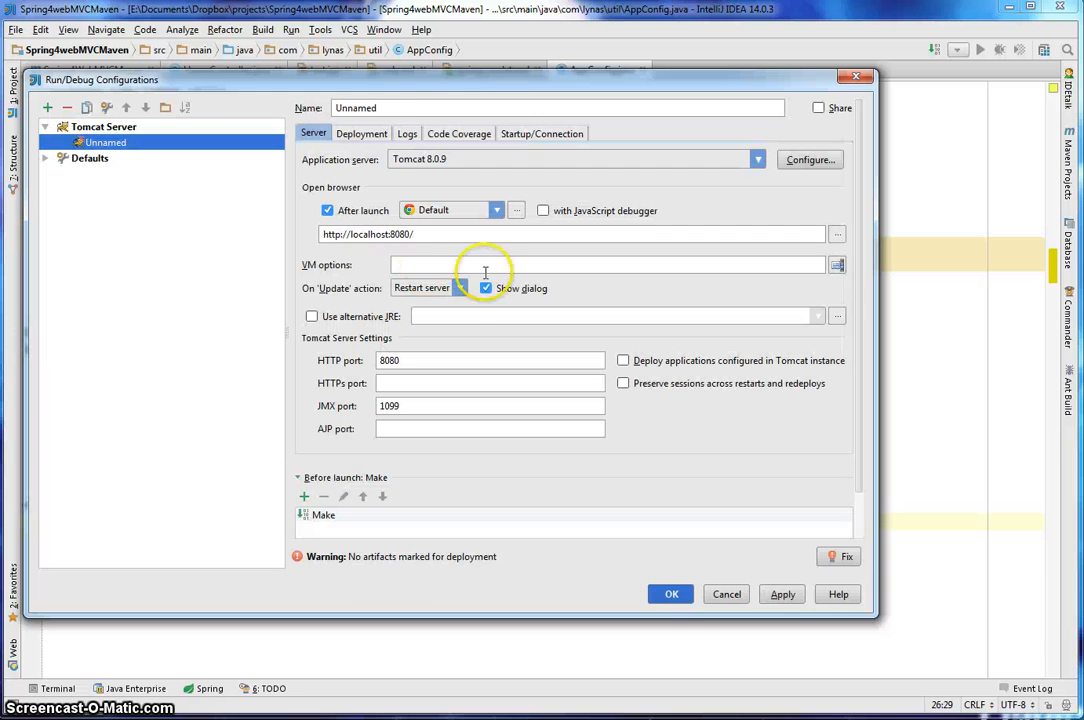